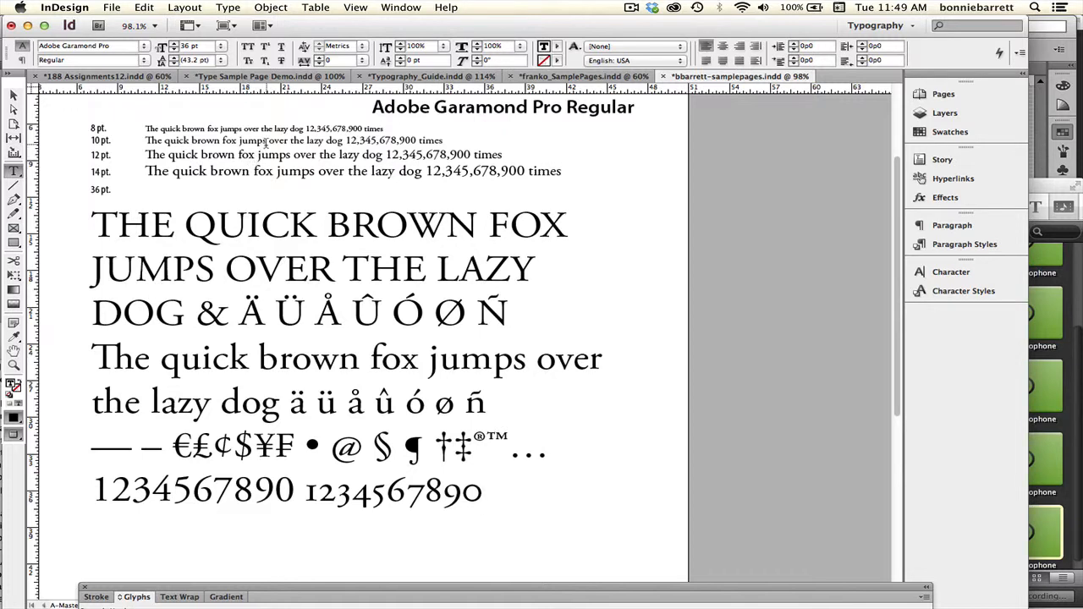
In the samplepages document, add a '36 pt.' label on a new line under the 14 pt sample.
{"action": "left_click", "coordinate": [483, 491]}
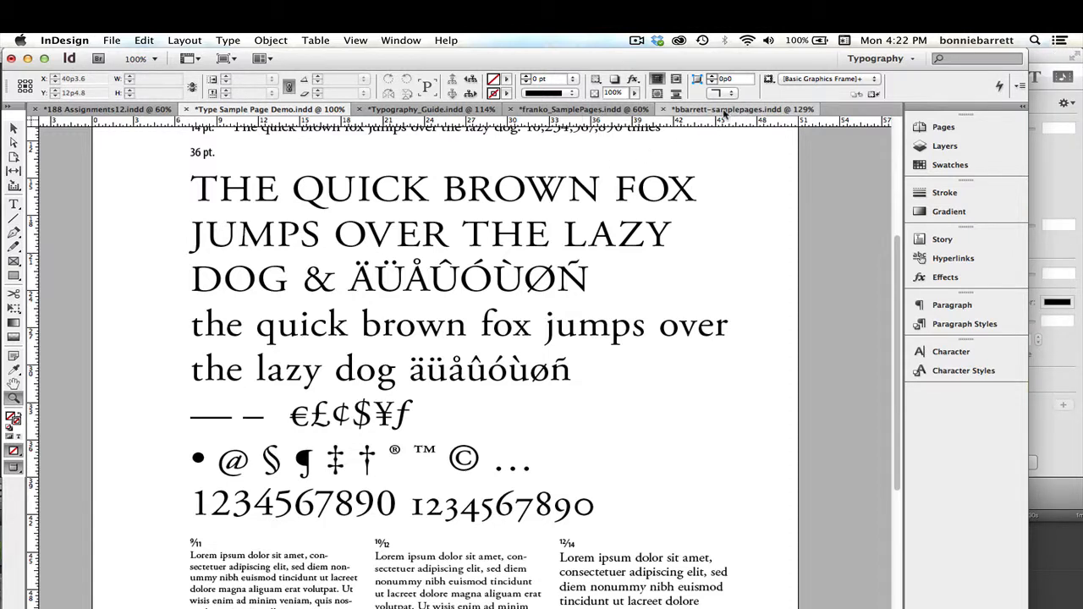
{"action": "left_click", "coordinate": [736, 108]}
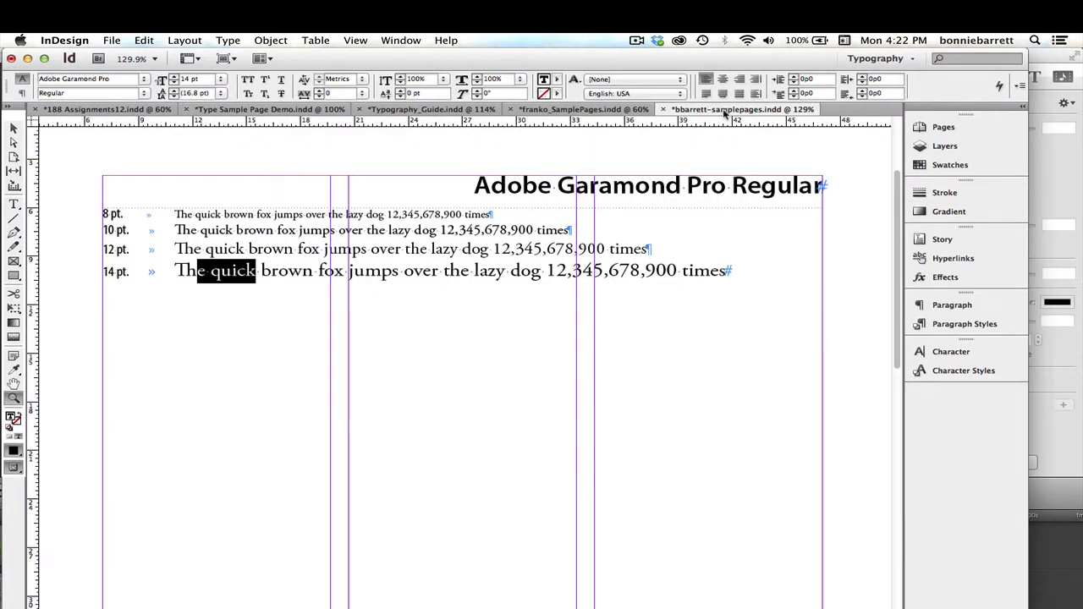
{"action": "mouse_move", "coordinate": [38, 149]}
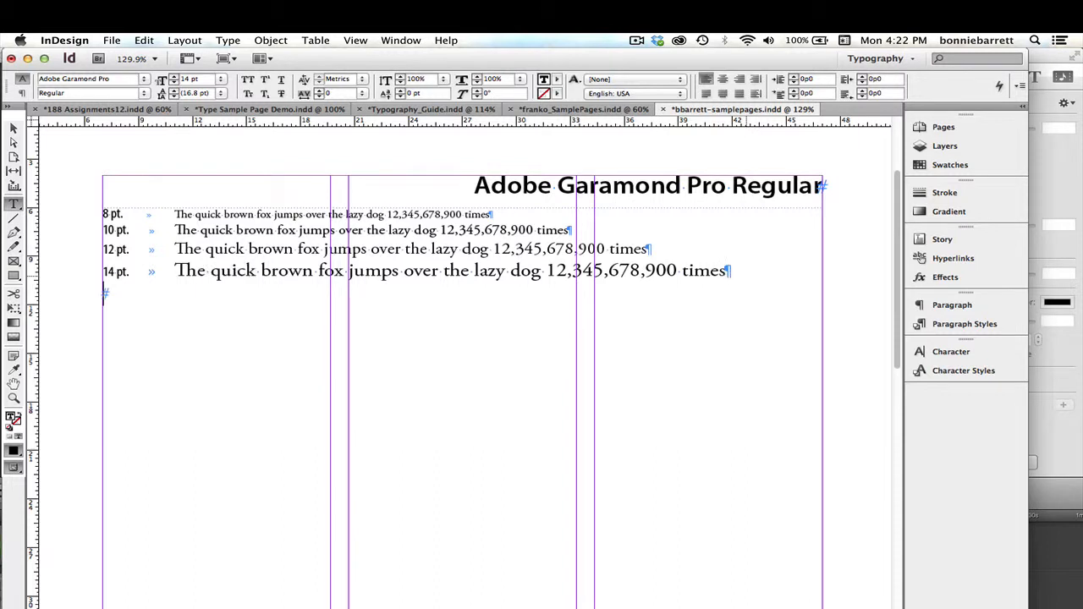
{"action": "type", "text": "3"}
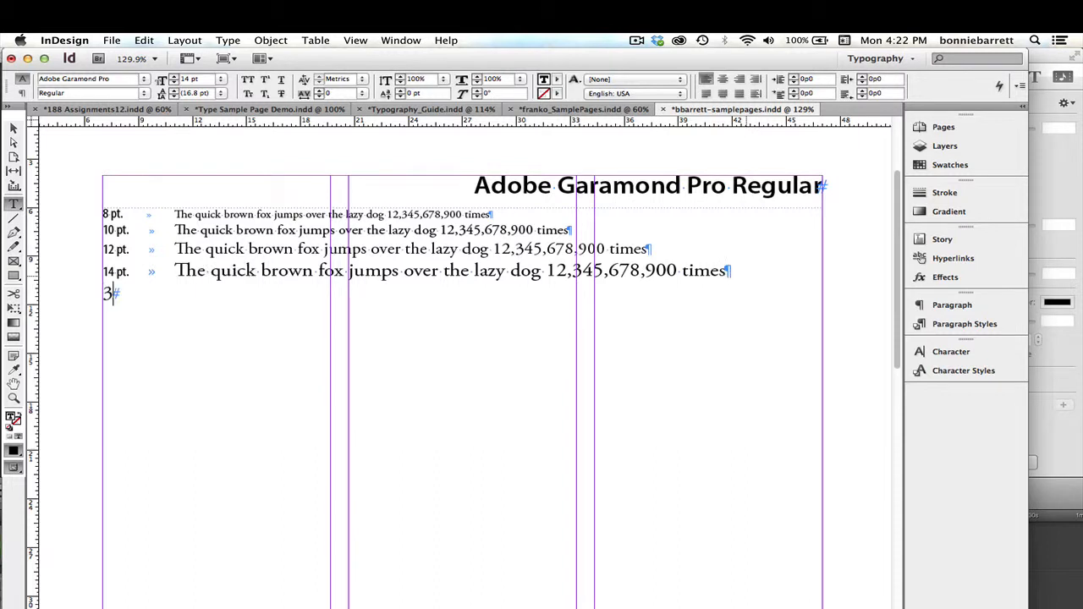
{"action": "type", "text": "6 pt."}
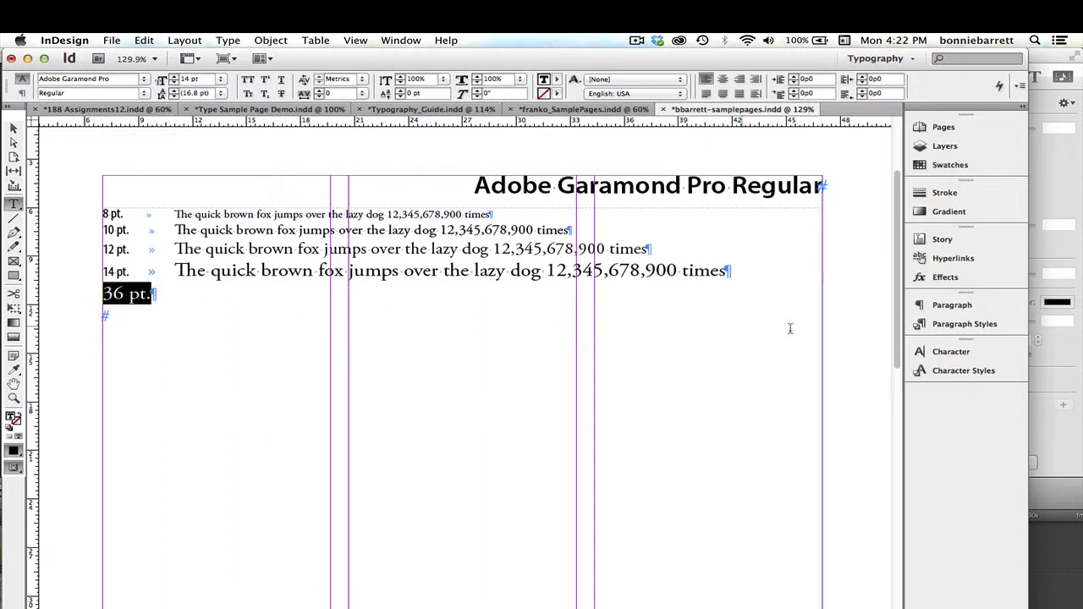
Apply the 'labels' character style to the new 36 pt. label.
{"action": "left_click", "coordinate": [963, 369]}
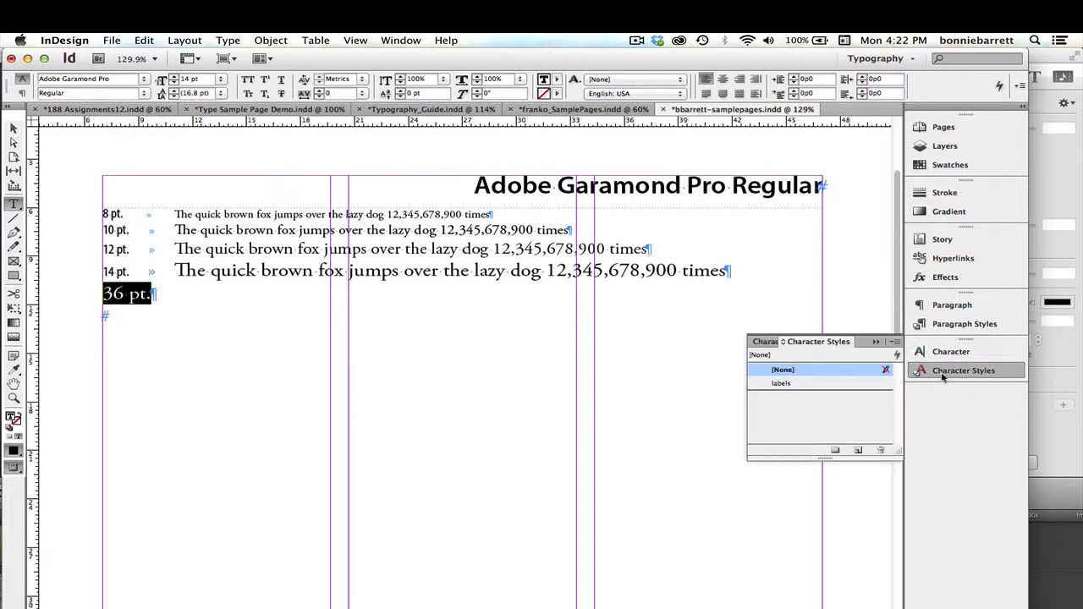
{"action": "left_click", "coordinate": [780, 382]}
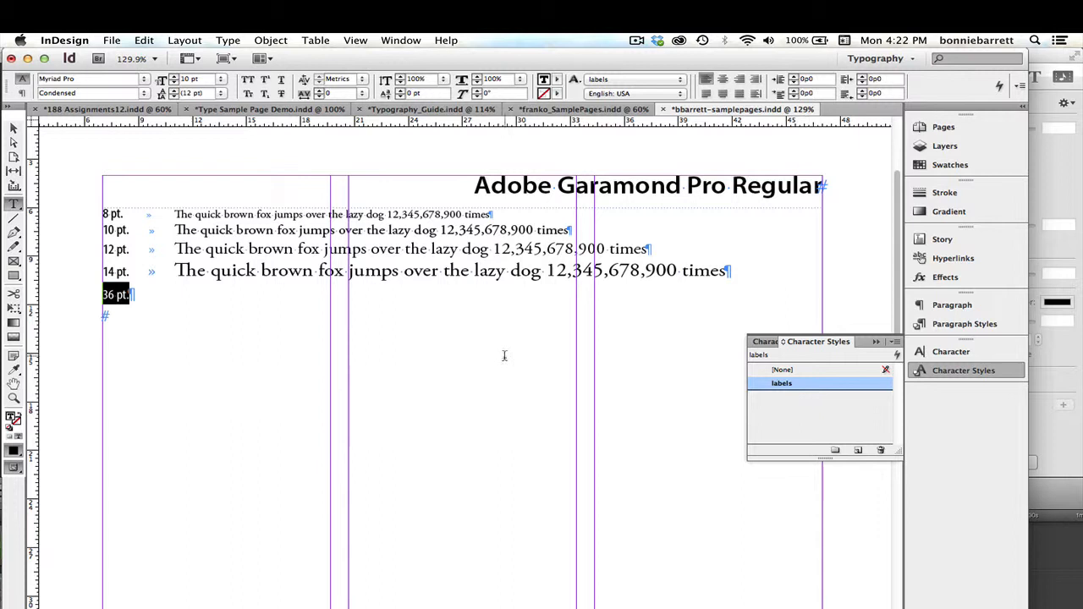
{"action": "left_click", "coordinate": [782, 368]}
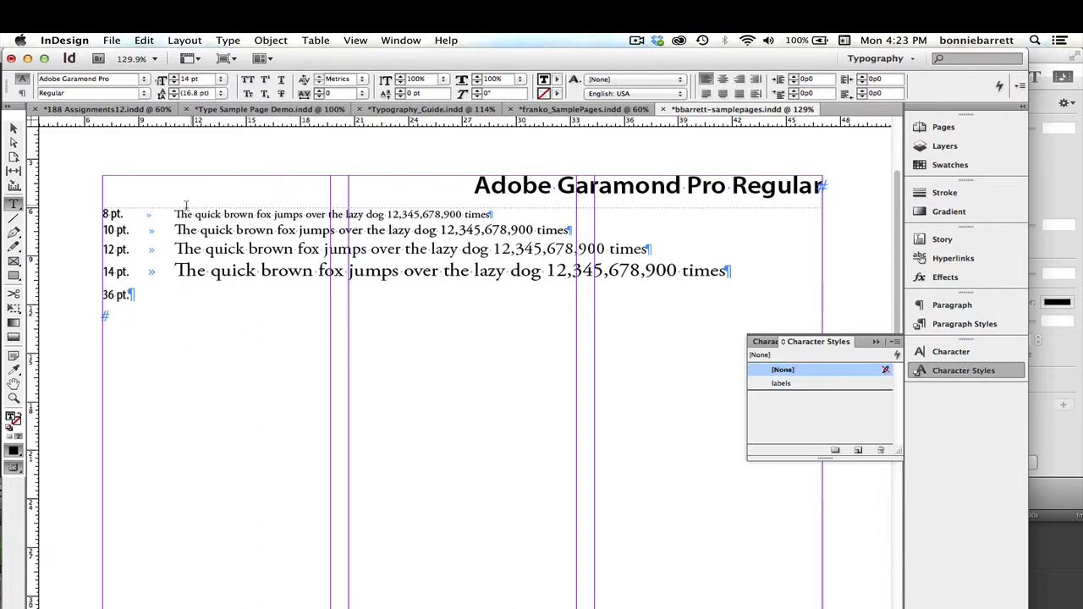
Copy the 8 pt pangram sentence and paste it twice on the line below the 36 pt. label.
{"action": "left_click", "coordinate": [176, 213]}
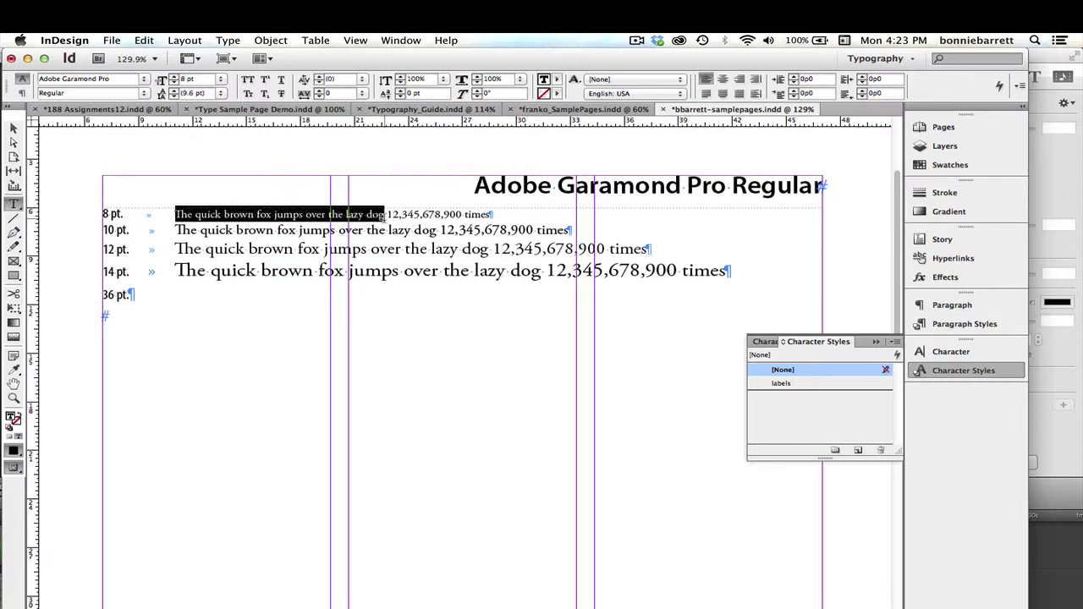
{"action": "left_click", "coordinate": [337, 80]}
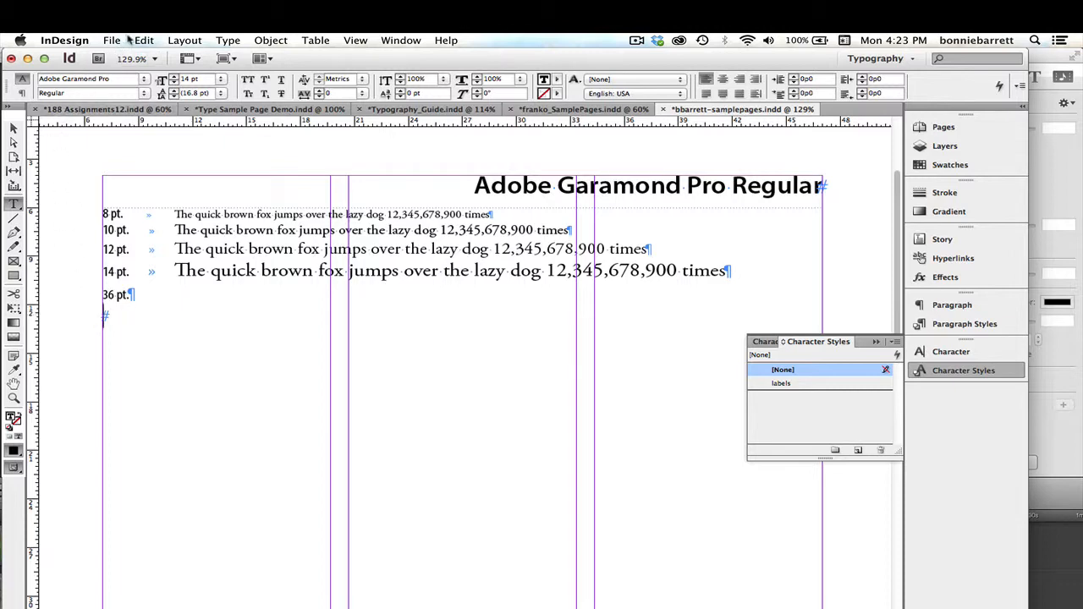
{"action": "left_click", "coordinate": [142, 41]}
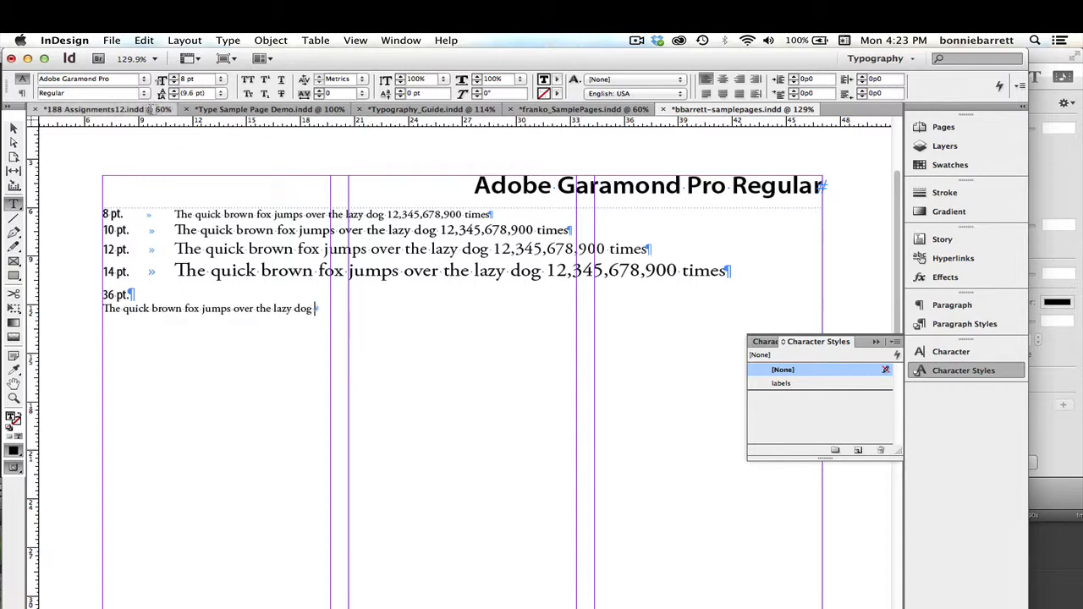
{"action": "left_click", "coordinate": [142, 40]}
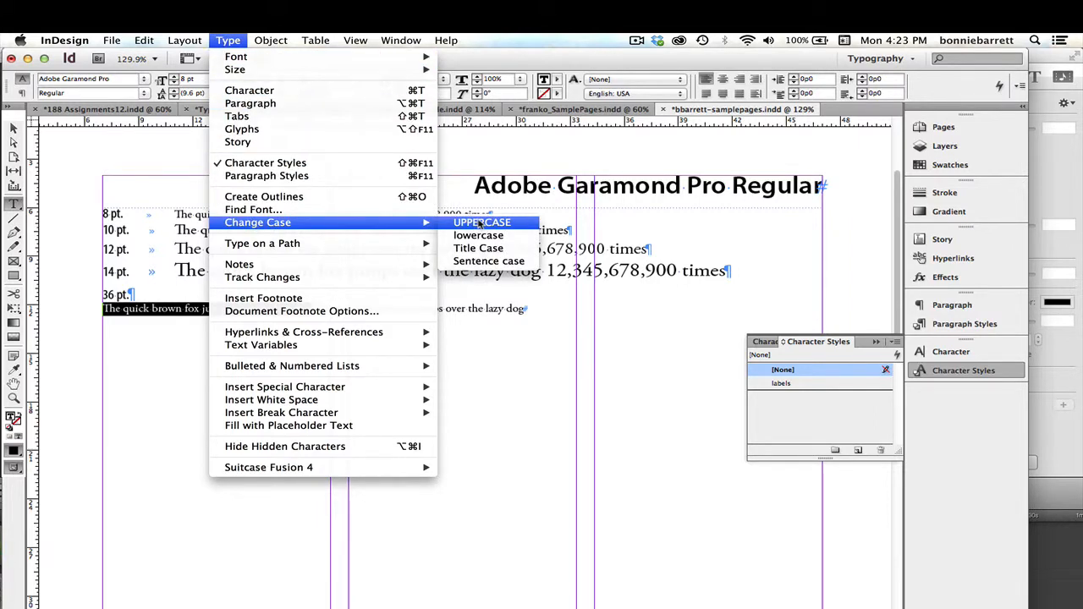
Change the first pangram copy to UPPERCASE and set both copies to 36 pt.
{"action": "left_click", "coordinate": [480, 222]}
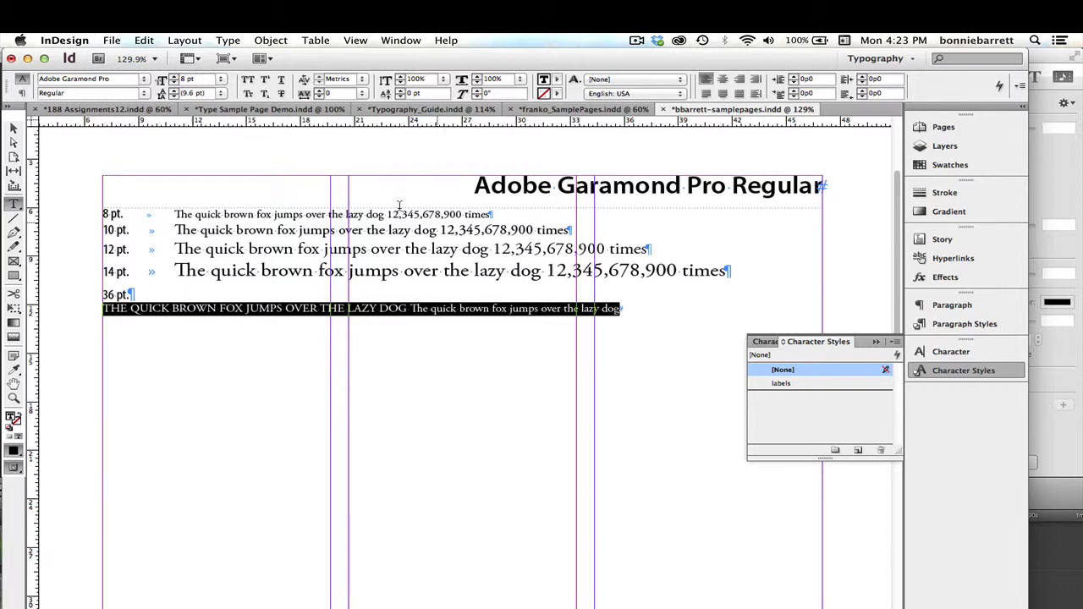
{"action": "left_click", "coordinate": [221, 79]}
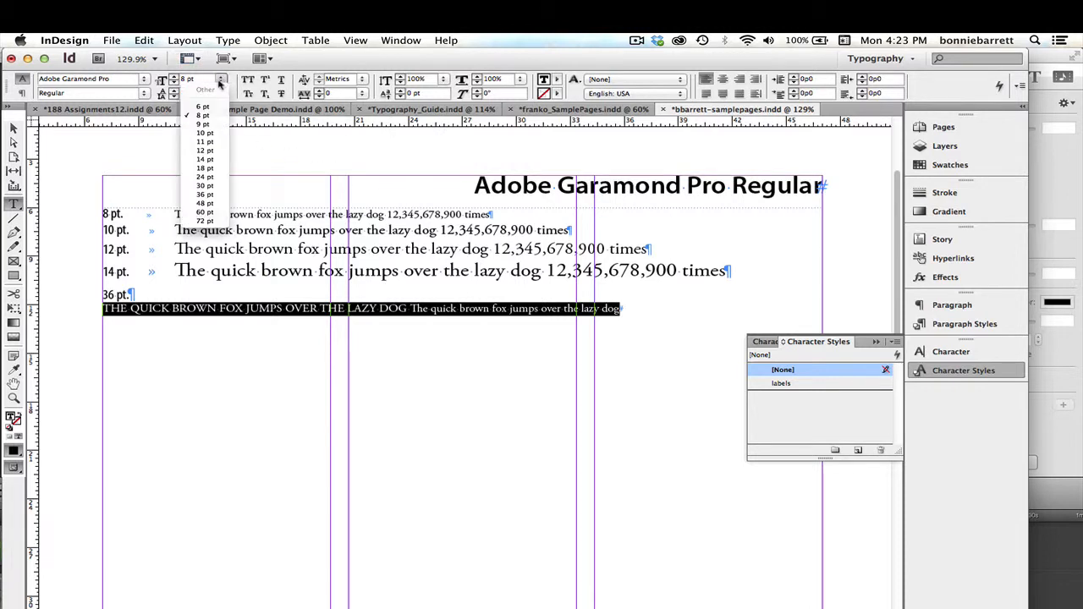
{"action": "mouse_move", "coordinate": [204, 195]}
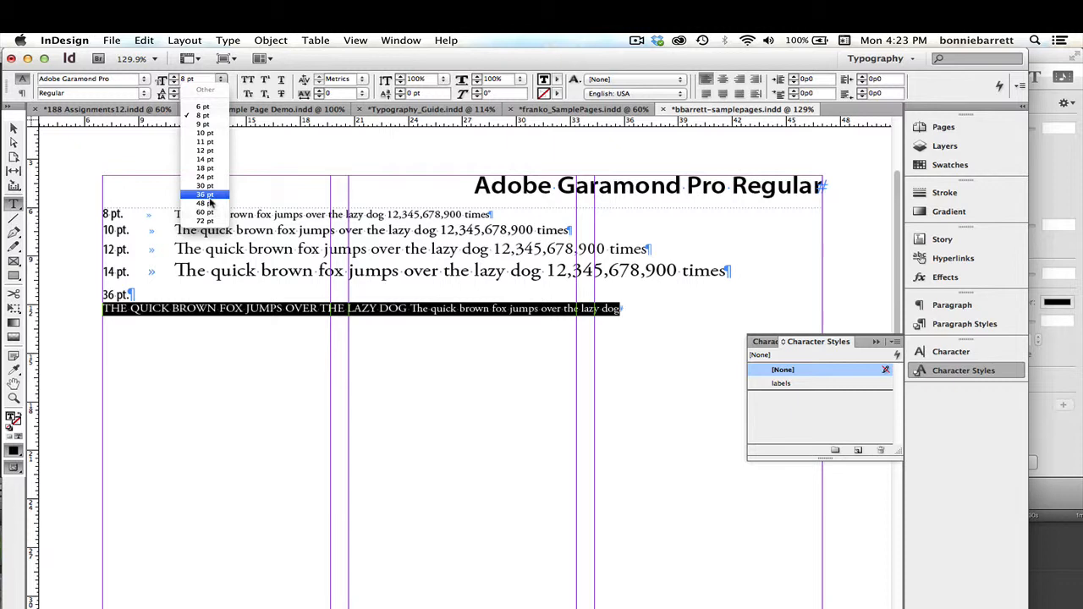
{"action": "left_click", "coordinate": [203, 195]}
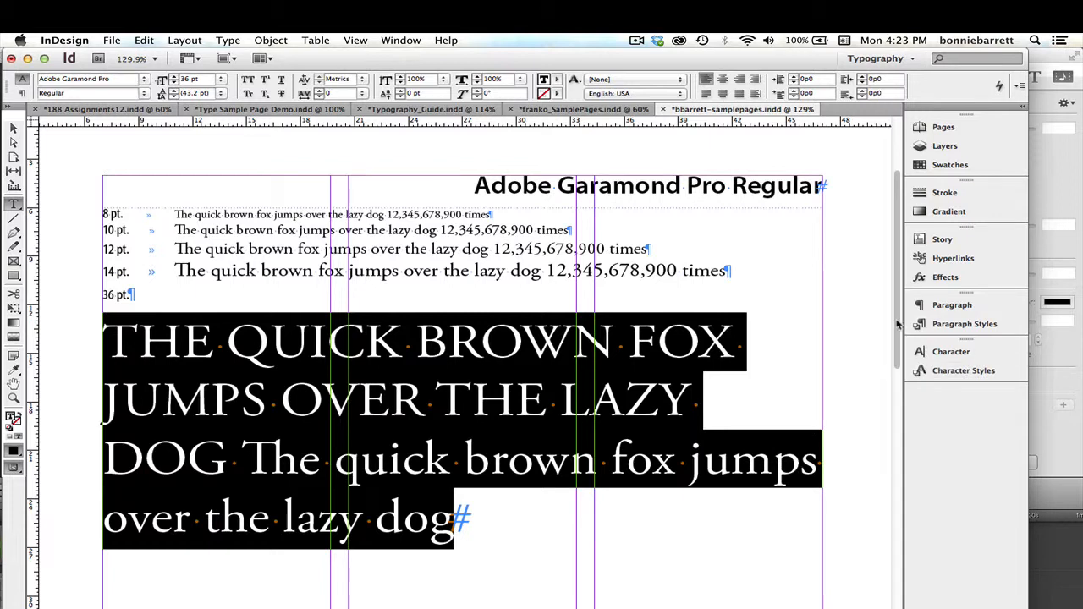
{"action": "scroll", "scroll_direction": "up", "scroll_amount": 3}
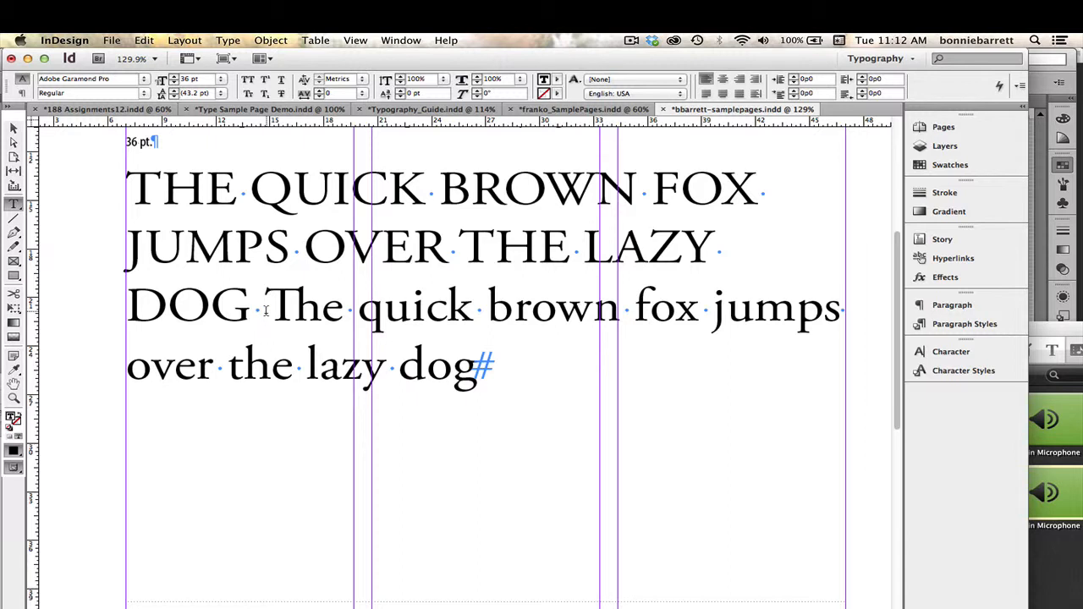
Add an ampersand after DOG and start the lowercase pangram on a new line.
{"action": "left_click", "coordinate": [264, 306]}
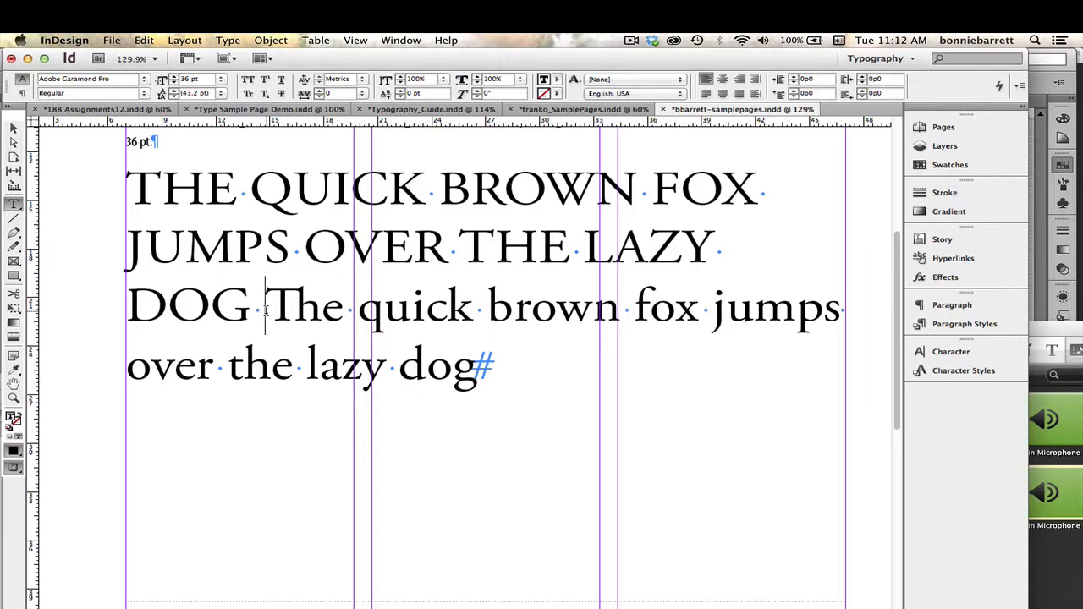
{"action": "type", "text": "&"}
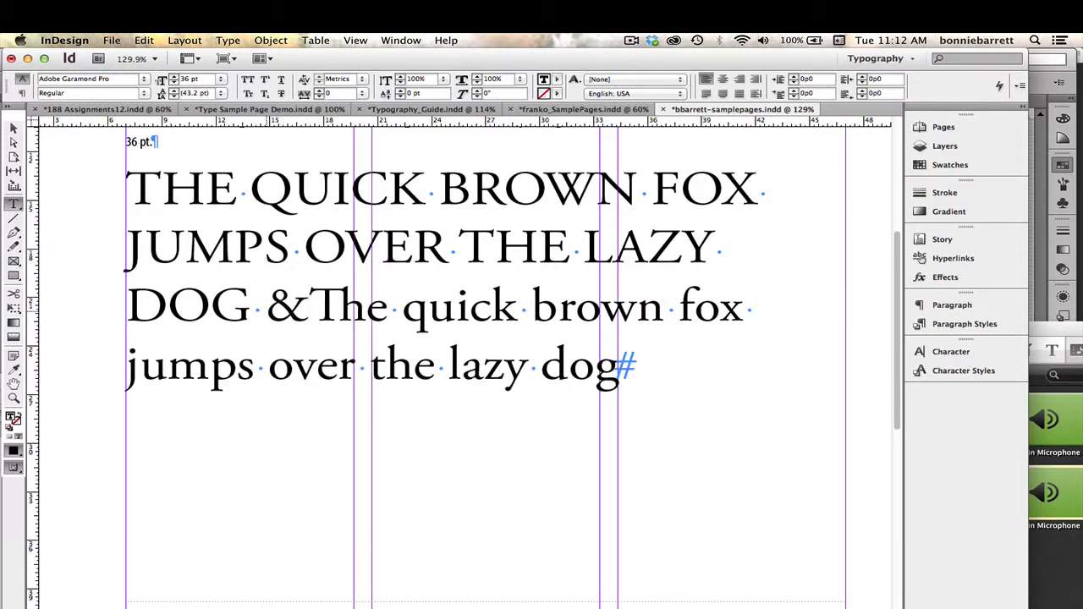
{"action": "left_click", "coordinate": [312, 306]}
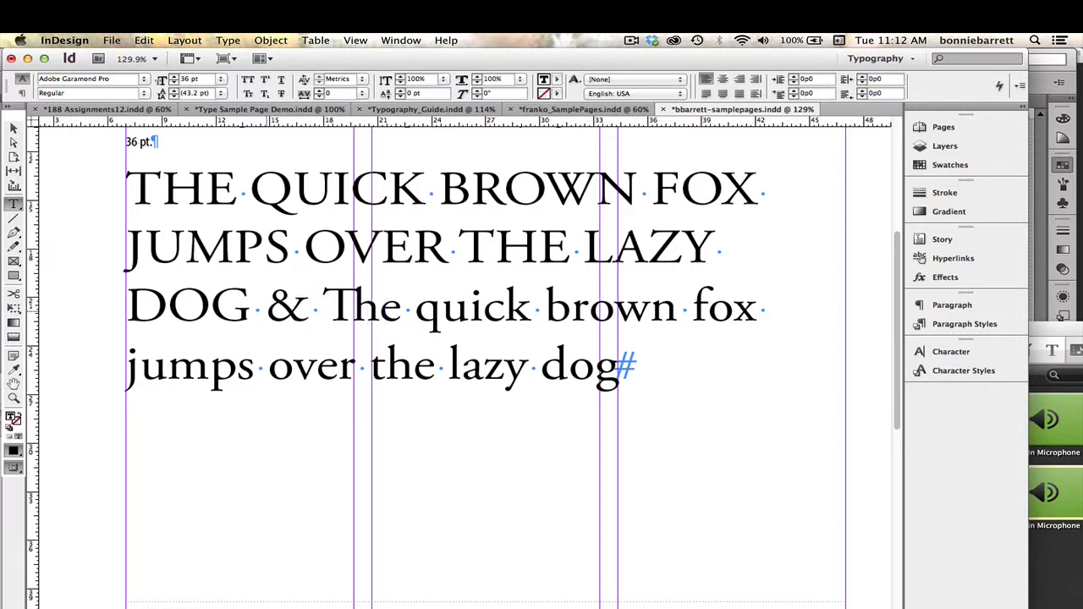
{"action": "key", "text": "Return"}
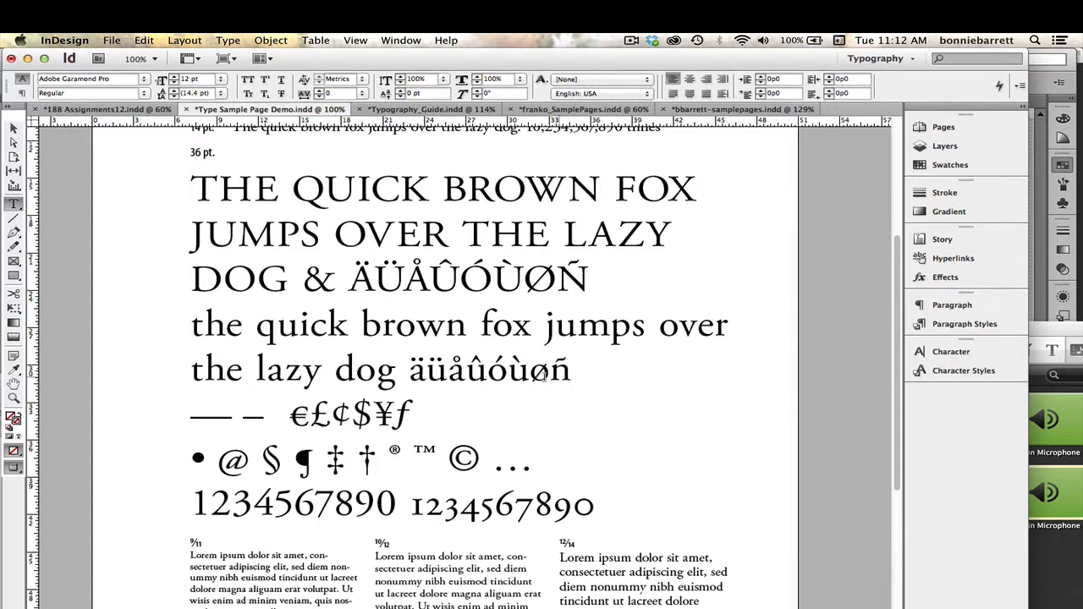
Check the Typography_Guide tab for special character keystrokes, then return to samplepages.
{"action": "left_click", "coordinate": [574, 369]}
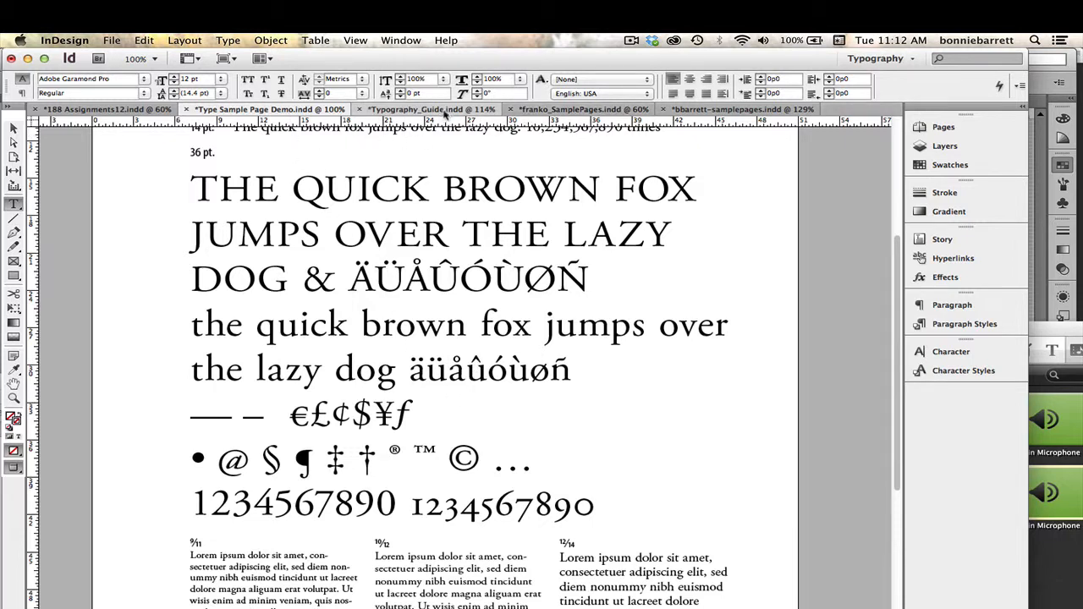
{"action": "left_click", "coordinate": [432, 108]}
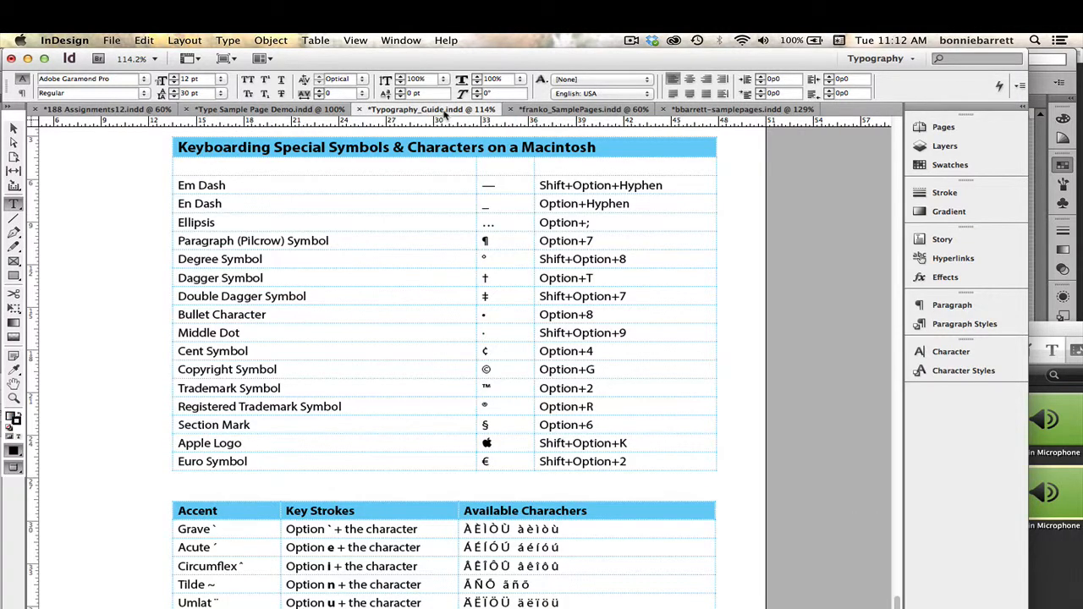
{"action": "mouse_move", "coordinate": [391, 440]}
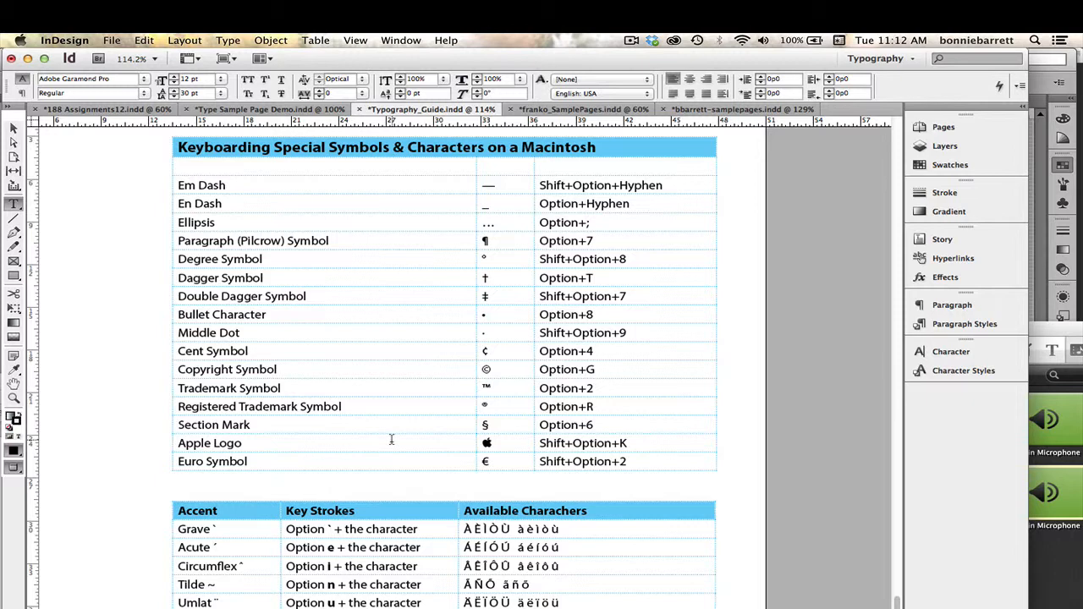
{"action": "mouse_move", "coordinate": [464, 331]}
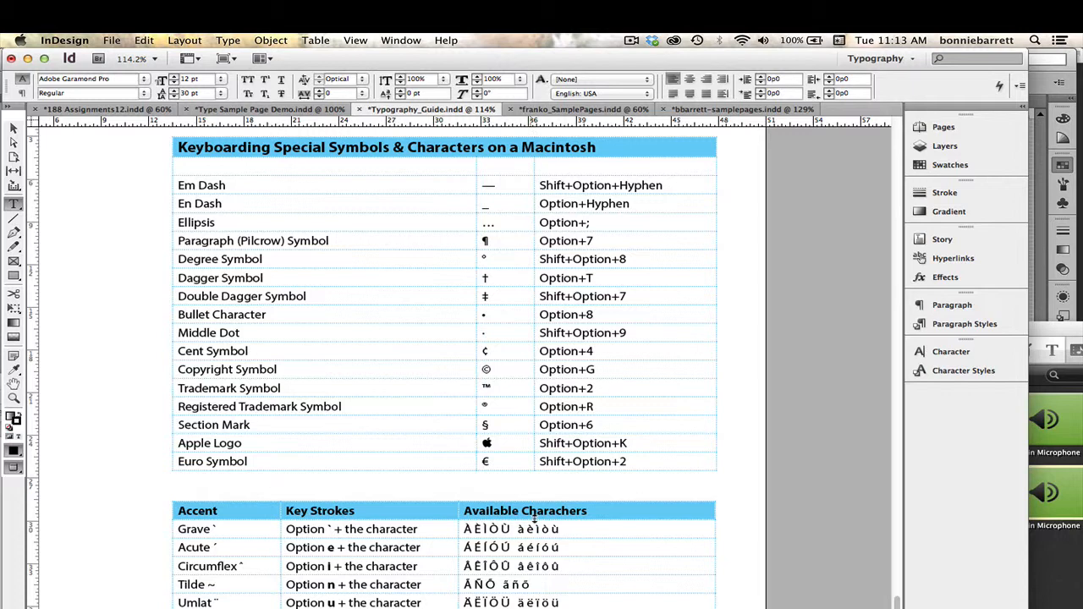
{"action": "left_click", "coordinate": [742, 108]}
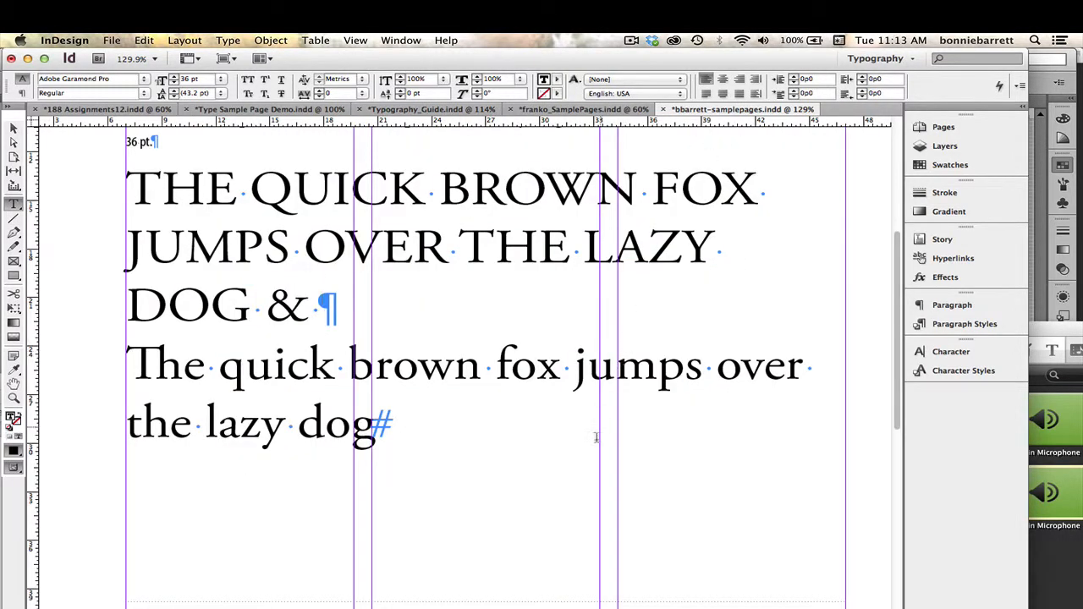
{"action": "mouse_move", "coordinate": [555, 290]}
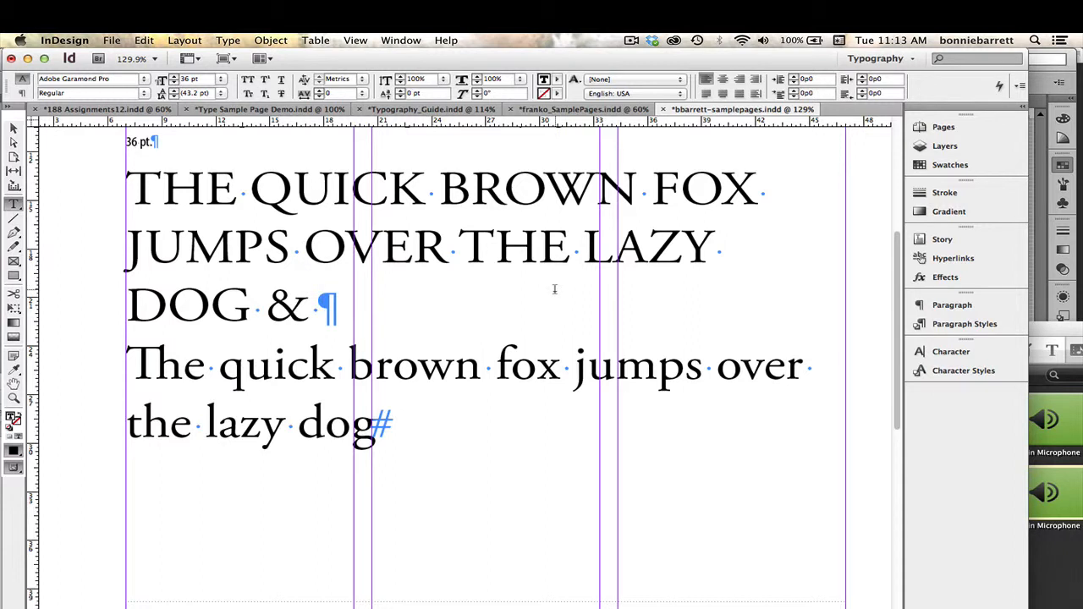
Type the accented capitals Ä and Ü after the ampersand using Option+U keystrokes.
{"action": "left_click", "coordinate": [320, 304]}
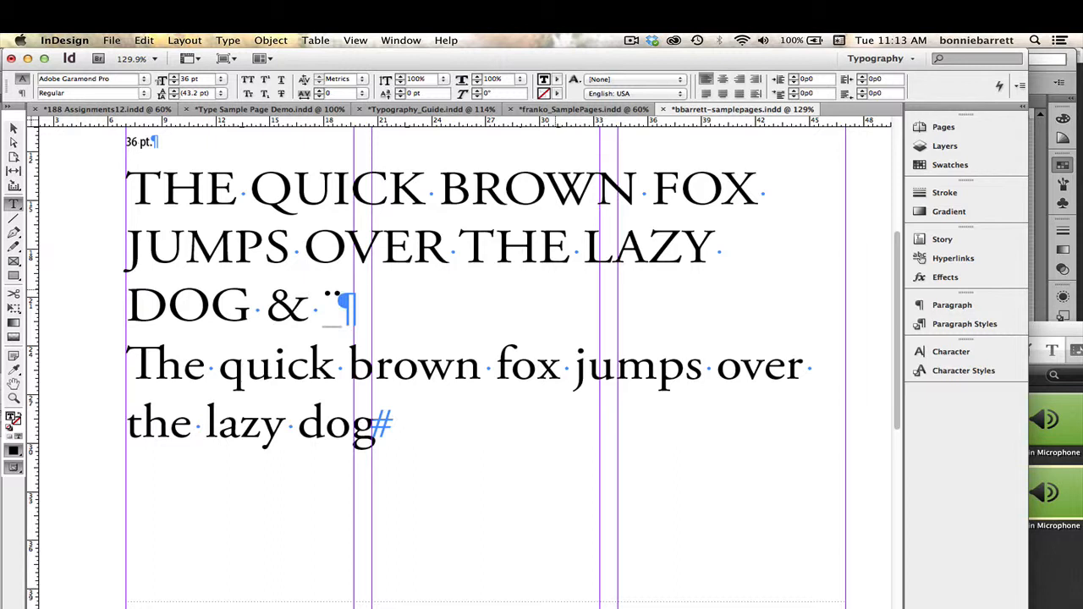
{"action": "type", "text": "Ä"}
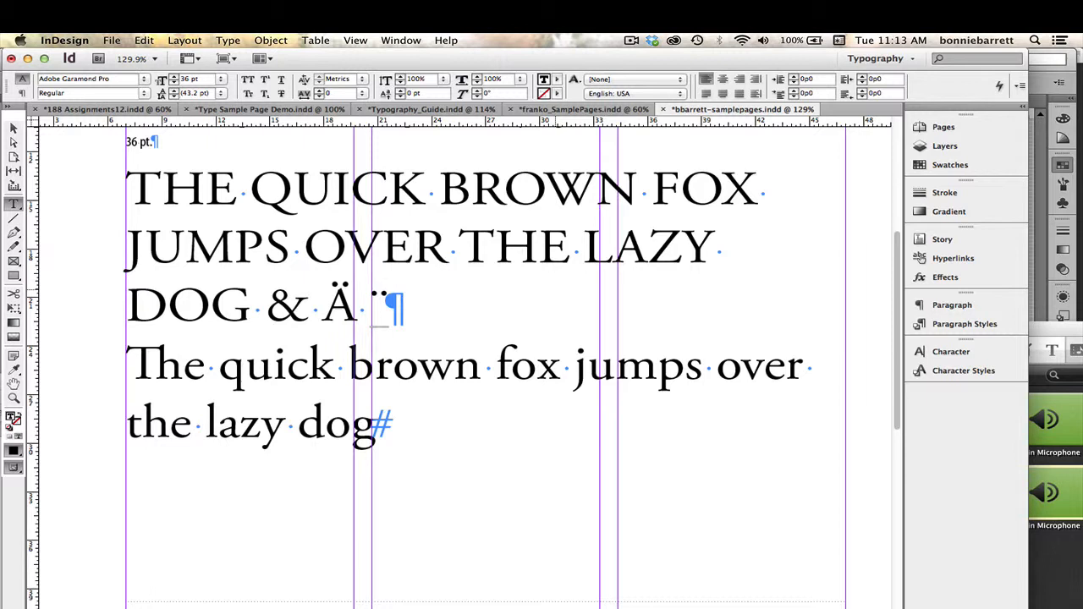
{"action": "type", "text": "Ü"}
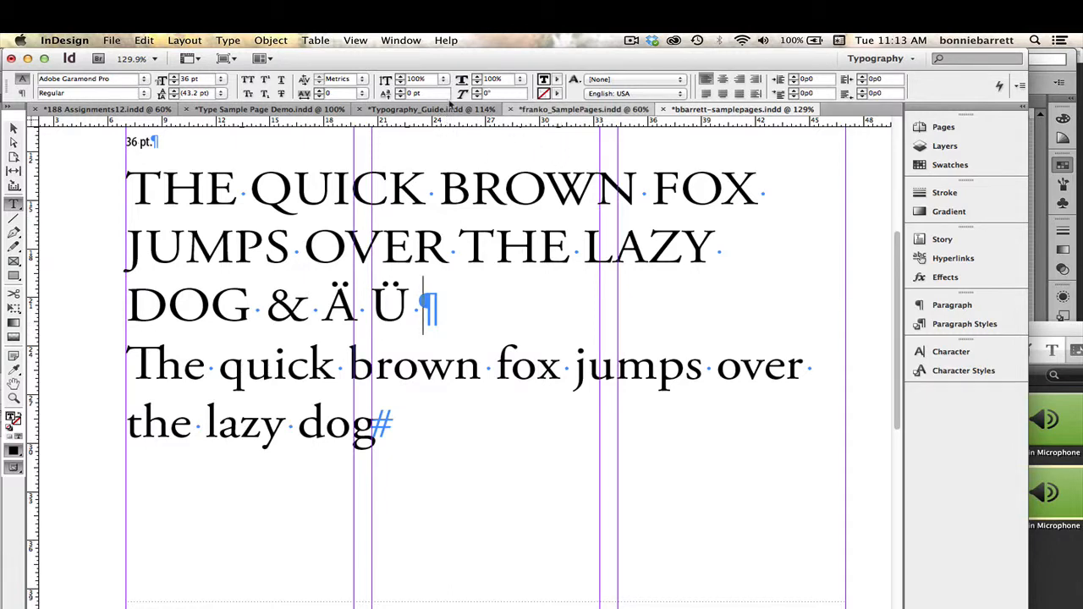
{"action": "left_click", "coordinate": [432, 108]}
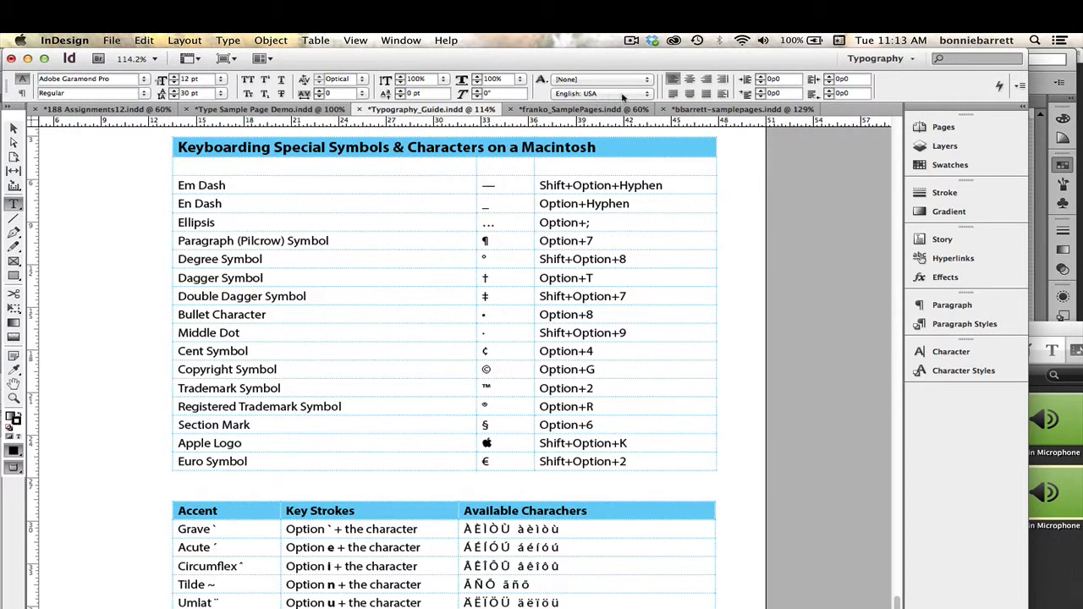
{"action": "left_click", "coordinate": [269, 109]}
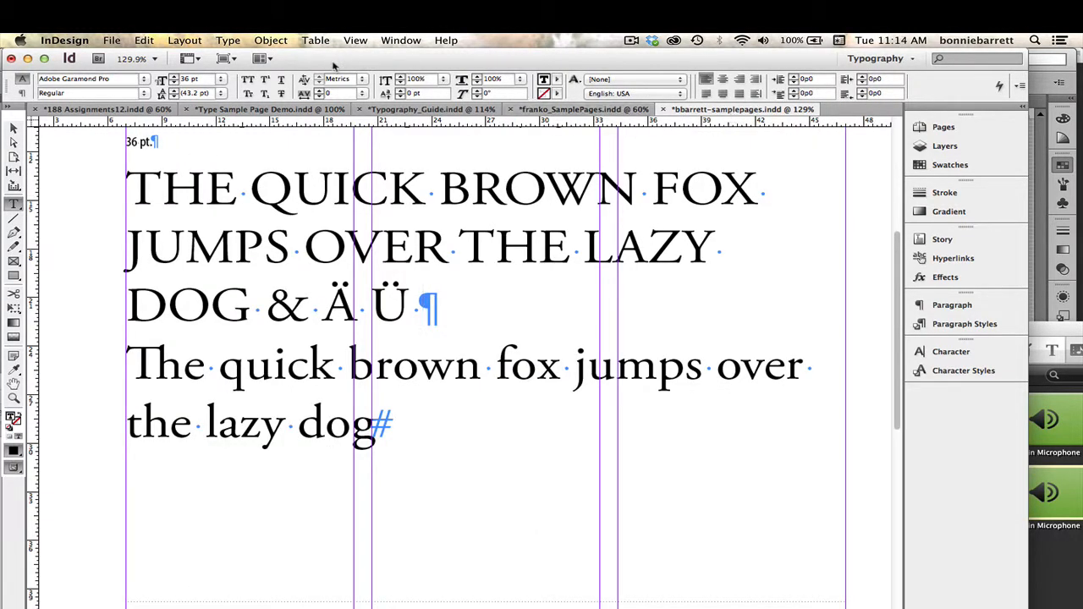
{"action": "mouse_move", "coordinate": [308, 61]}
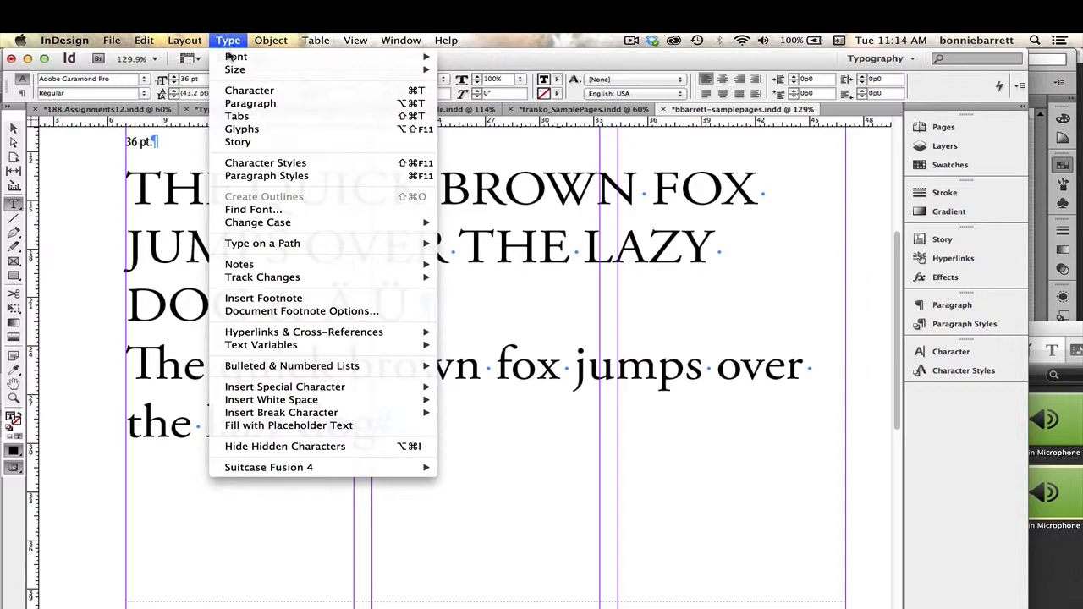
{"action": "mouse_move", "coordinate": [250, 104]}
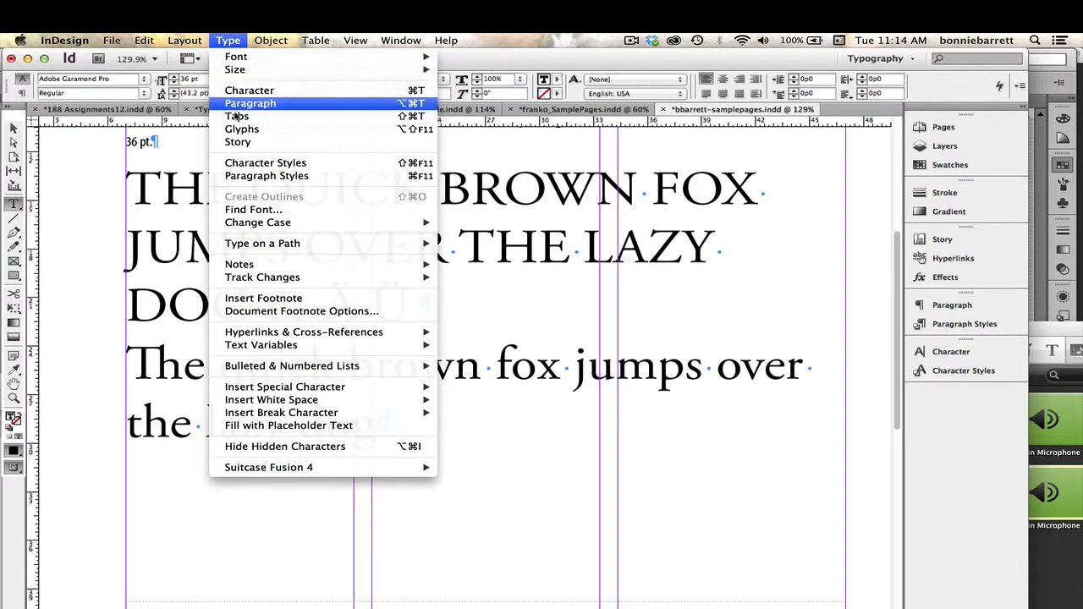
{"action": "mouse_move", "coordinate": [240, 129]}
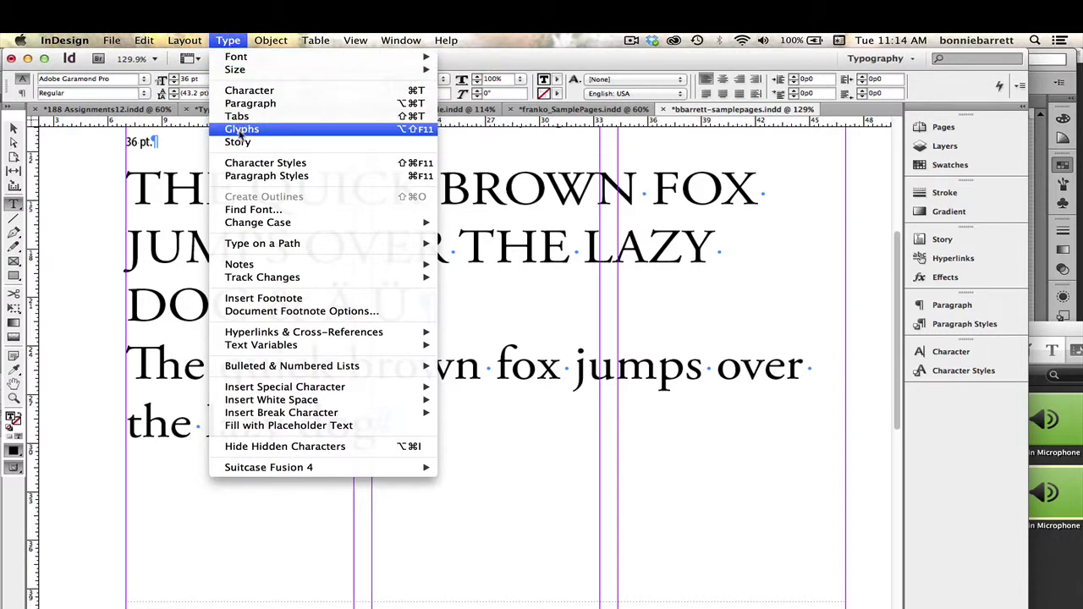
Show the Glyphs panel for Adobe Garamond Pro and browse its full character set.
{"action": "left_click", "coordinate": [240, 129]}
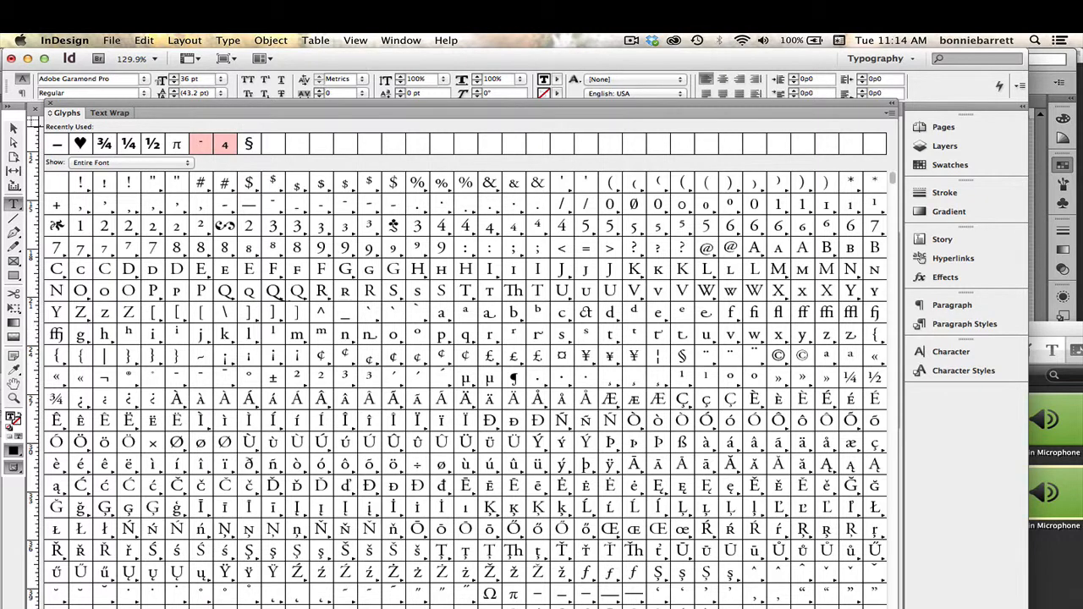
{"action": "left_click", "coordinate": [88, 78]}
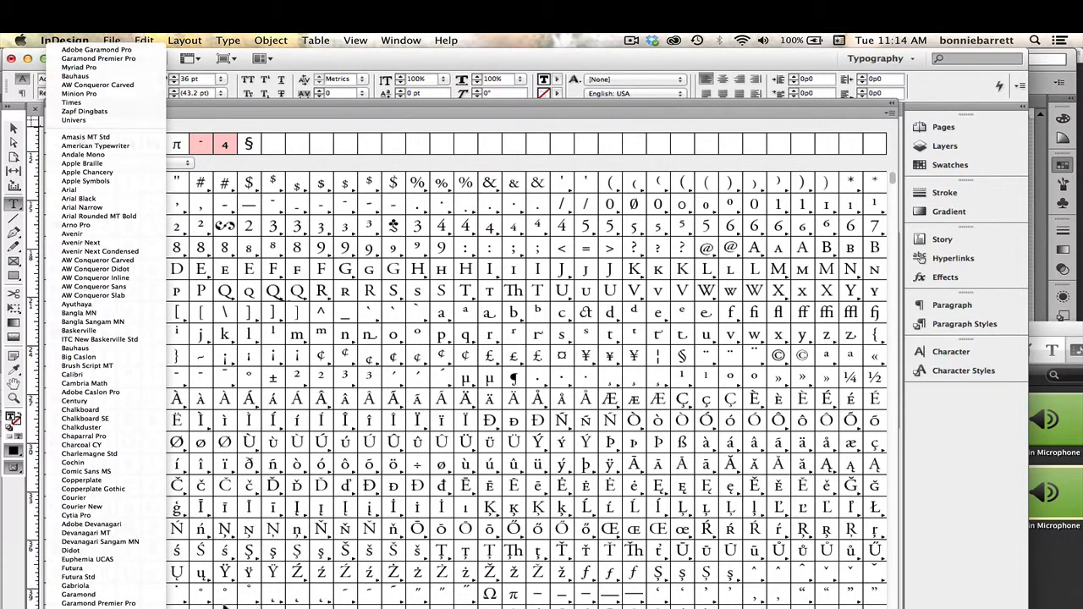
{"action": "left_click", "coordinate": [95, 49]}
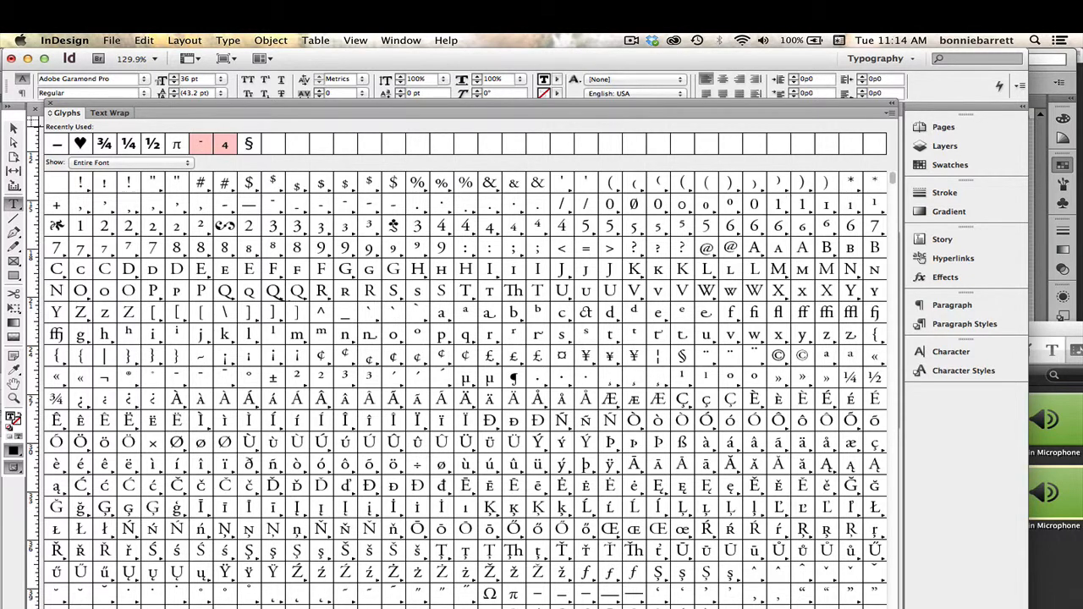
{"action": "mouse_move", "coordinate": [853, 151]}
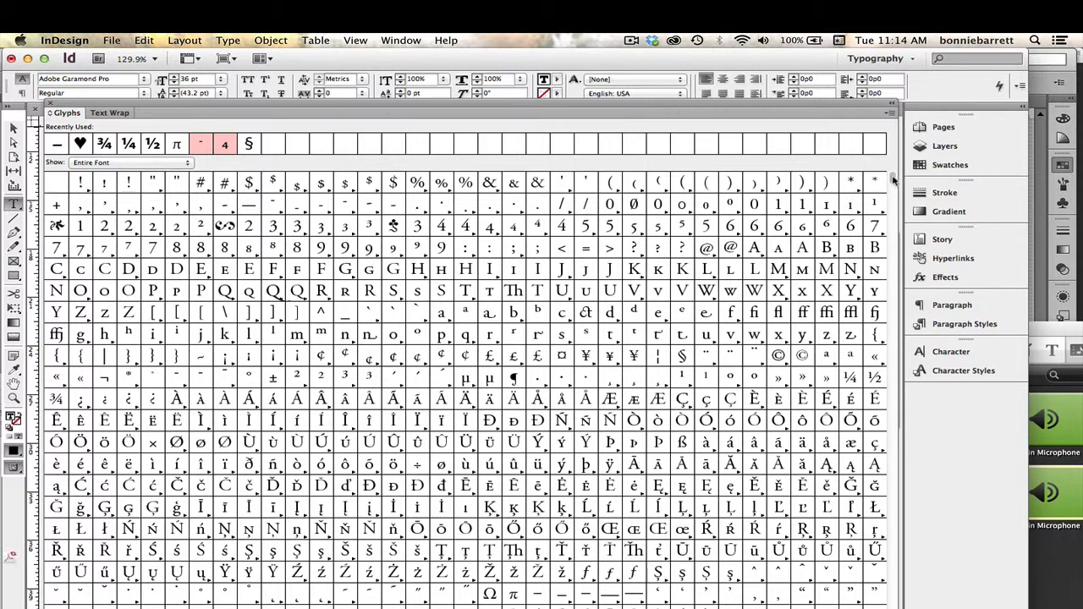
{"action": "scroll", "scroll_direction": "down", "scroll_amount": 3}
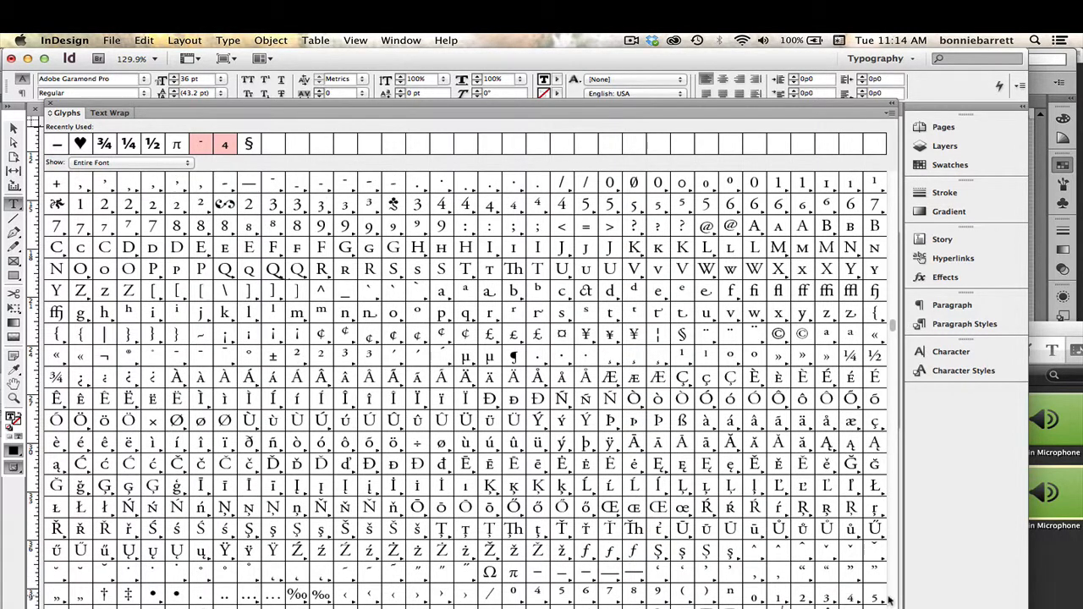
{"action": "mouse_move", "coordinate": [893, 330]}
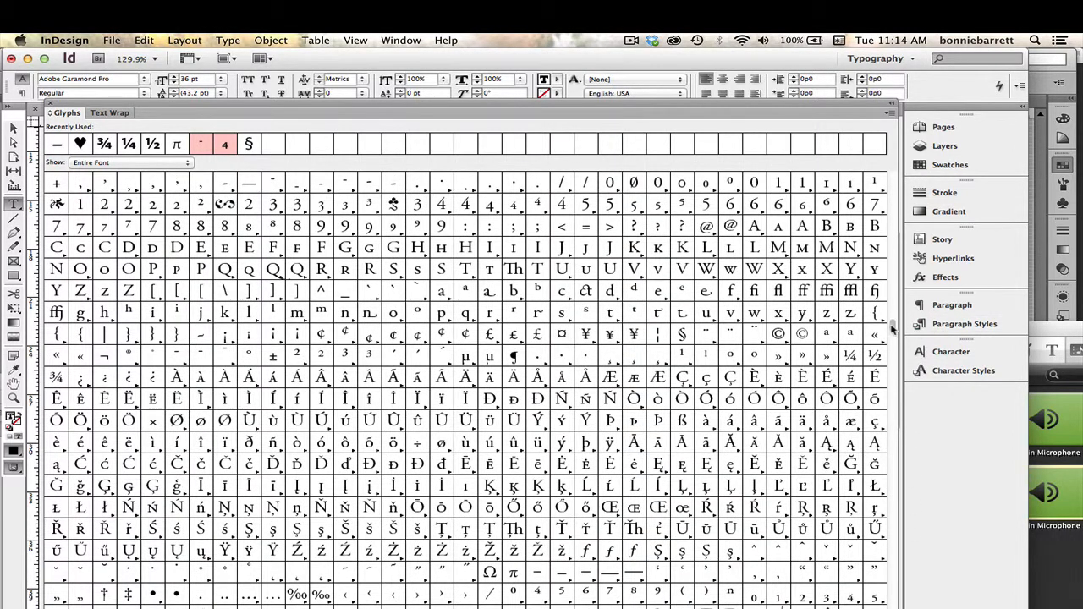
{"action": "scroll", "scroll_direction": "down", "scroll_amount": 3}
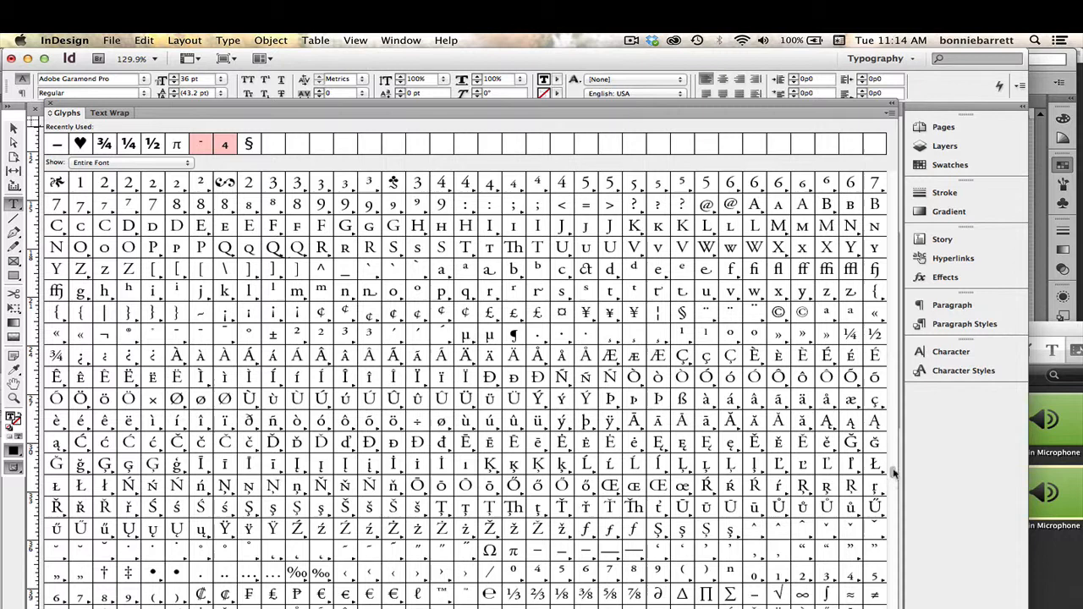
{"action": "scroll", "scroll_direction": "down", "scroll_amount": 3}
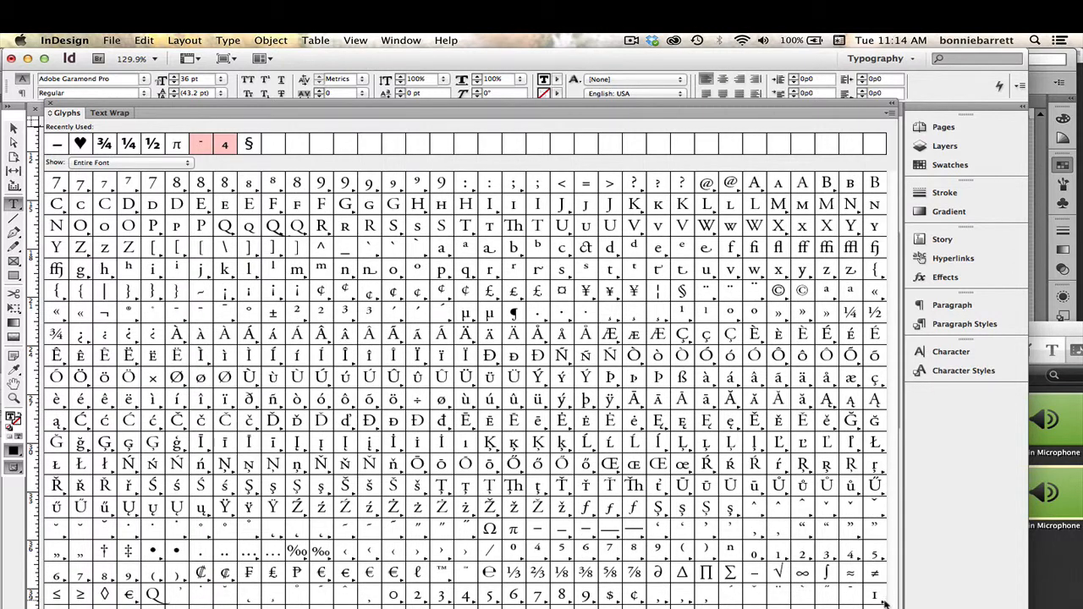
{"action": "mouse_move", "coordinate": [249, 203]}
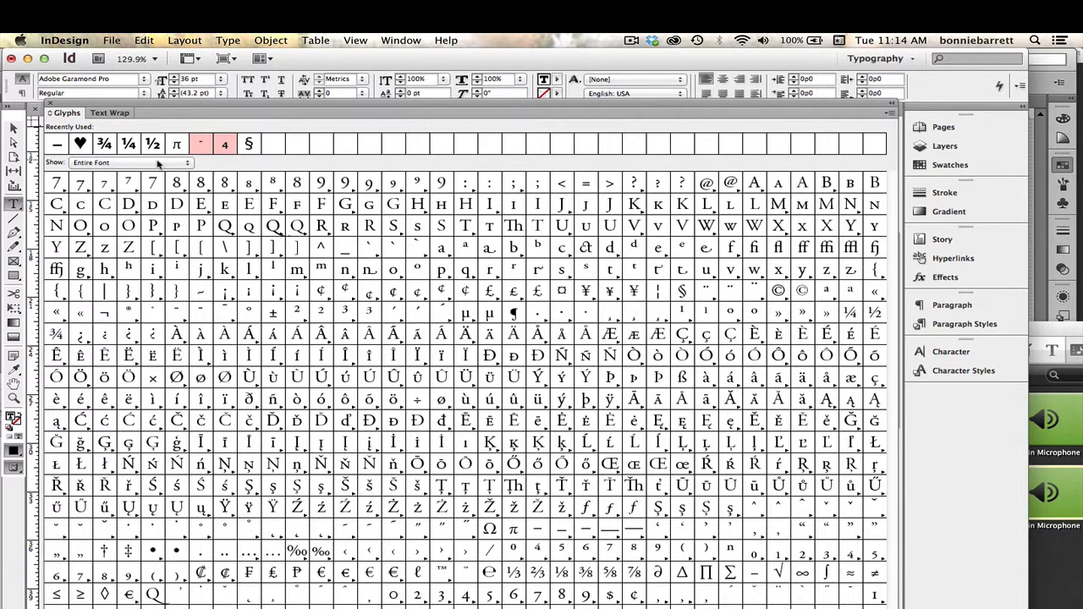
{"action": "mouse_move", "coordinate": [141, 169]}
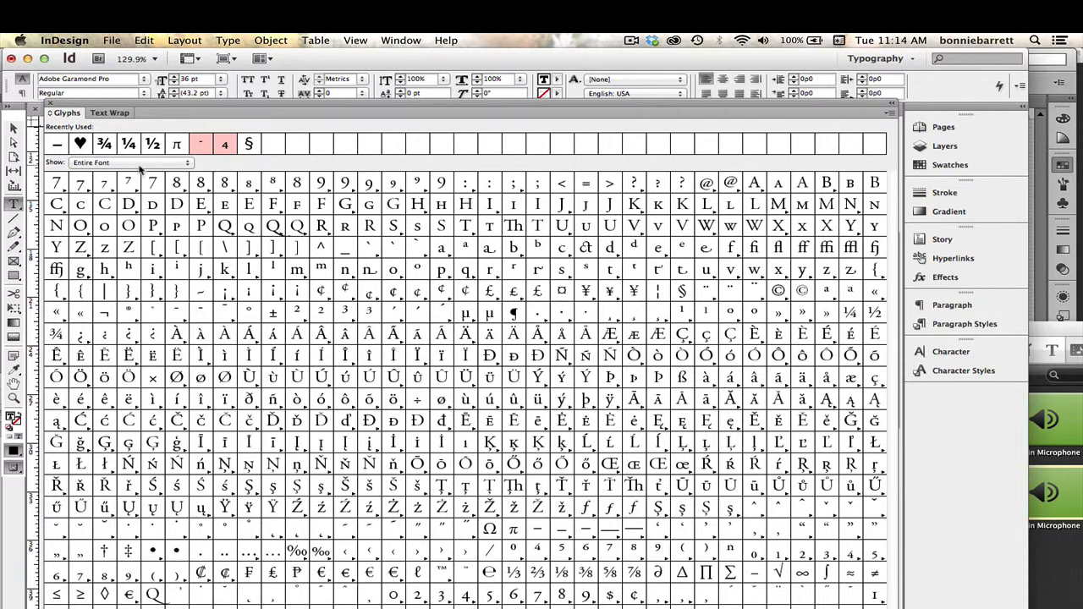
Limit the Glyphs panel to Basic Latin and Latin 1 and insert Û from it after Å.
{"action": "left_click", "coordinate": [132, 163]}
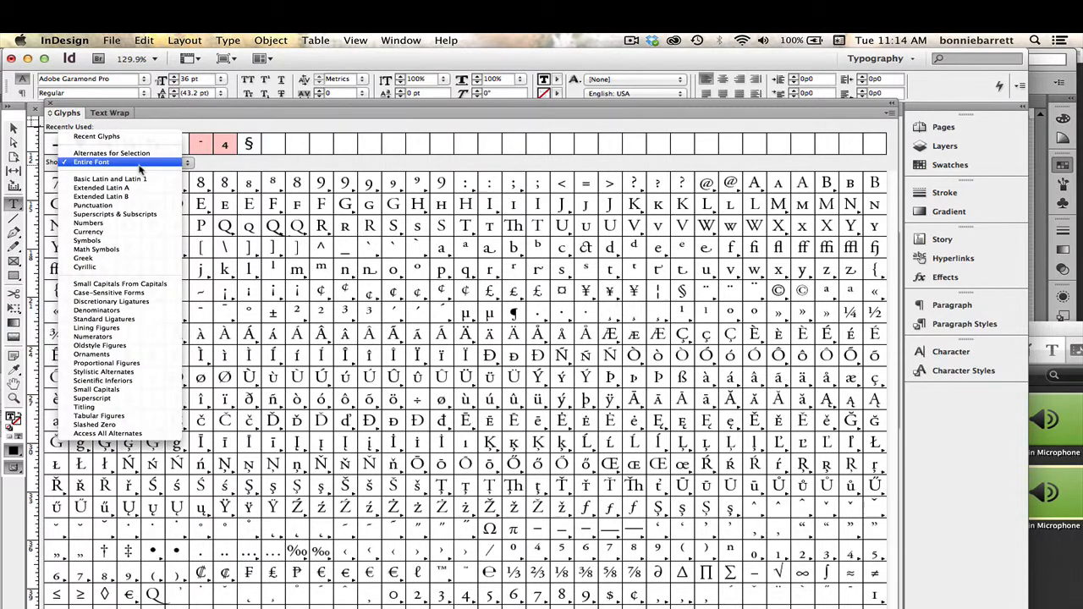
{"action": "mouse_move", "coordinate": [110, 179]}
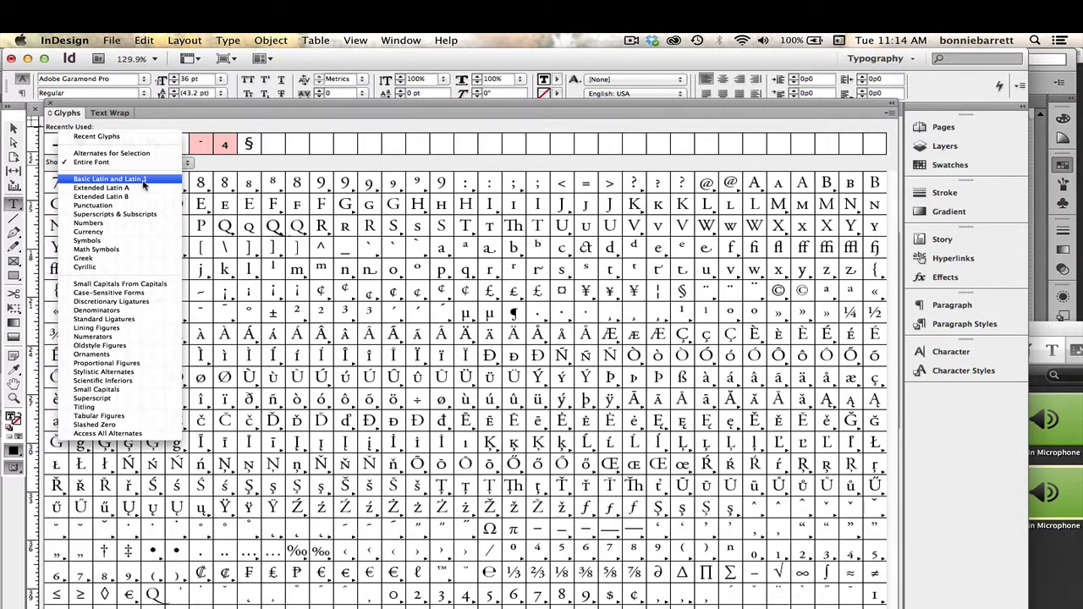
{"action": "mouse_move", "coordinate": [132, 311]}
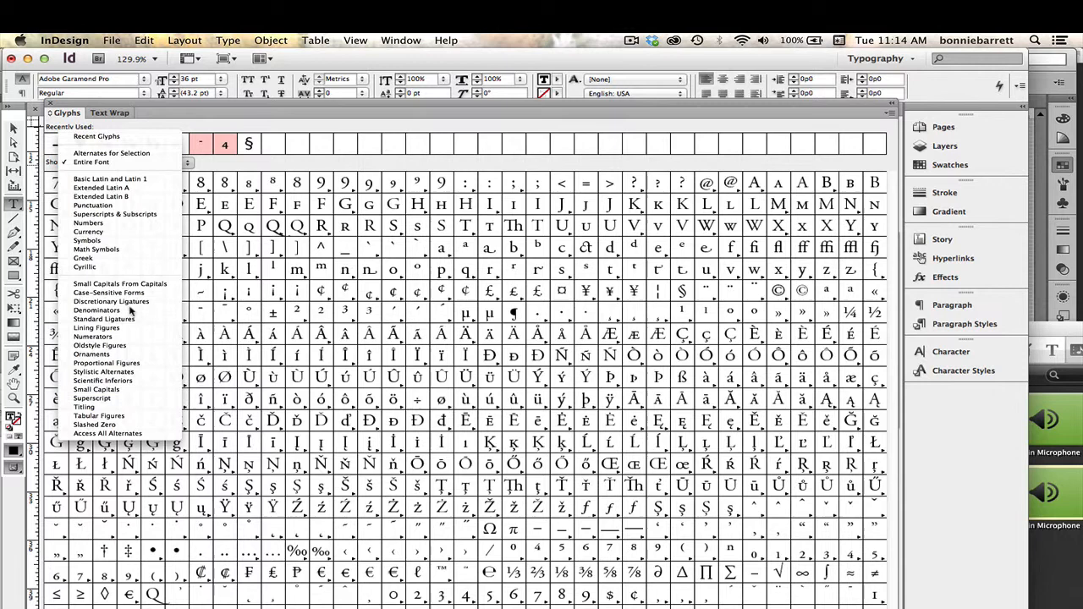
{"action": "mouse_move", "coordinate": [153, 173]}
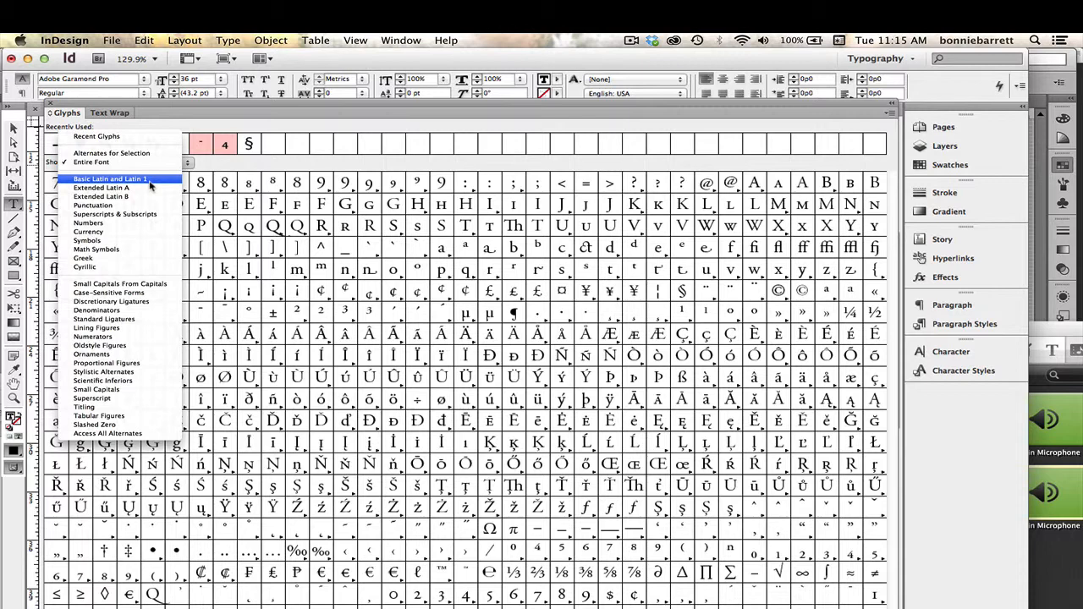
{"action": "left_click", "coordinate": [110, 180]}
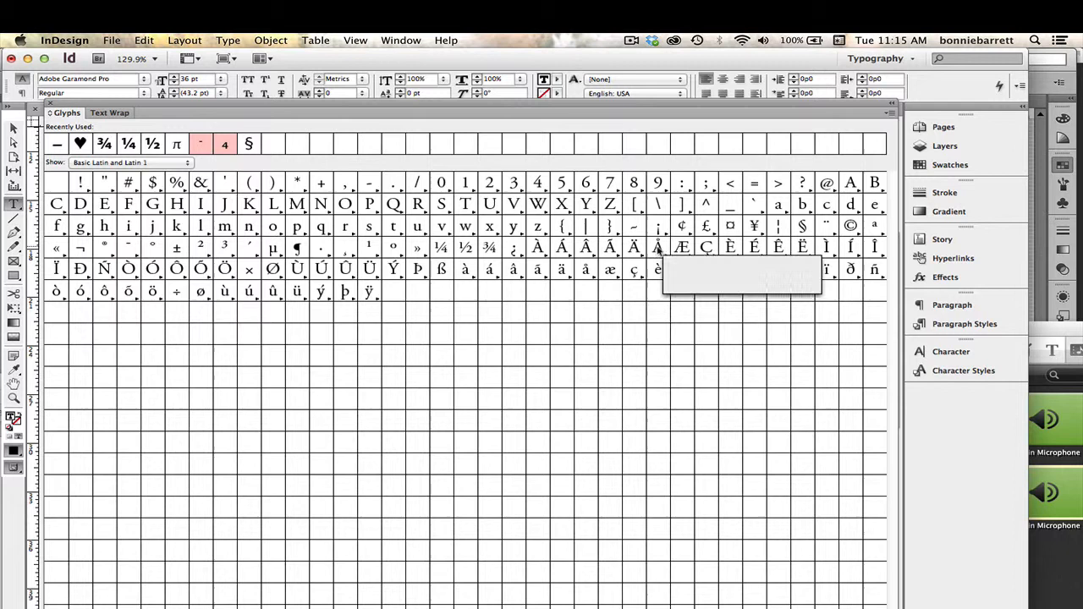
{"action": "mouse_move", "coordinate": [658, 247]}
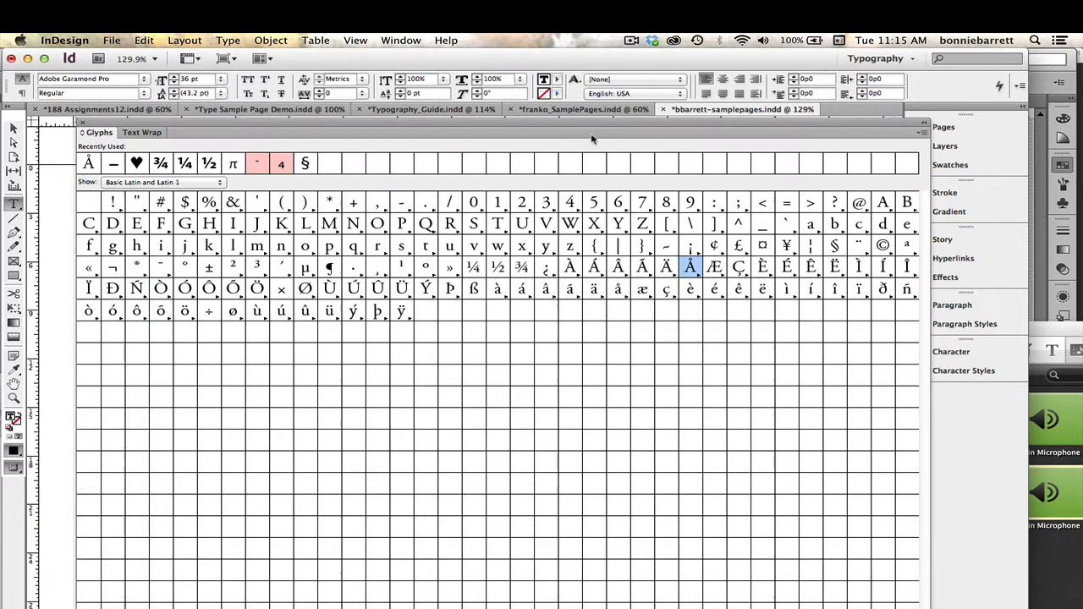
{"action": "mouse_move", "coordinate": [612, 273]}
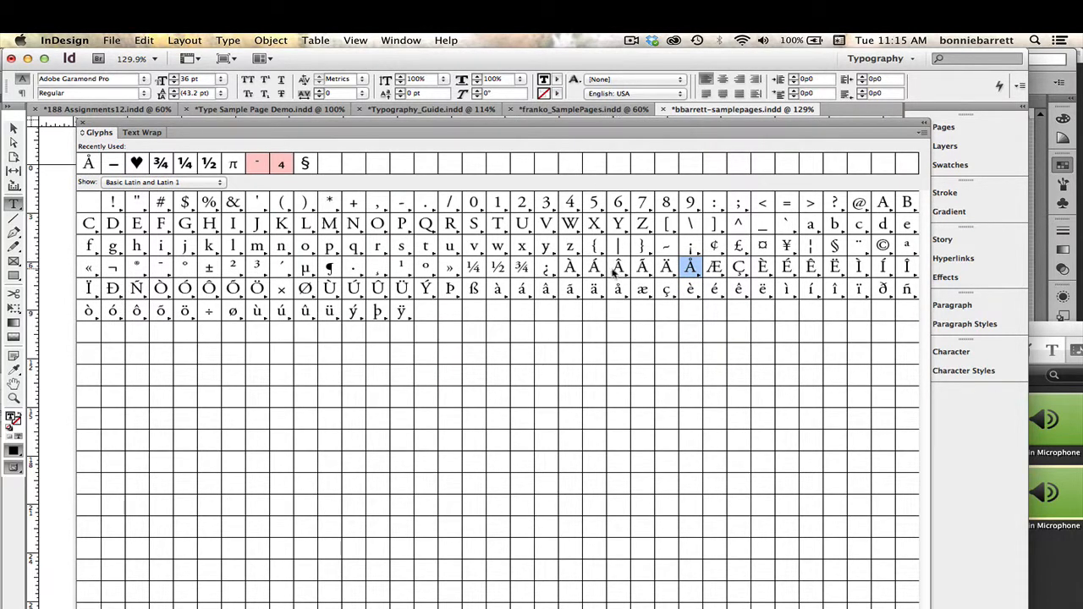
{"action": "mouse_move", "coordinate": [691, 267]}
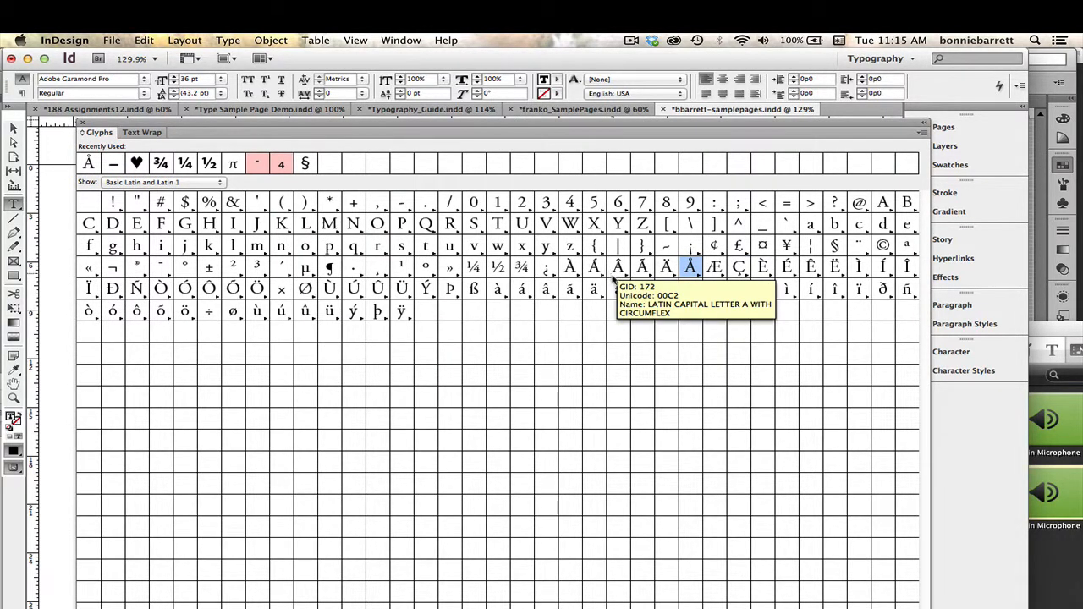
{"action": "mouse_move", "coordinate": [377, 311]}
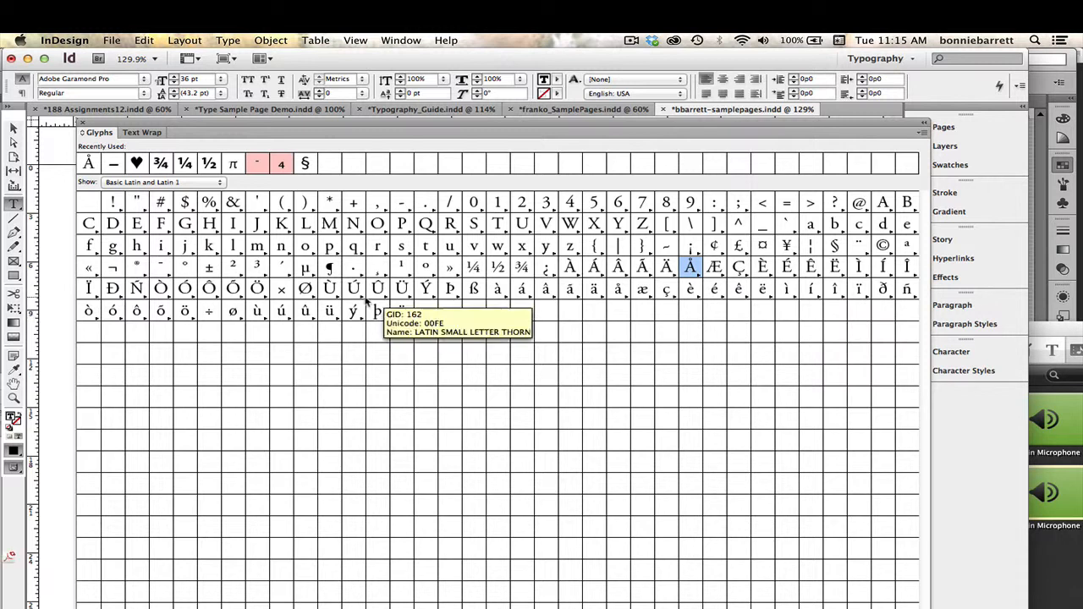
{"action": "mouse_move", "coordinate": [377, 287]}
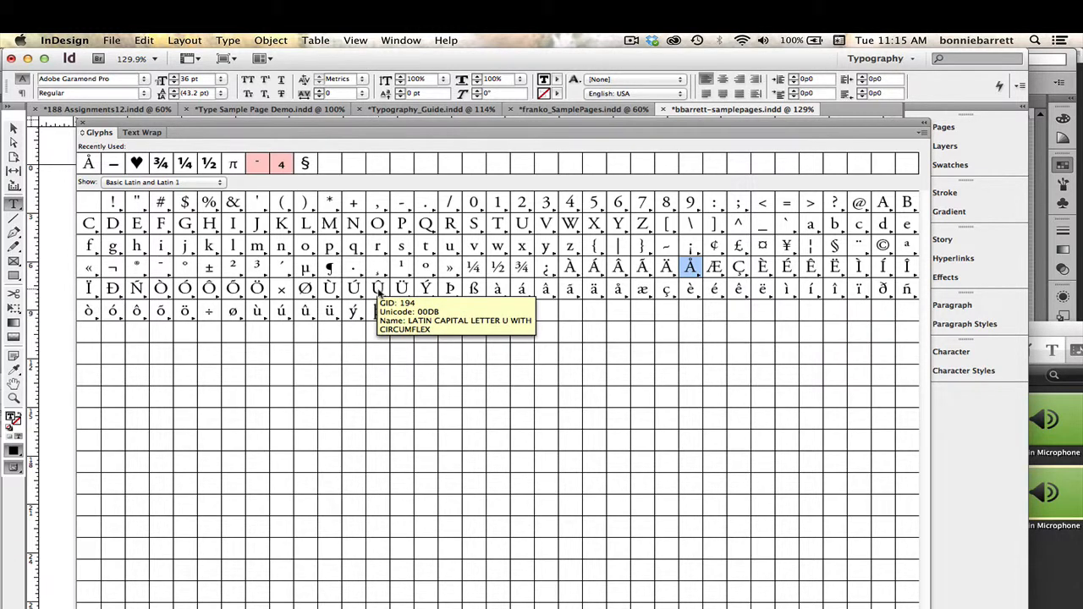
{"action": "double_click", "coordinate": [378, 288]}
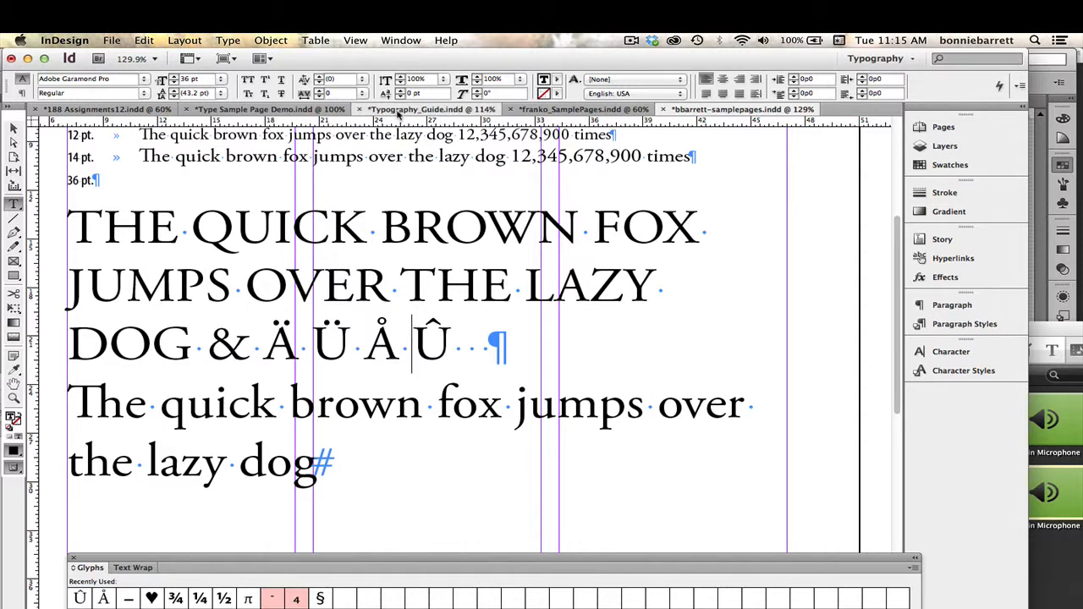
Add Ó after Û on the caps line using the guide's keystroke, then view the finished demo page.
{"action": "left_click", "coordinate": [434, 108]}
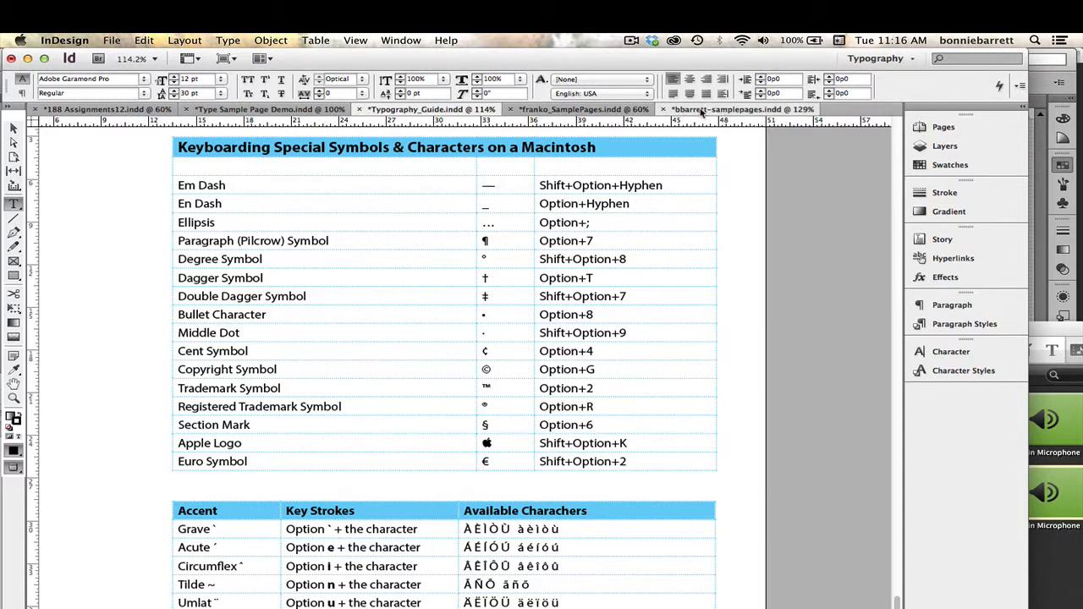
{"action": "left_click", "coordinate": [728, 108]}
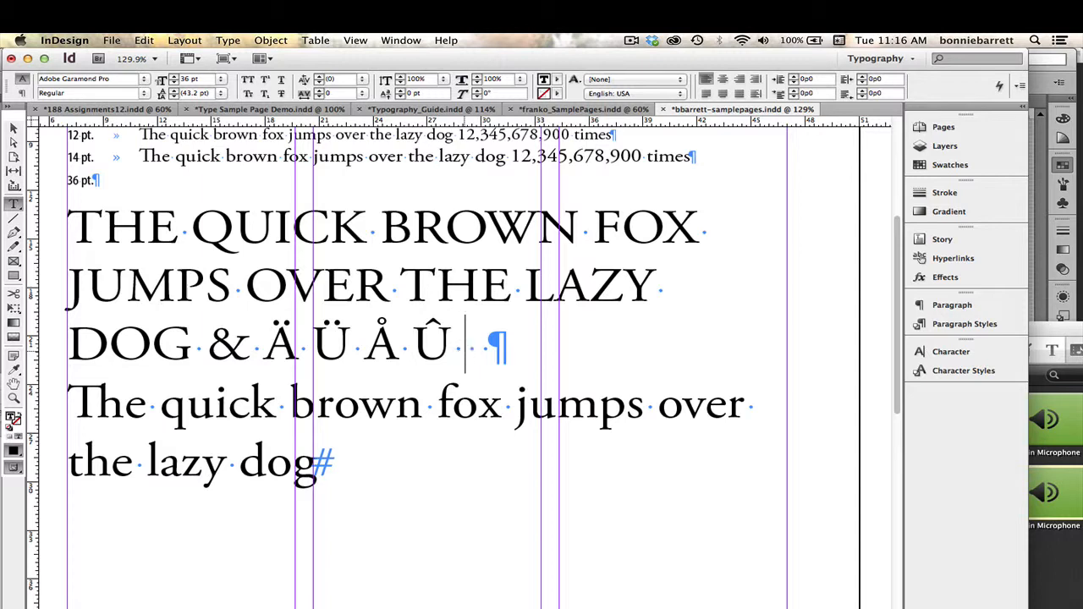
{"action": "type", "text": "´"}
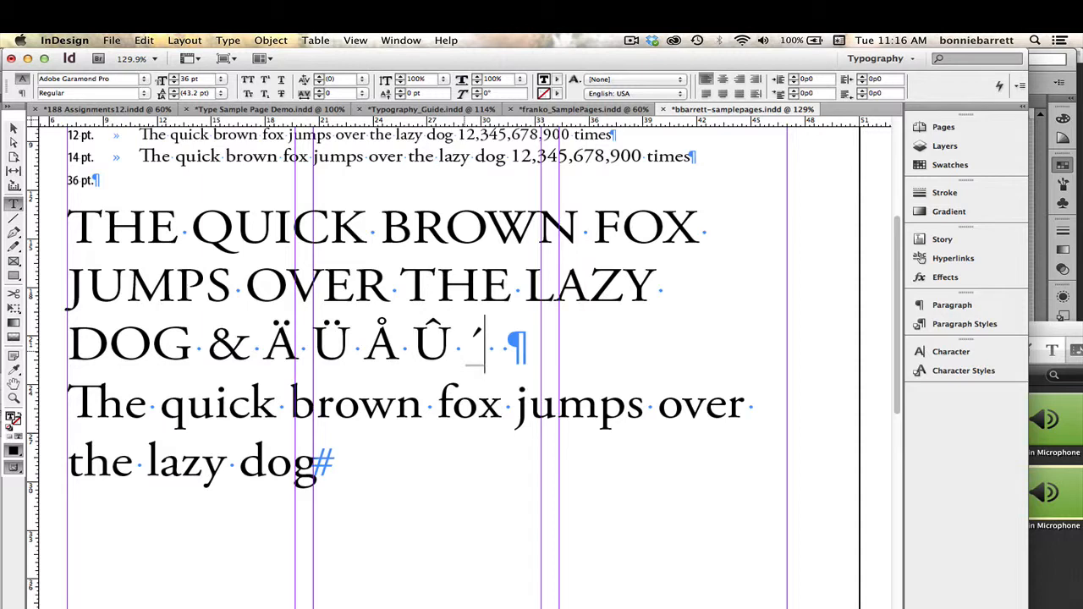
{"action": "type", "text": "Ó"}
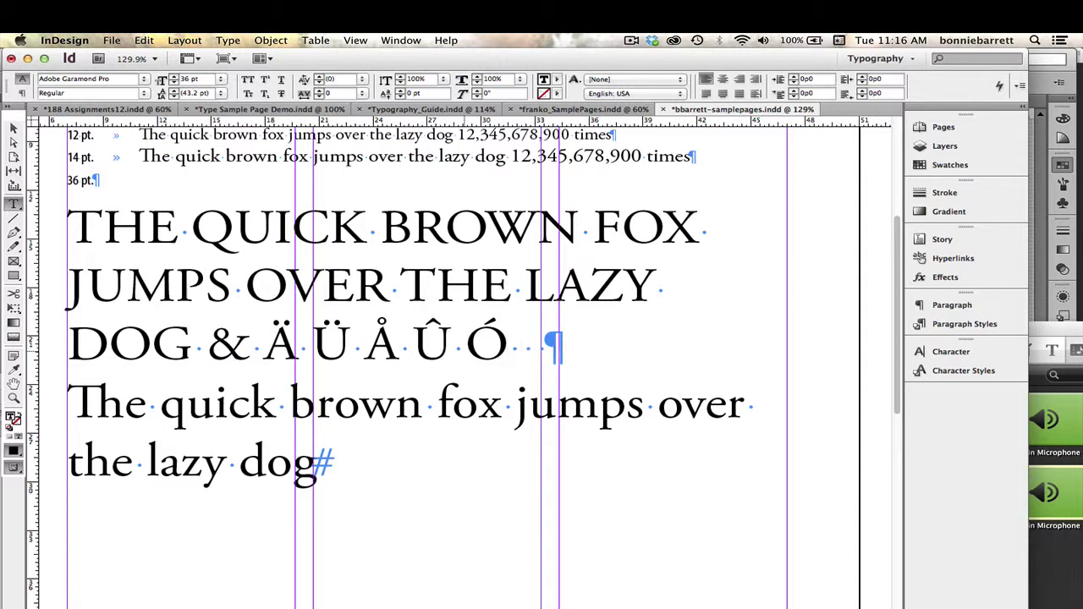
{"action": "left_click", "coordinate": [523, 346]}
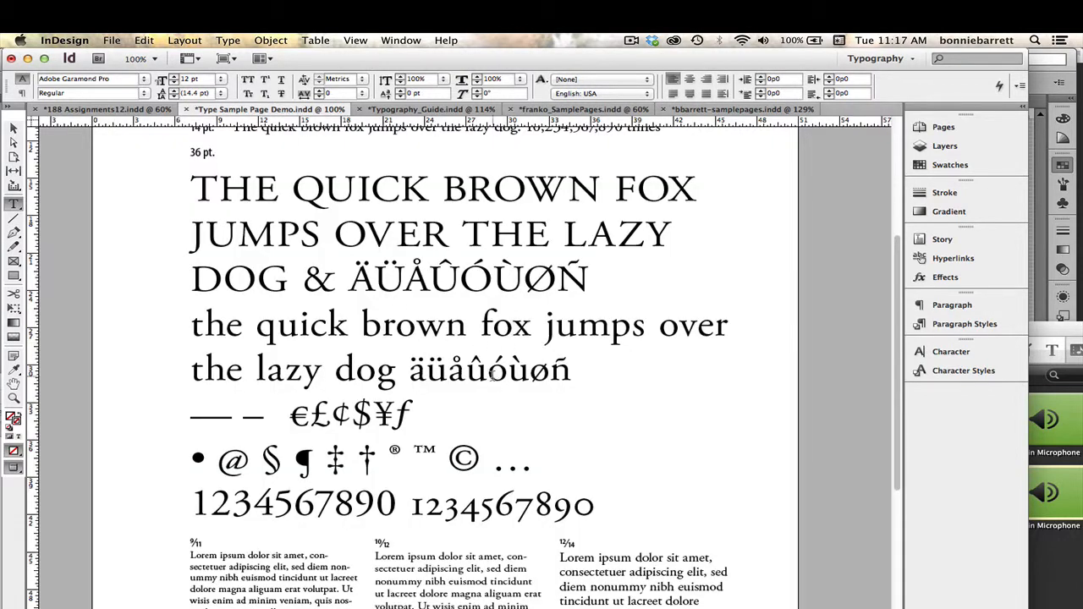
{"action": "mouse_move", "coordinate": [531, 284]}
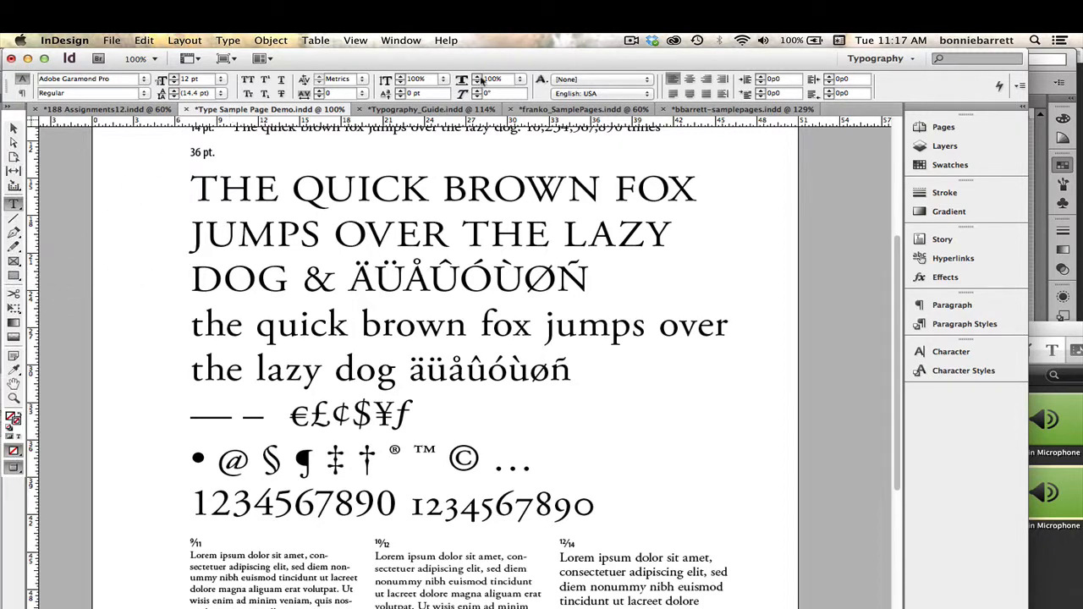
Back on the working page, extend the accented capitals with Ø and a keyboard-typed Ñ.
{"action": "left_click", "coordinate": [737, 108]}
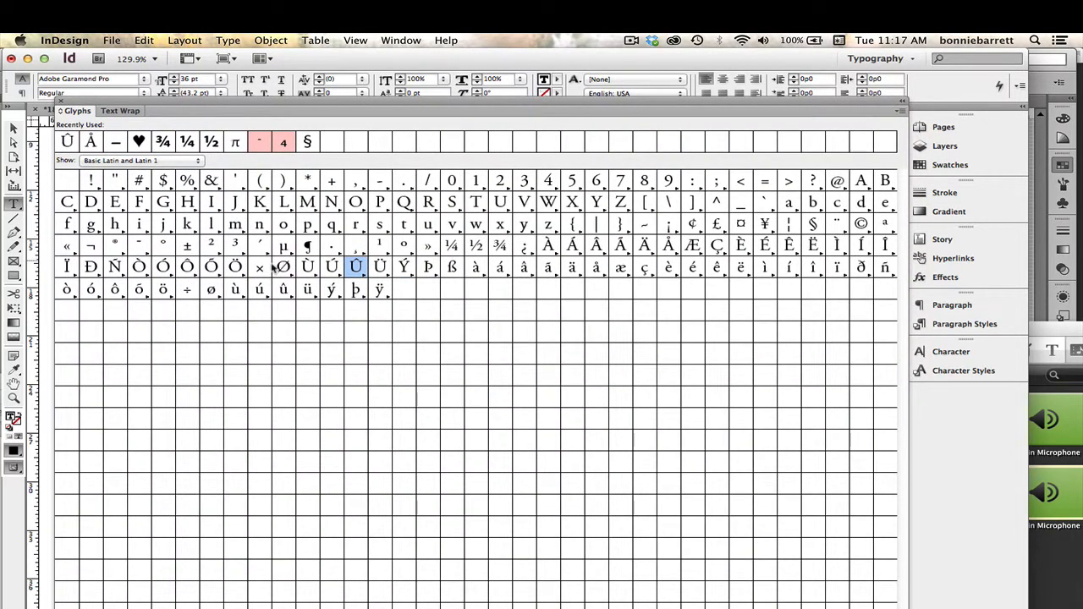
{"action": "mouse_move", "coordinate": [285, 267]}
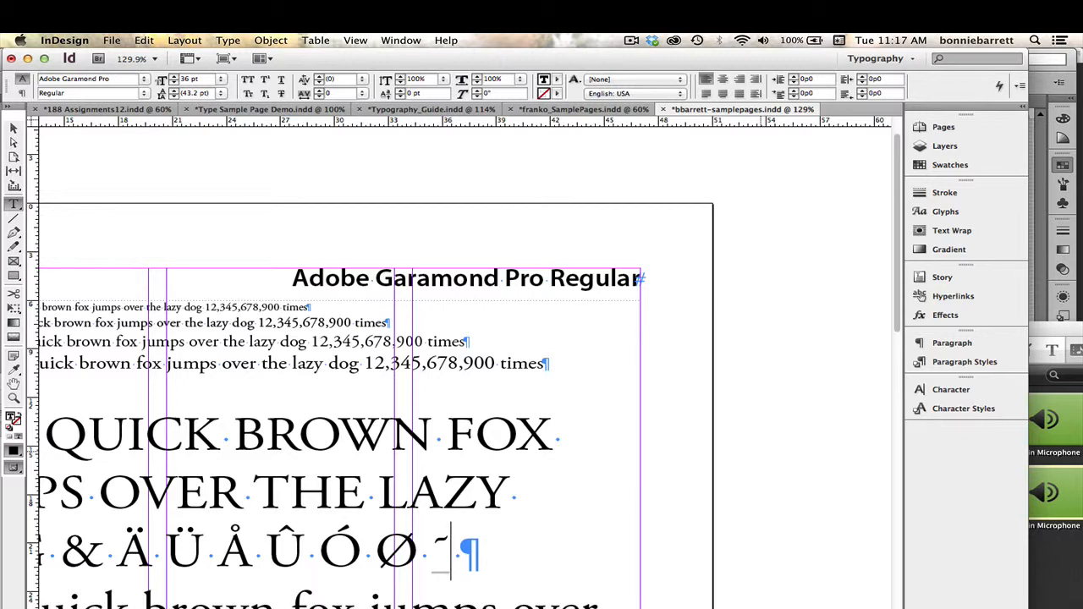
{"action": "type", "text": "Ñ"}
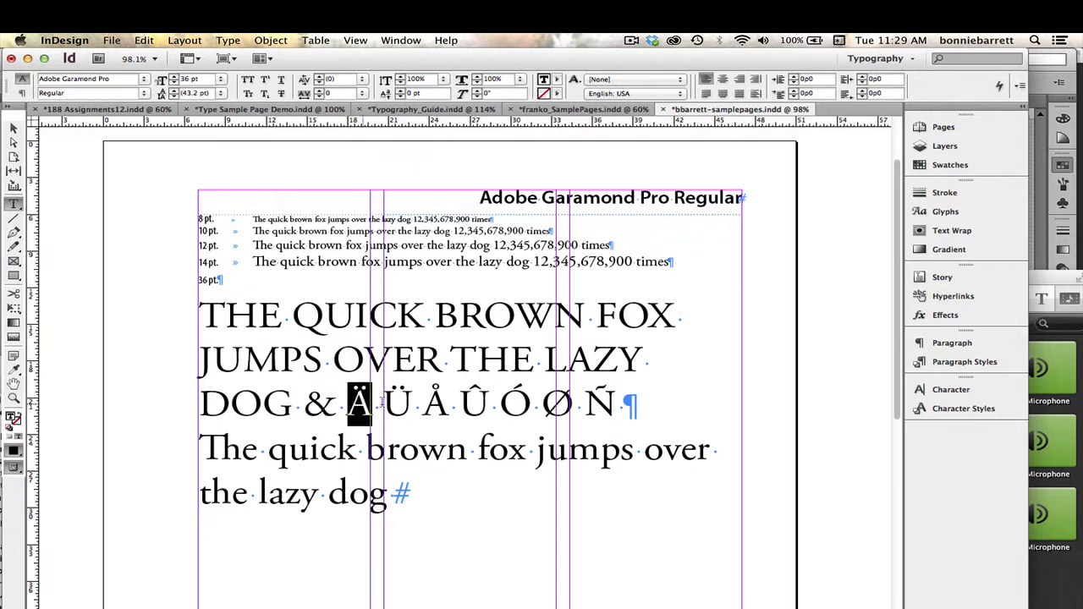
Copy the accented capitals Ä Ü Å Û Ó Ø Ñ and paste them after 'the lazy dog'.
{"action": "left_click_drag", "start_coordinate": [359, 403], "coordinate": [618, 402]}
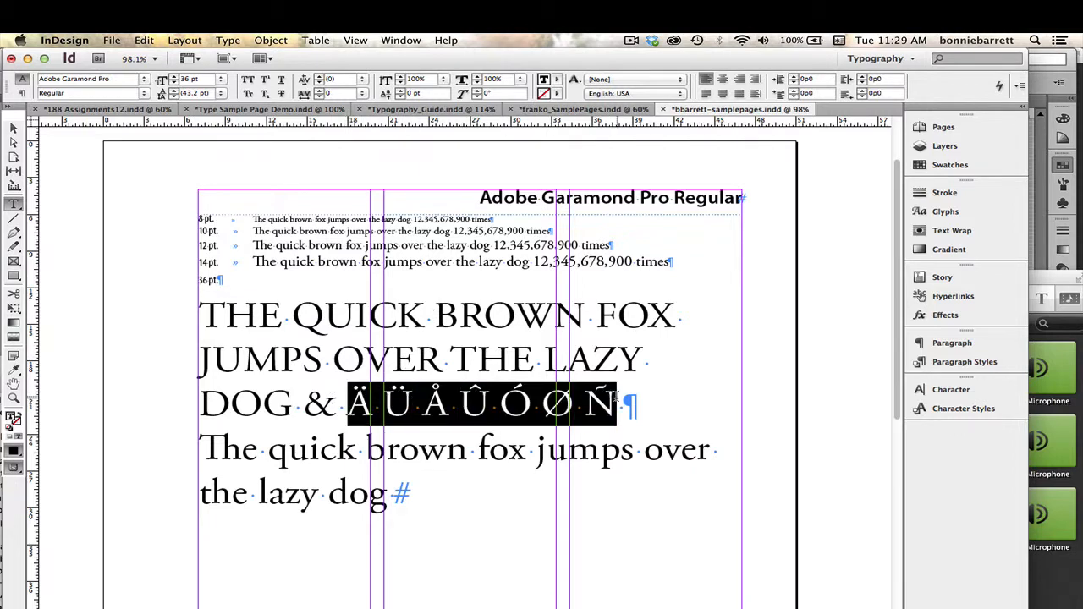
{"action": "left_click", "coordinate": [332, 79]}
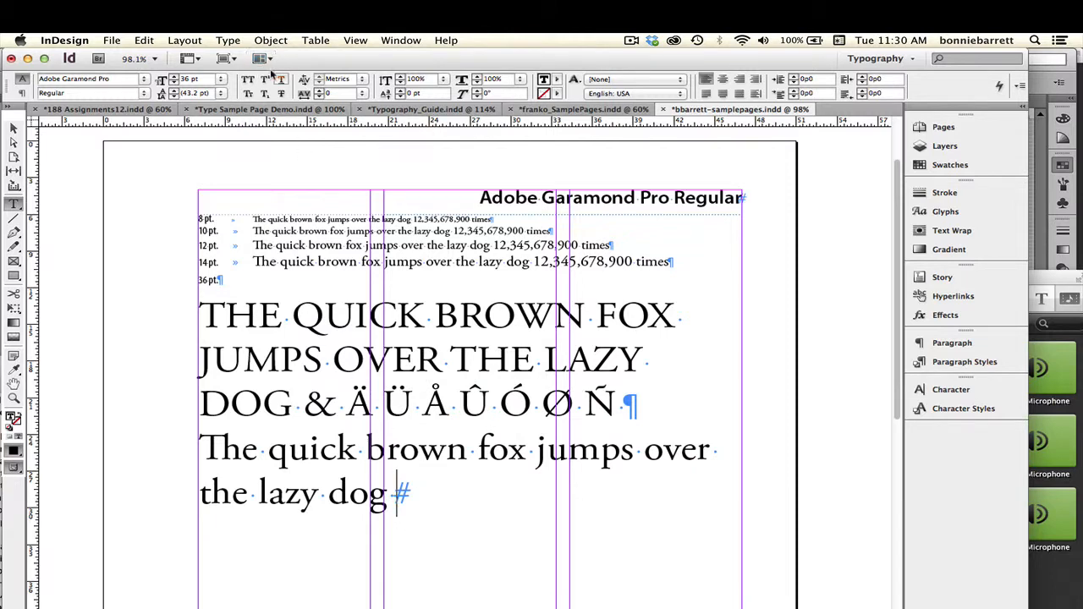
{"action": "left_click", "coordinate": [142, 41]}
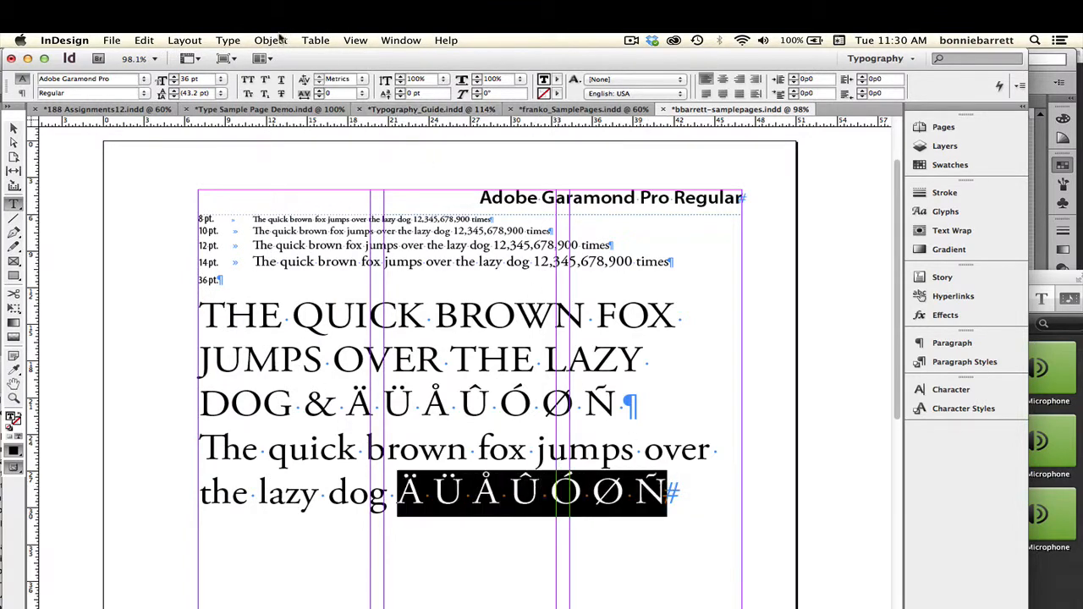
Convert the pasted accents to lowercase ä ü å û ó ø ñ and start a new paragraph below.
{"action": "left_click", "coordinate": [227, 40]}
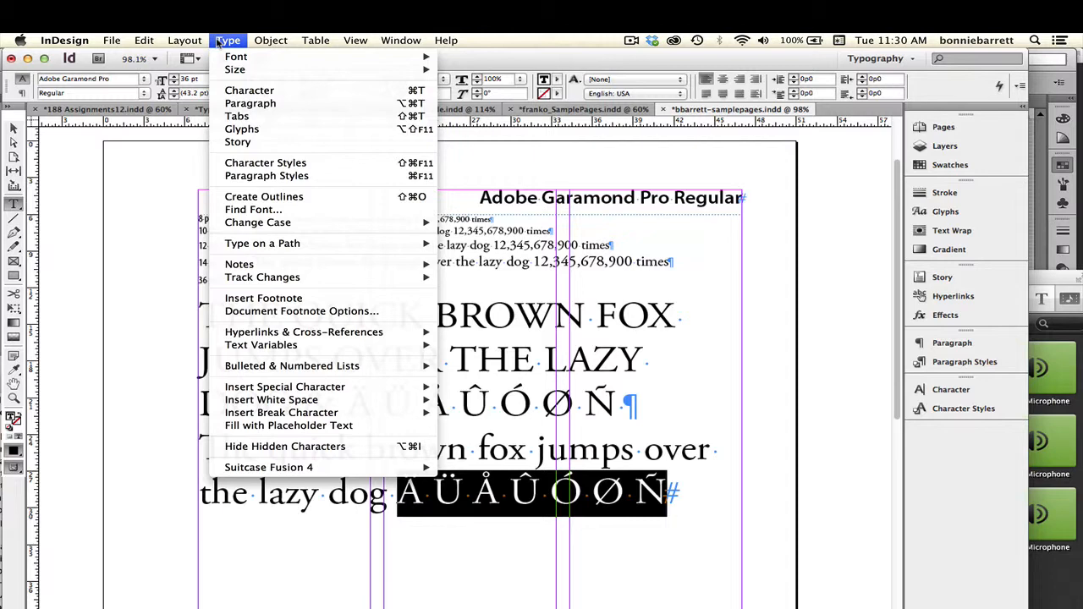
{"action": "mouse_move", "coordinate": [257, 222]}
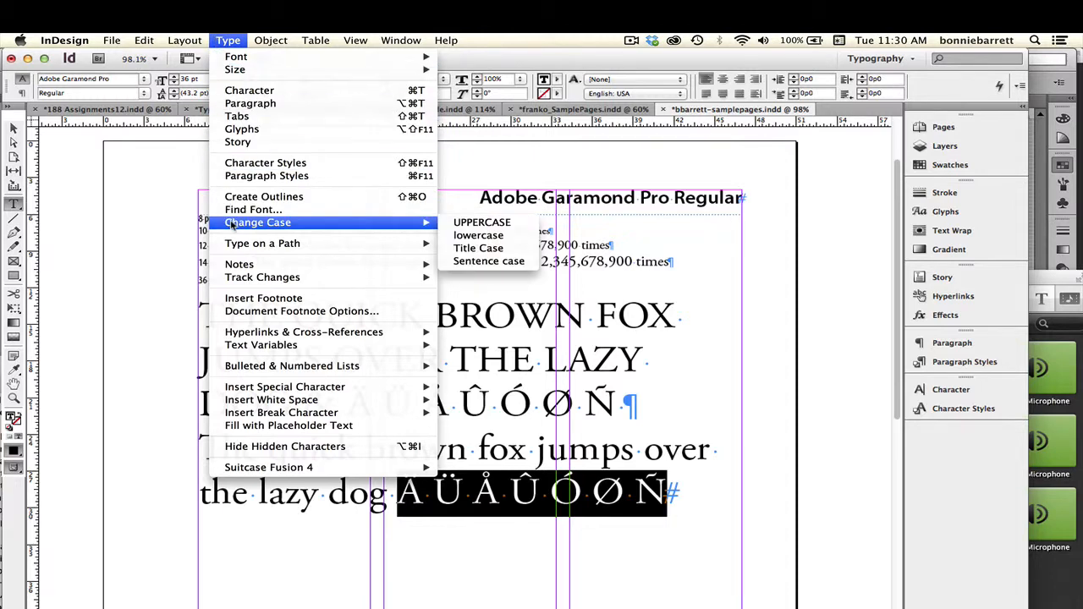
{"action": "mouse_move", "coordinate": [478, 235]}
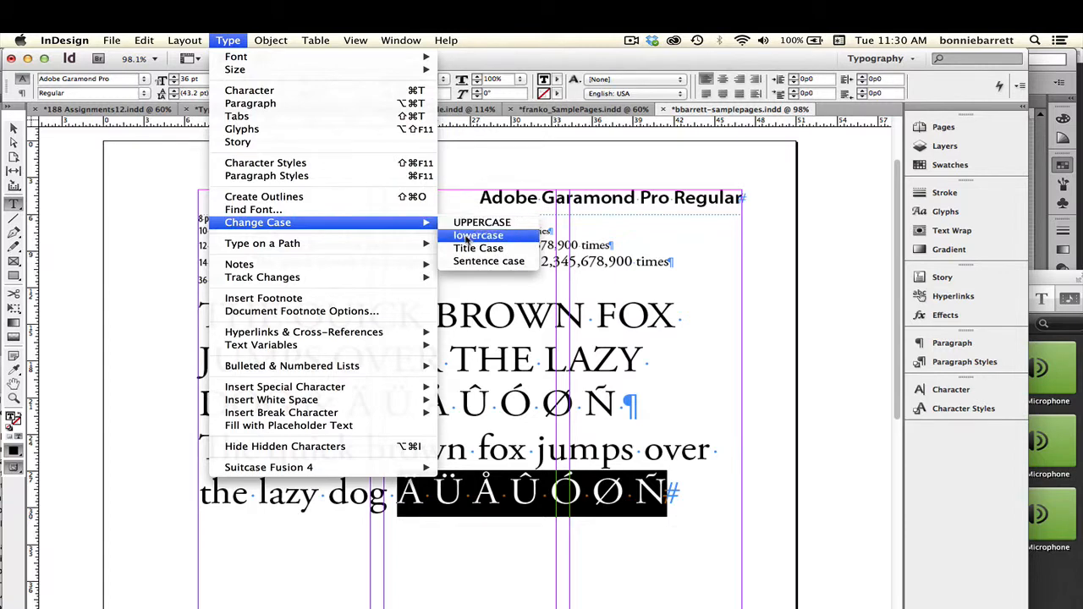
{"action": "left_click", "coordinate": [477, 235]}
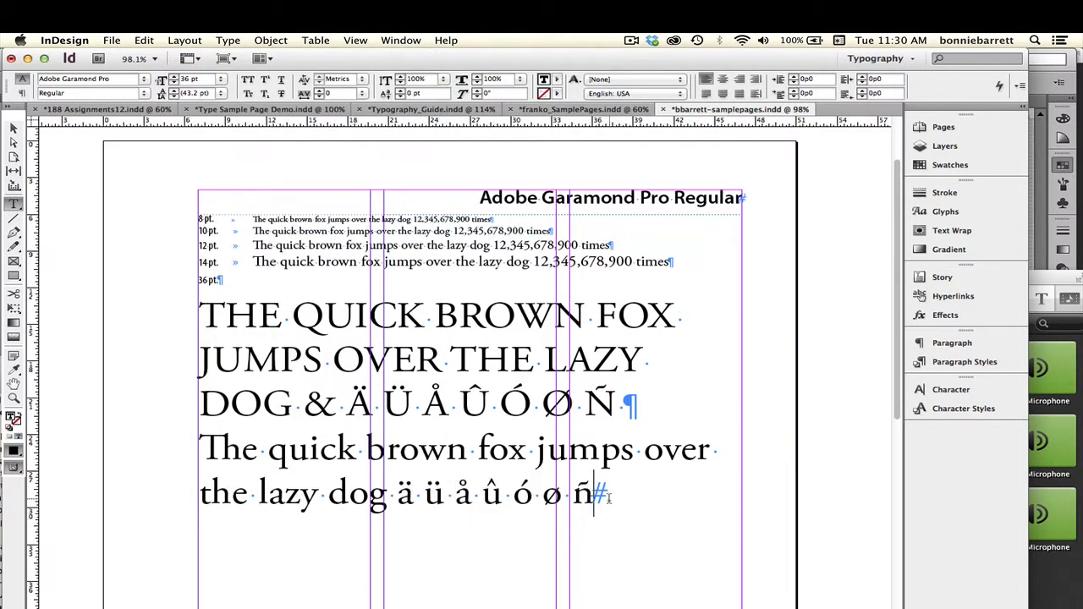
{"action": "key", "text": "return"}
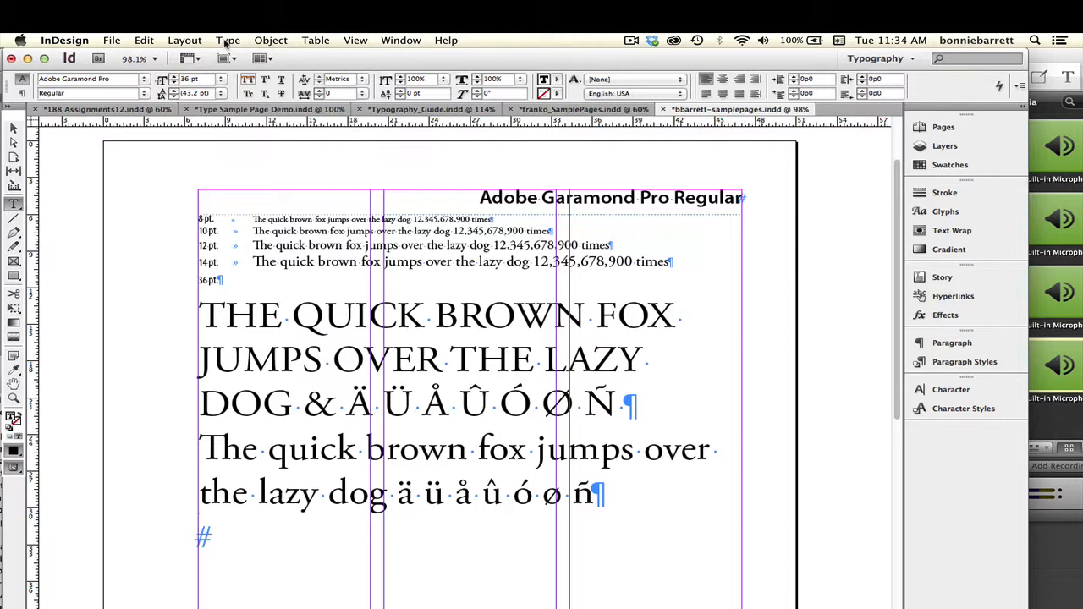
Insert an em dash then an en dash special character on the new line under the pangram.
{"action": "left_click", "coordinate": [227, 41]}
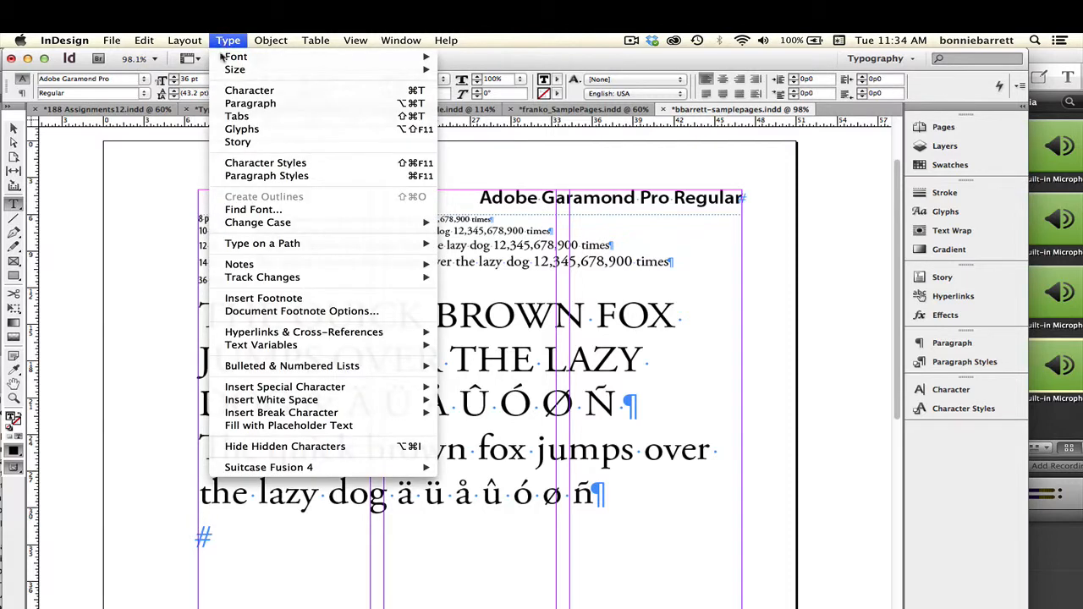
{"action": "mouse_move", "coordinate": [284, 386]}
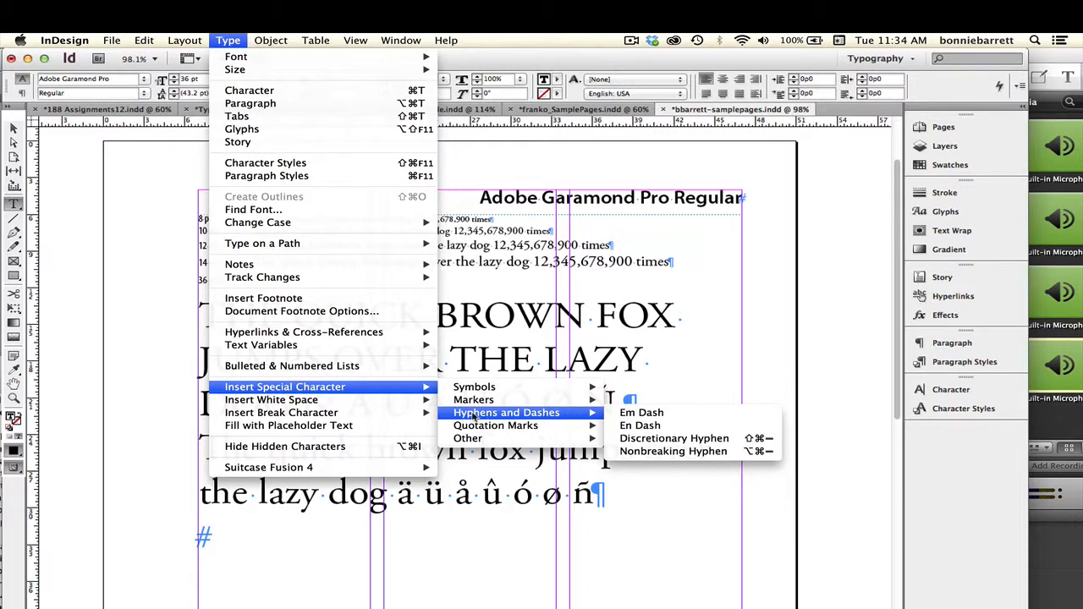
{"action": "mouse_move", "coordinate": [640, 413]}
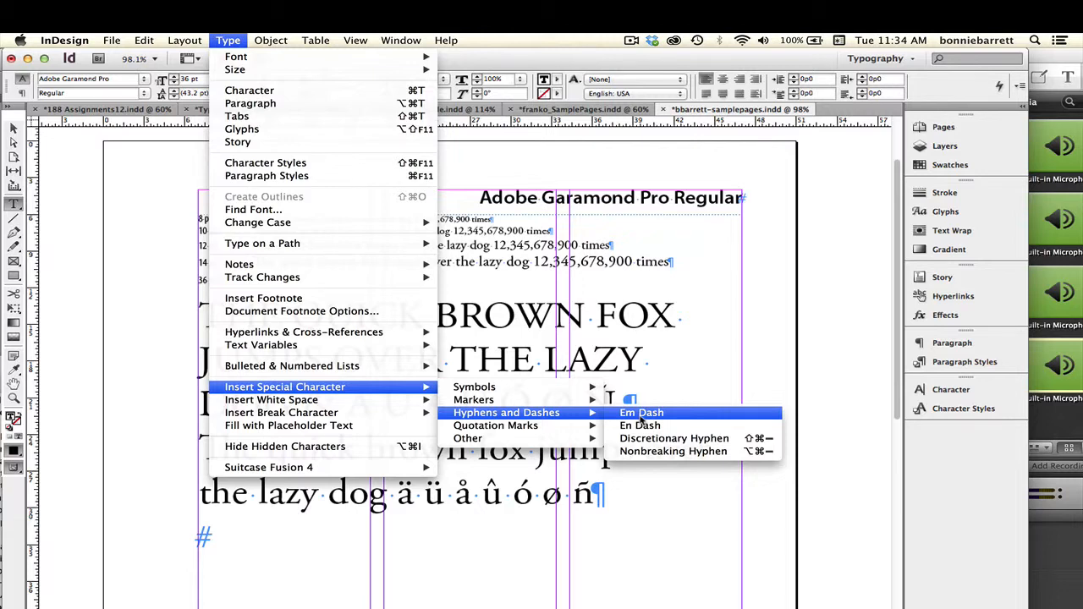
{"action": "left_click", "coordinate": [639, 412]}
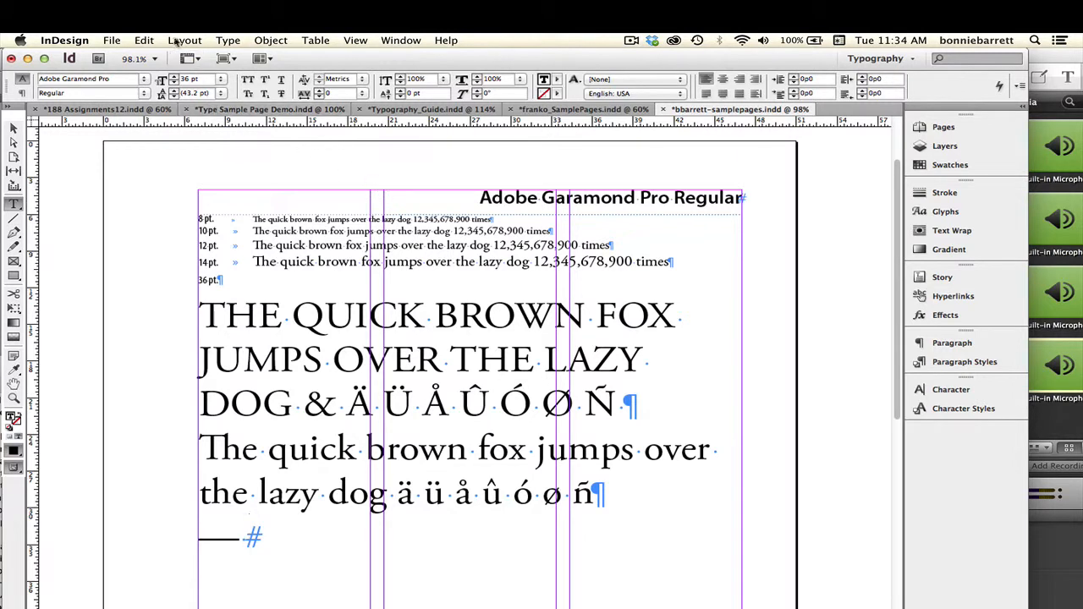
{"action": "left_click", "coordinate": [227, 41]}
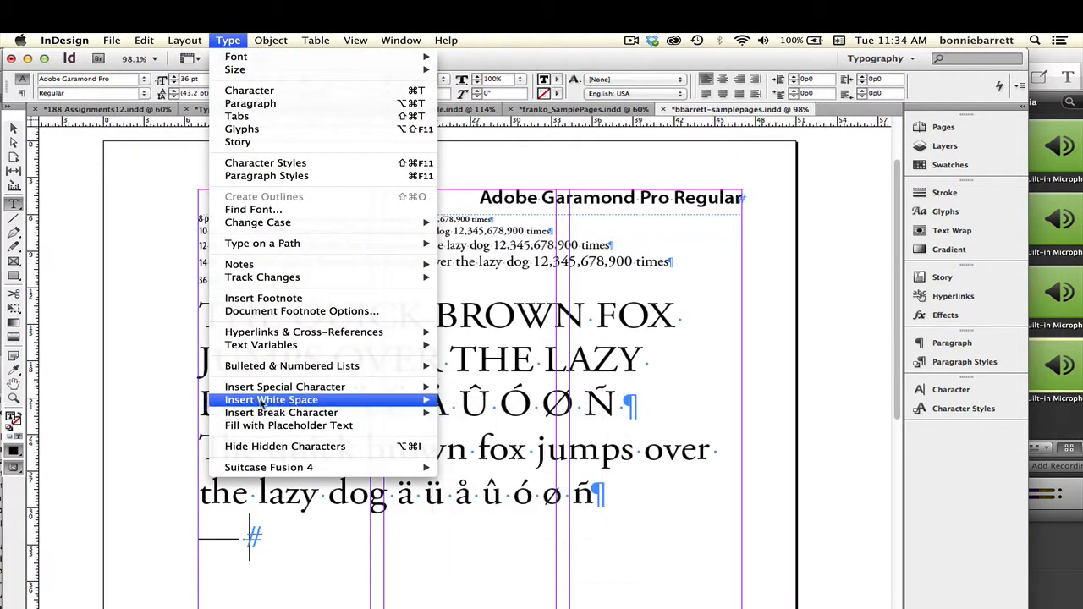
{"action": "mouse_move", "coordinate": [284, 385]}
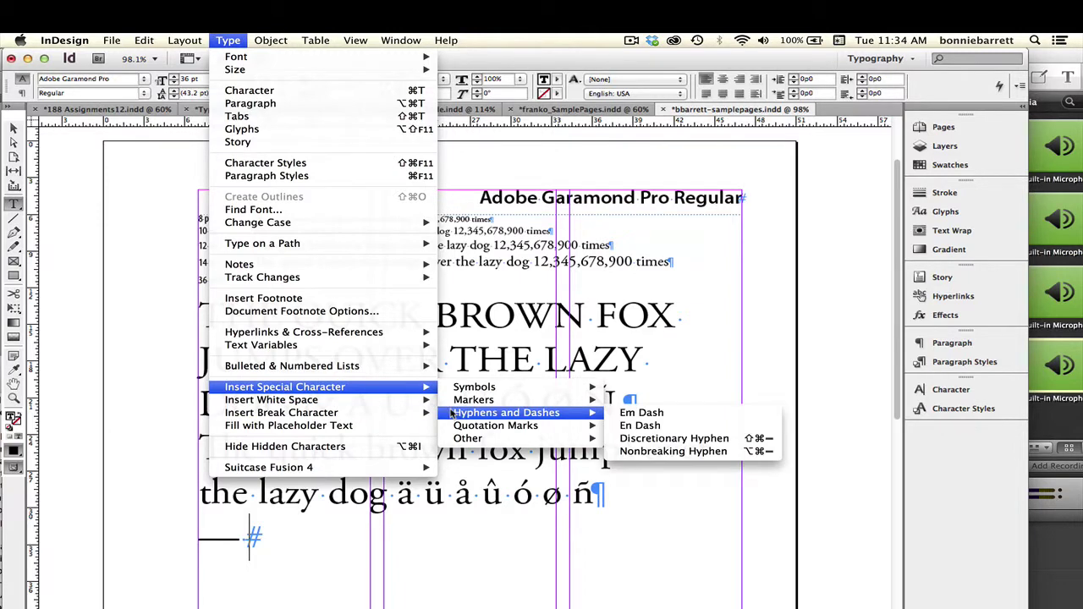
{"action": "left_click", "coordinate": [640, 413]}
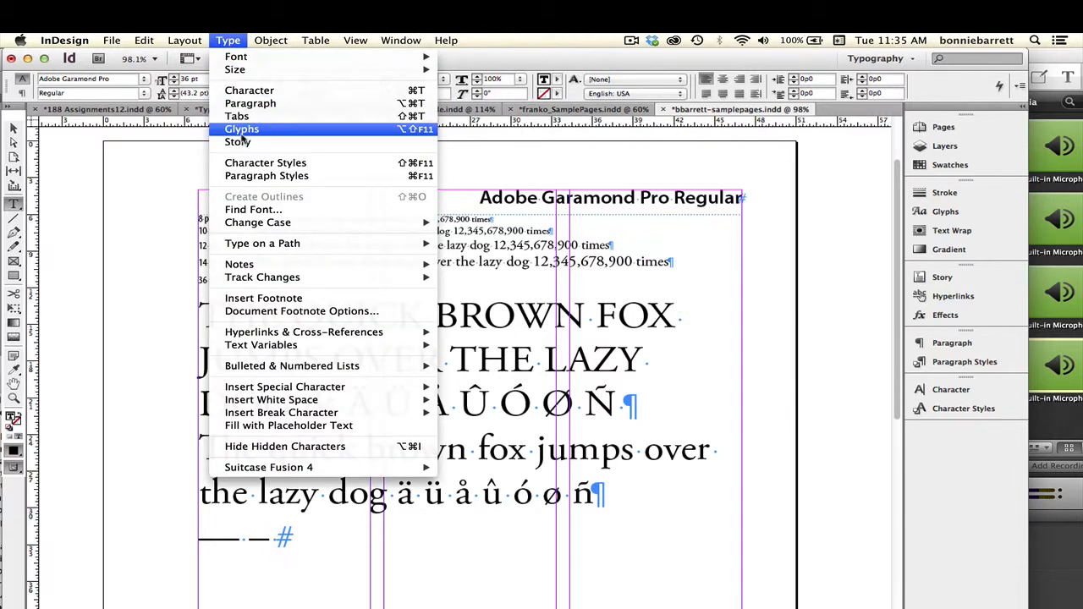
From the Glyphs panel's Currency category insert the currency signs including $, then show the entire font.
{"action": "left_click", "coordinate": [242, 129]}
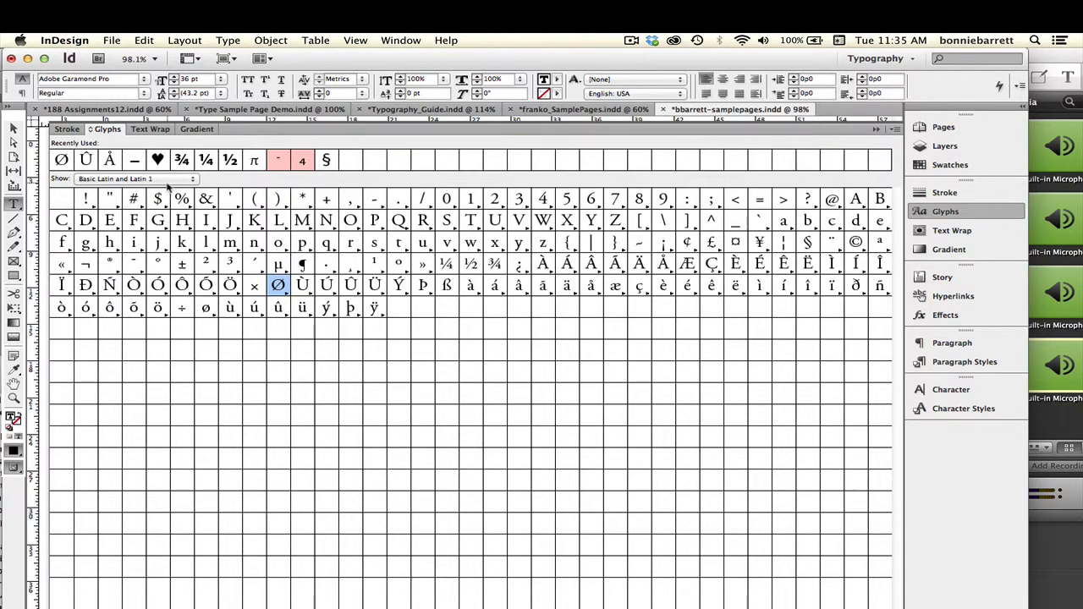
{"action": "left_click", "coordinate": [135, 180]}
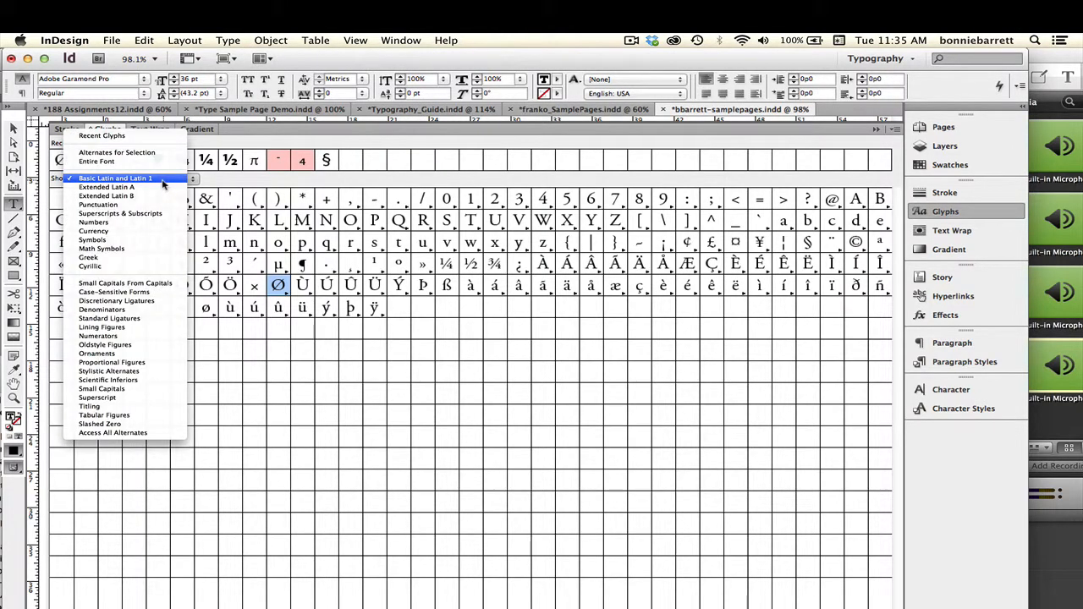
{"action": "mouse_move", "coordinate": [93, 230]}
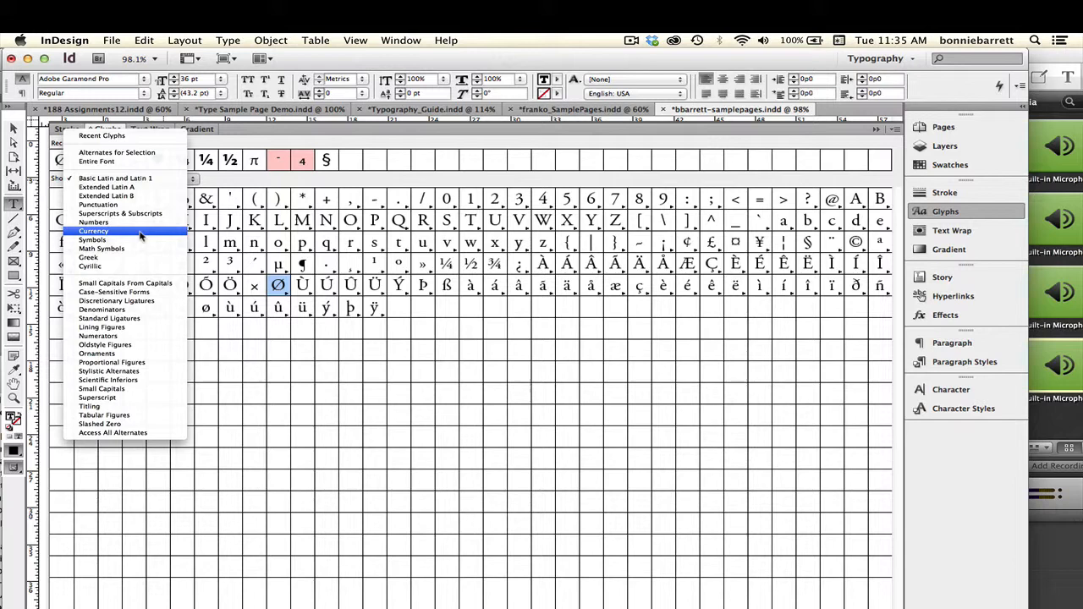
{"action": "left_click", "coordinate": [93, 230]}
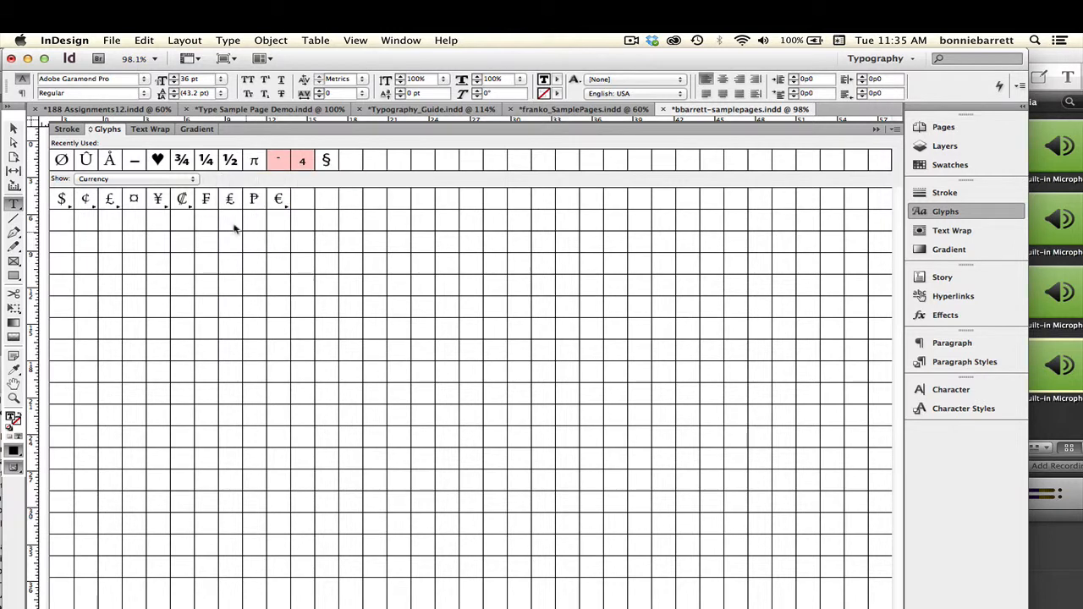
{"action": "mouse_move", "coordinate": [277, 199]}
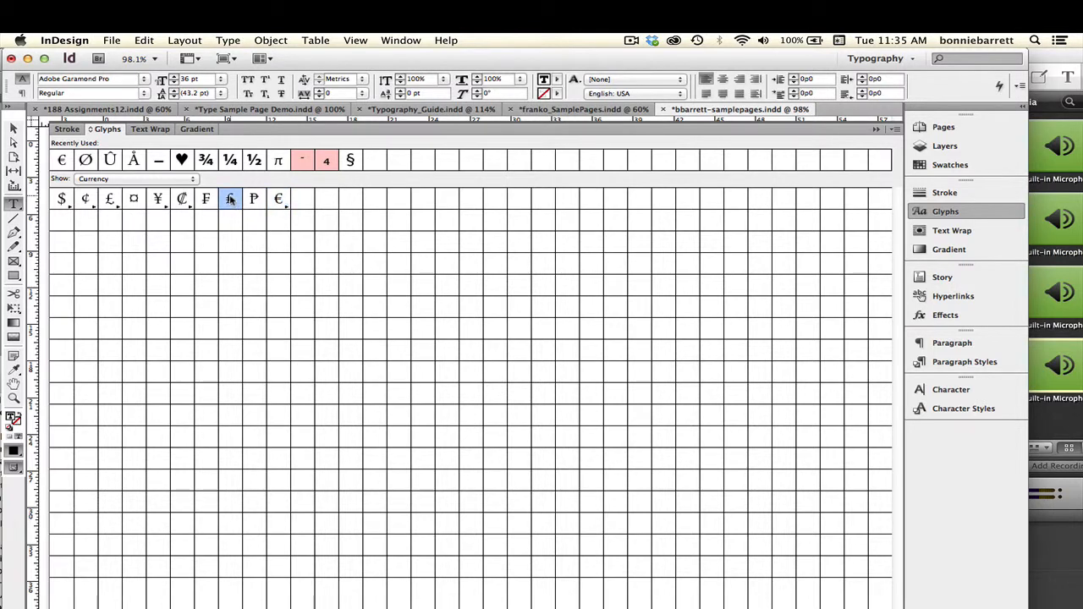
{"action": "mouse_move", "coordinate": [231, 198]}
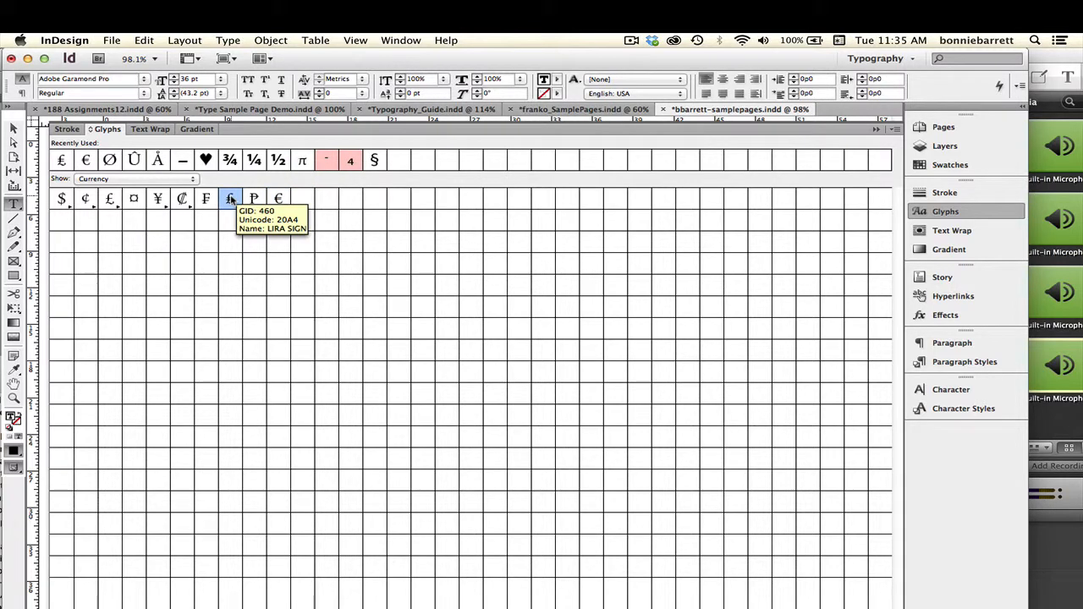
{"action": "mouse_move", "coordinate": [84, 198]}
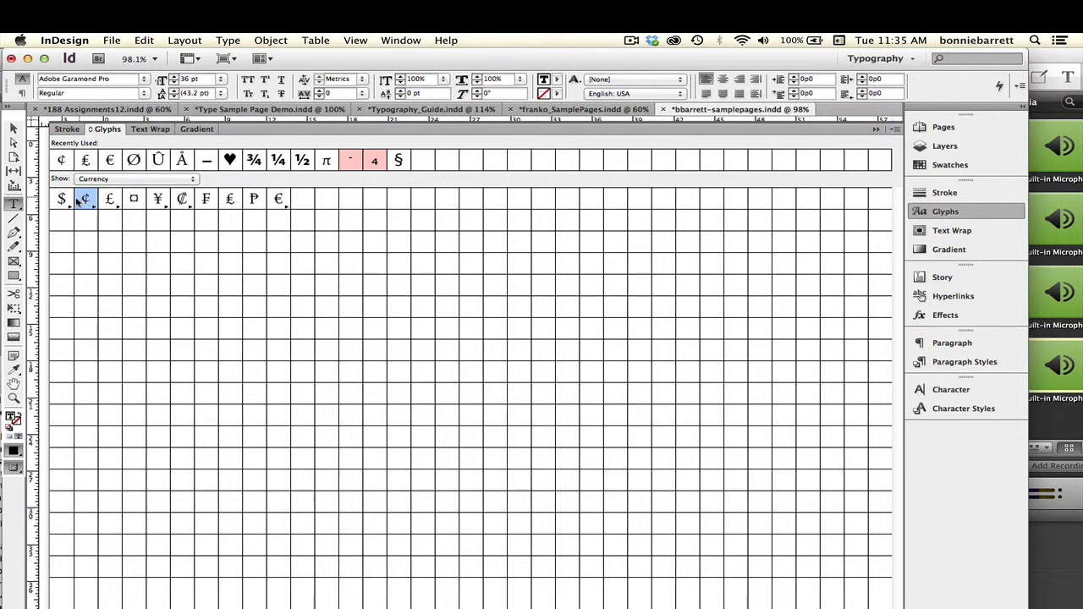
{"action": "left_click", "coordinate": [61, 198]}
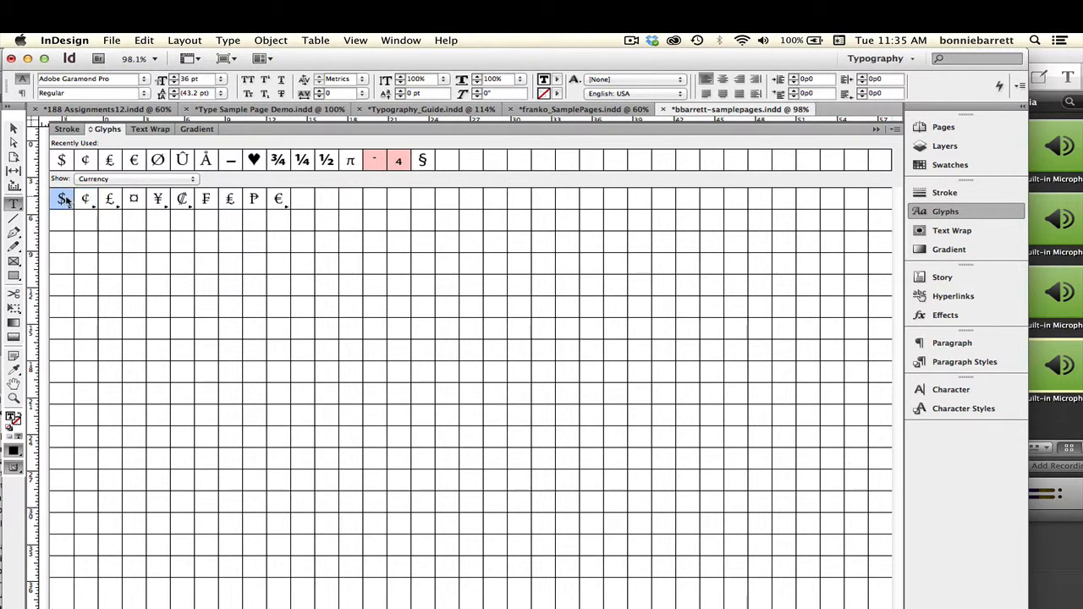
{"action": "mouse_move", "coordinate": [158, 198]}
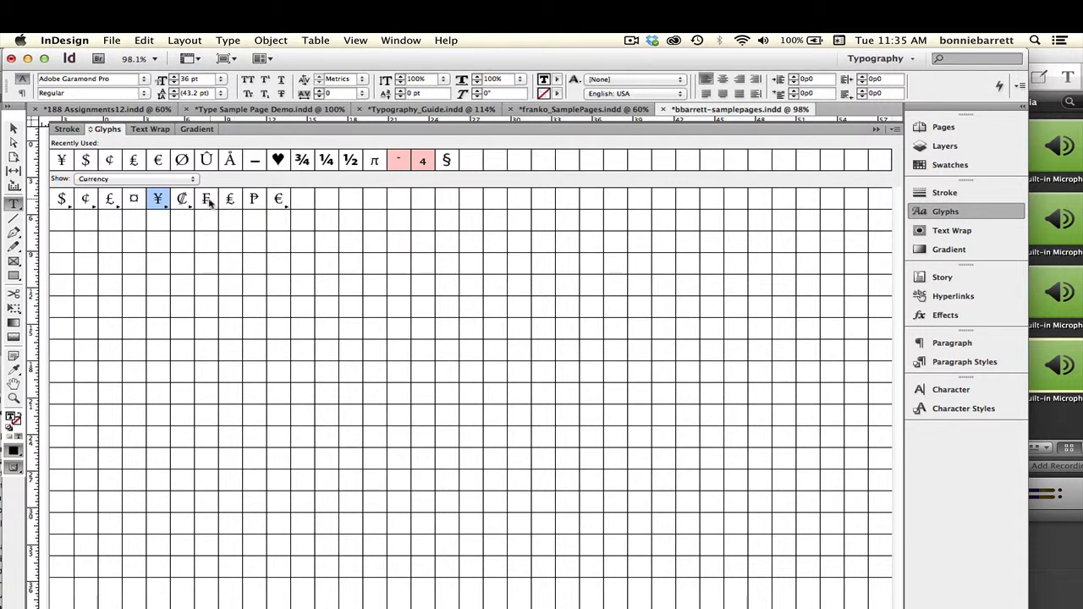
{"action": "mouse_move", "coordinate": [206, 198]}
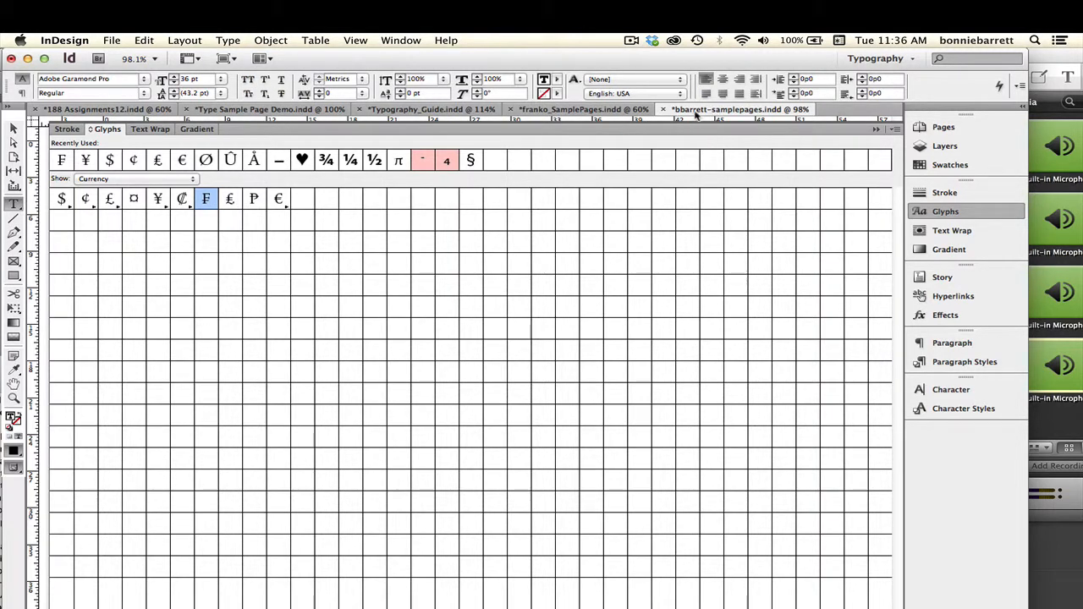
{"action": "mouse_move", "coordinate": [339, 190]}
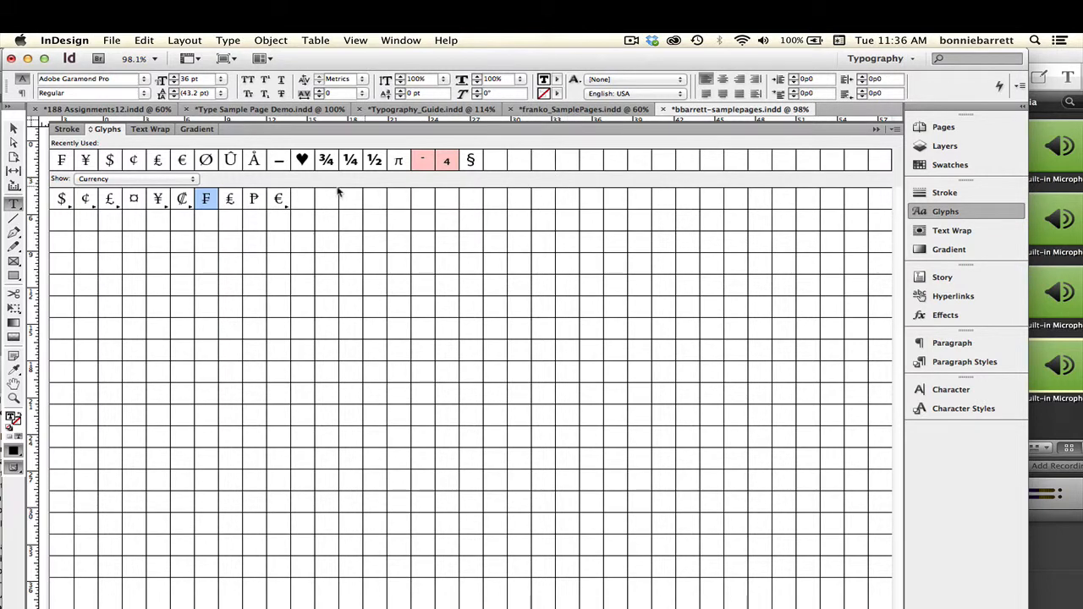
{"action": "mouse_move", "coordinate": [156, 179]}
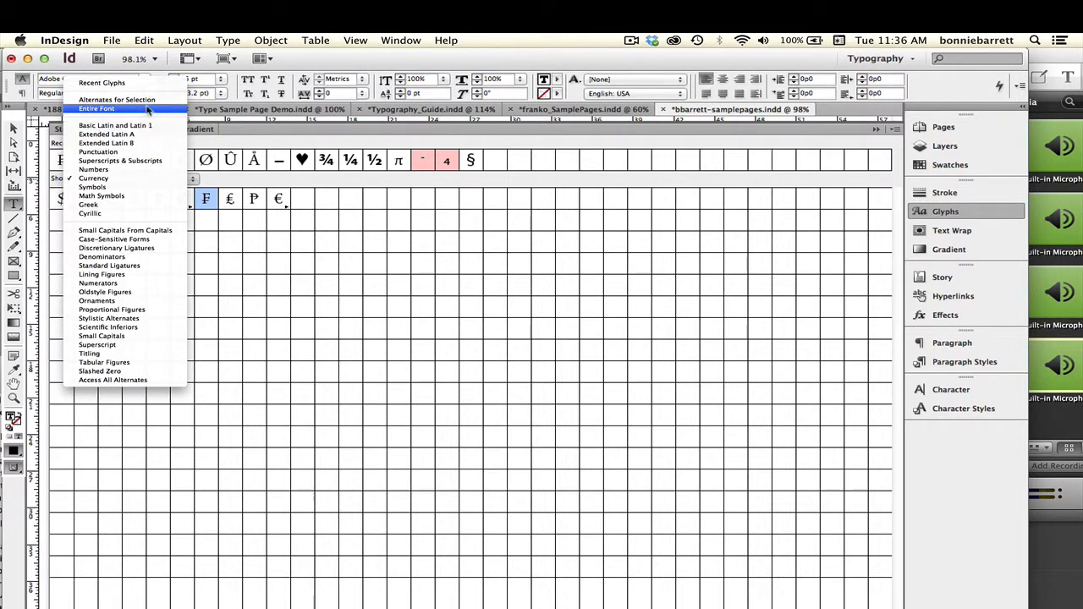
{"action": "left_click", "coordinate": [96, 108]}
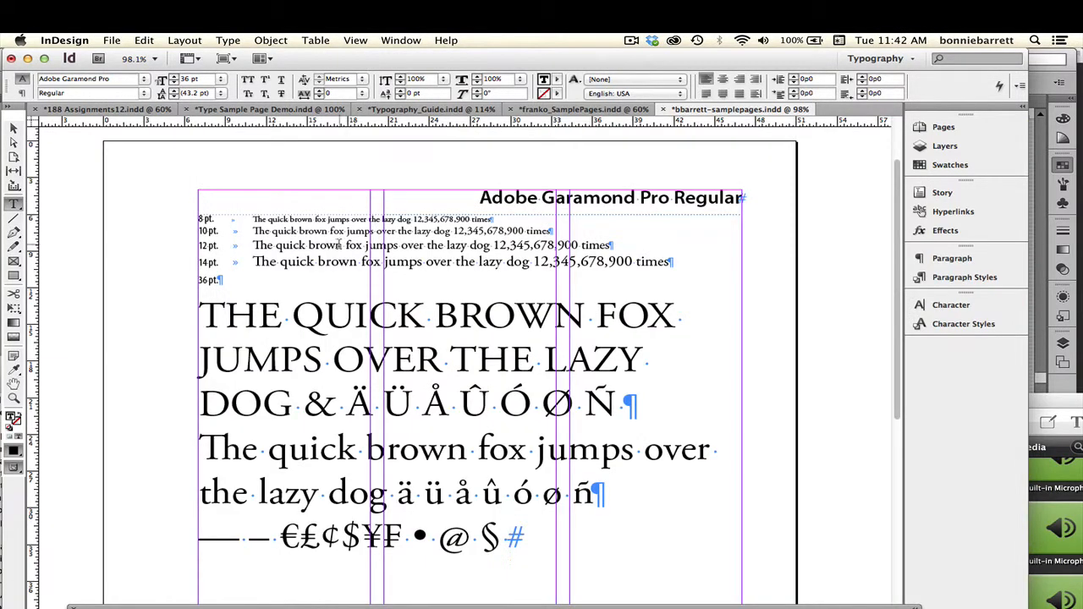
Insert a paragraph symbol after the section sign on the symbols line.
{"action": "left_click", "coordinate": [227, 41]}
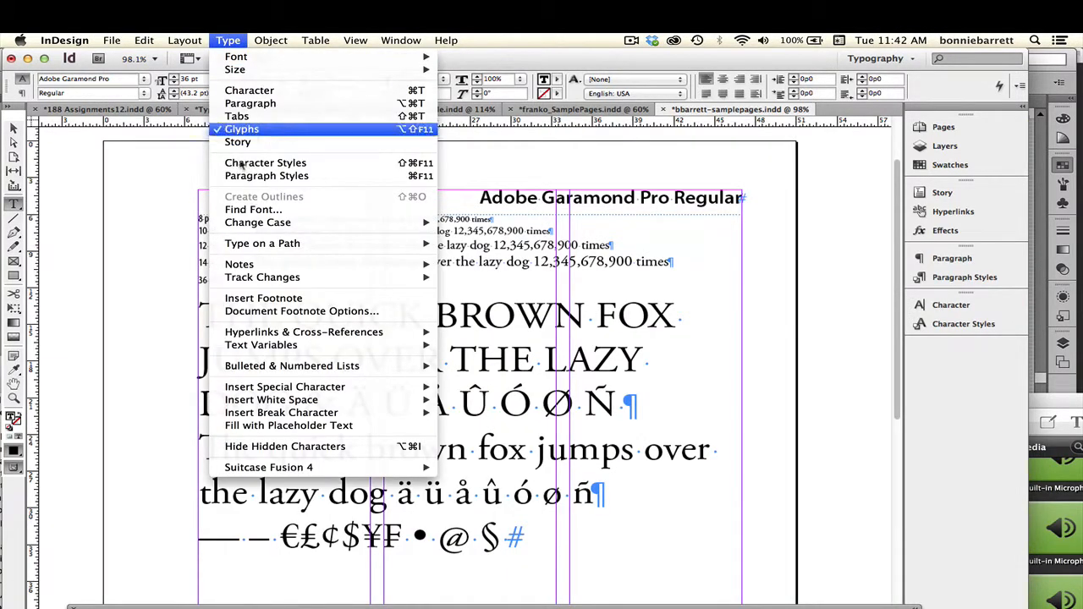
{"action": "mouse_move", "coordinate": [284, 386]}
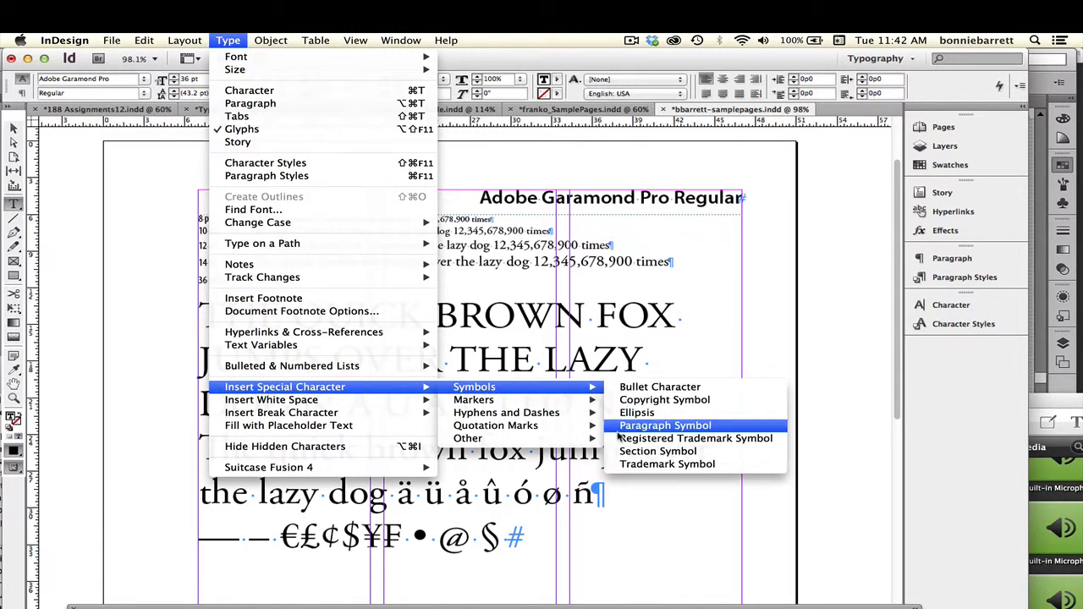
{"action": "left_click", "coordinate": [665, 426]}
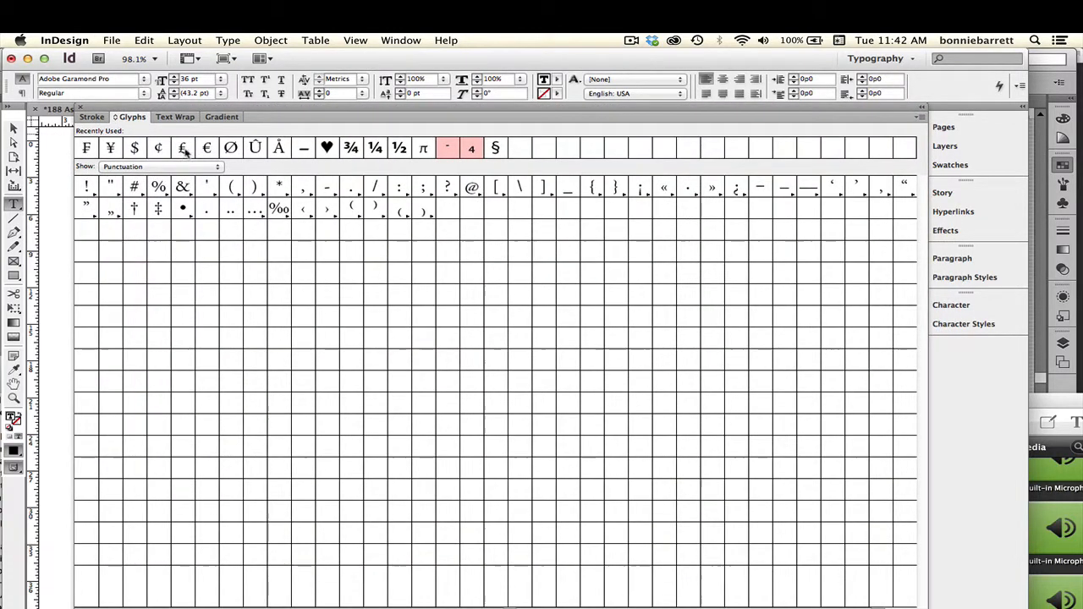
Show the Punctuation glyphs and move the Glyphs panel to uncover the symbols line for the daggers.
{"action": "left_click", "coordinate": [161, 166]}
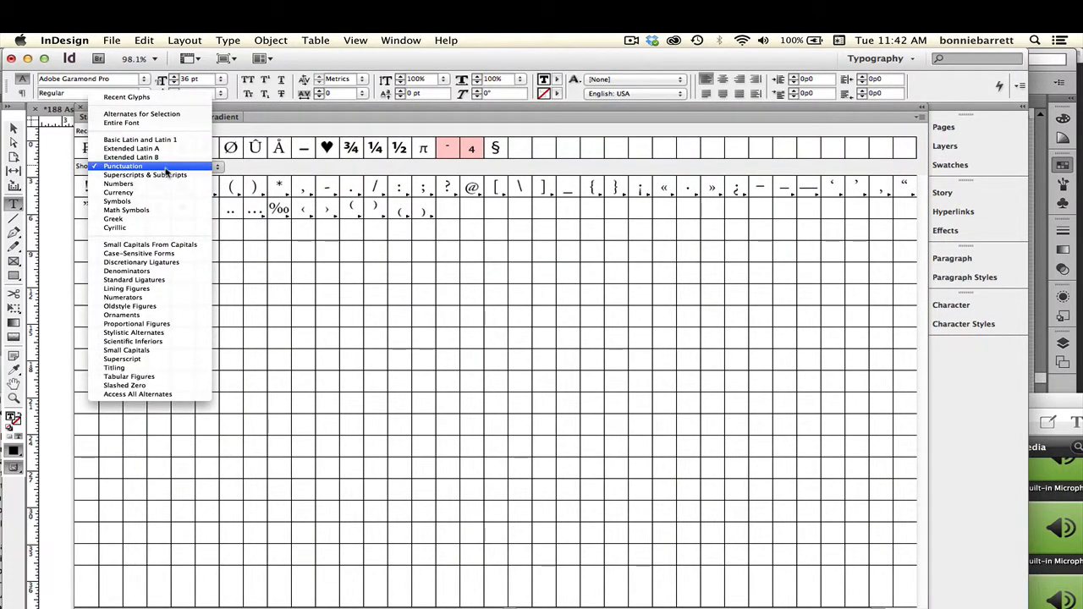
{"action": "left_click", "coordinate": [123, 166]}
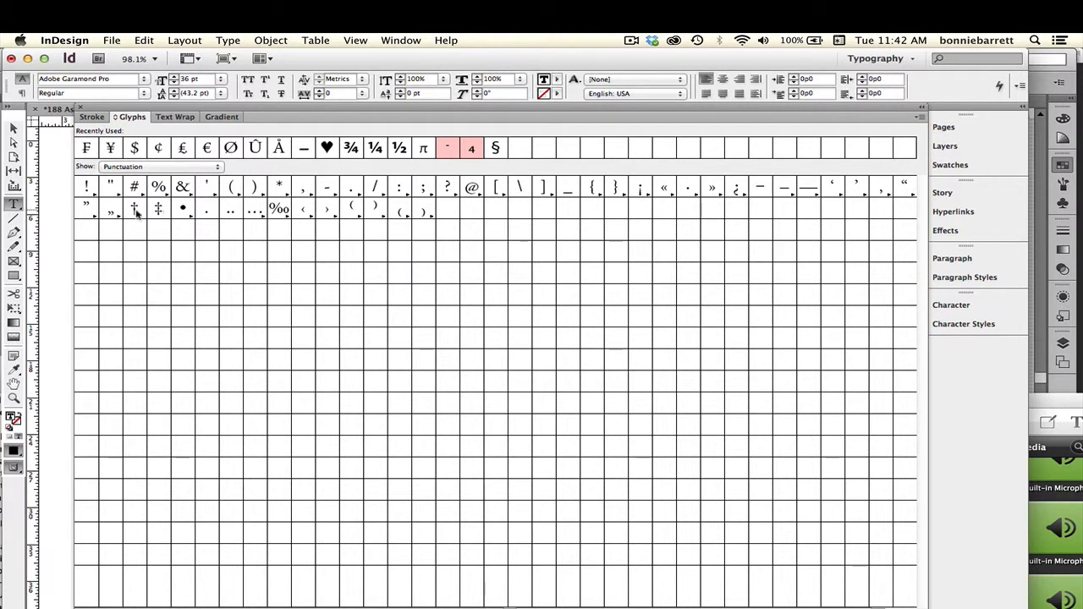
{"action": "mouse_move", "coordinate": [133, 210]}
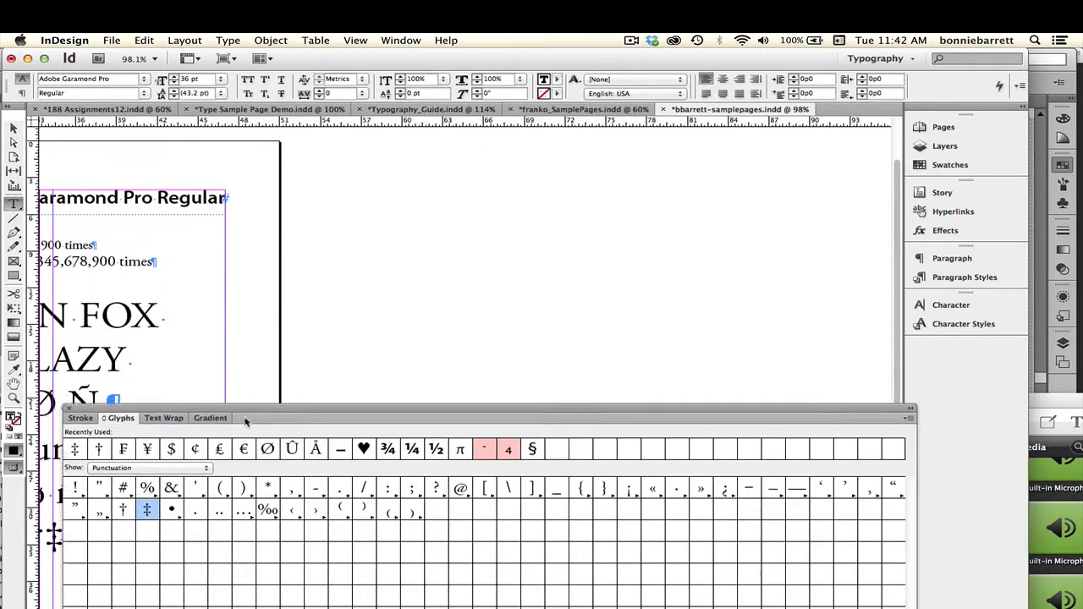
{"action": "left_click_drag", "start_coordinate": [245, 418], "coordinate": [271, 178]}
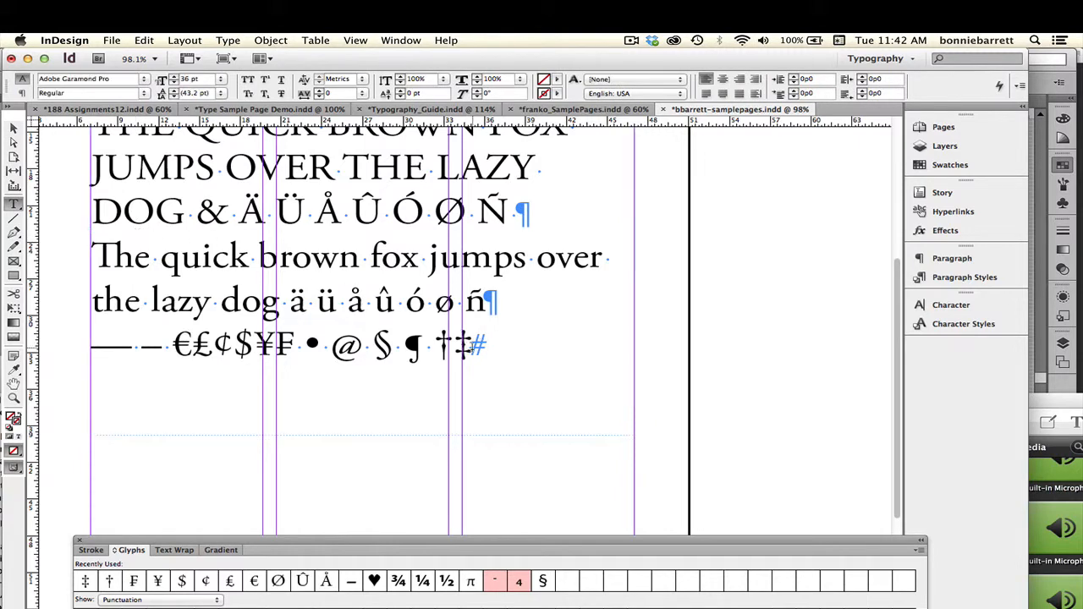
Insert registered trademark, trademark and ellipsis symbols at the end of the symbols row.
{"action": "left_click", "coordinate": [227, 40]}
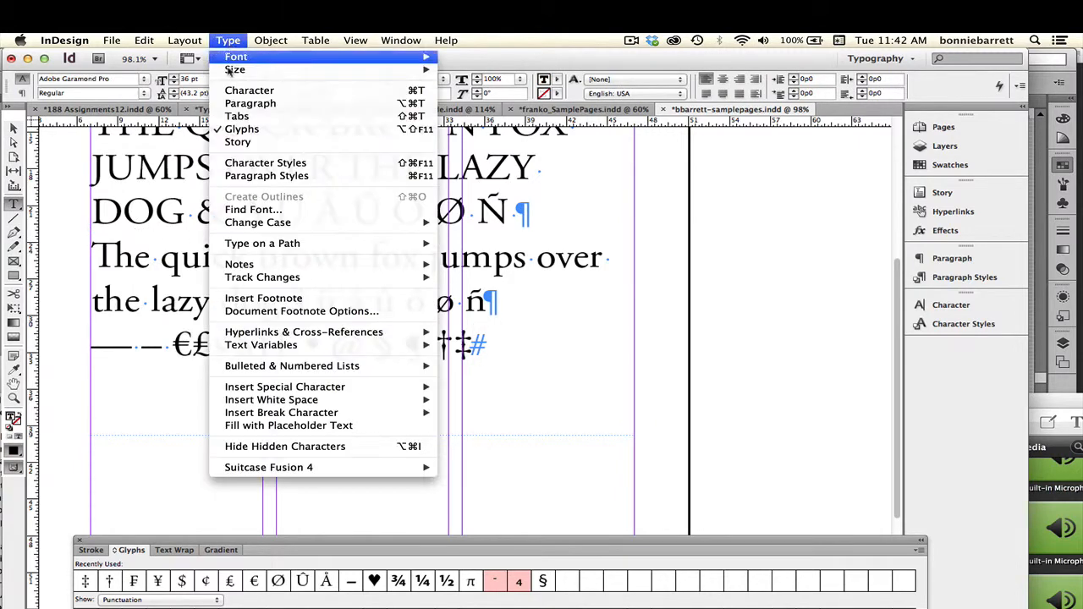
{"action": "mouse_move", "coordinate": [284, 386]}
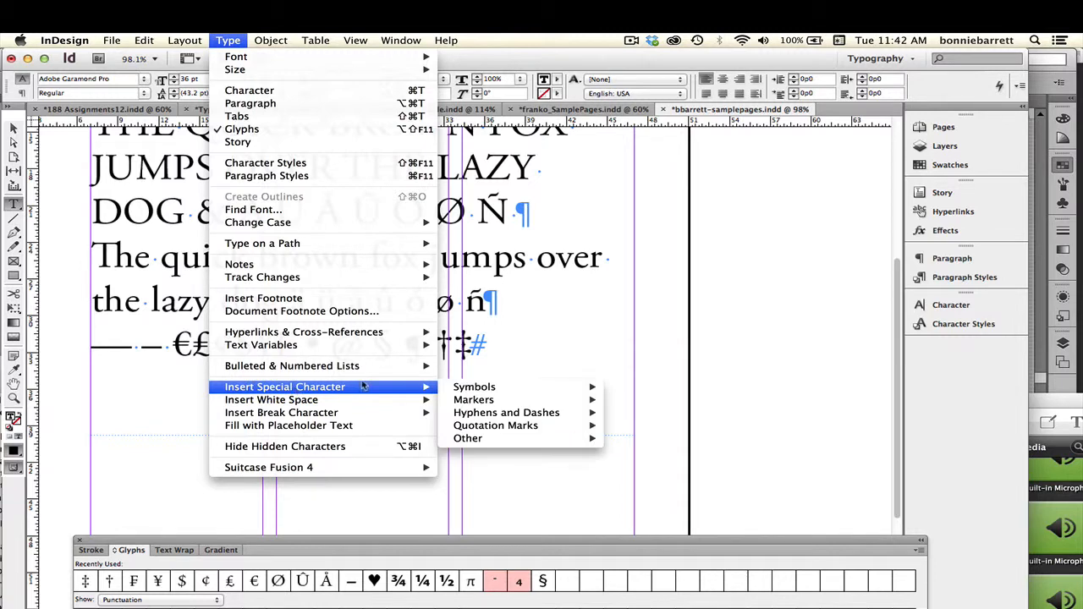
{"action": "mouse_move", "coordinate": [473, 386]}
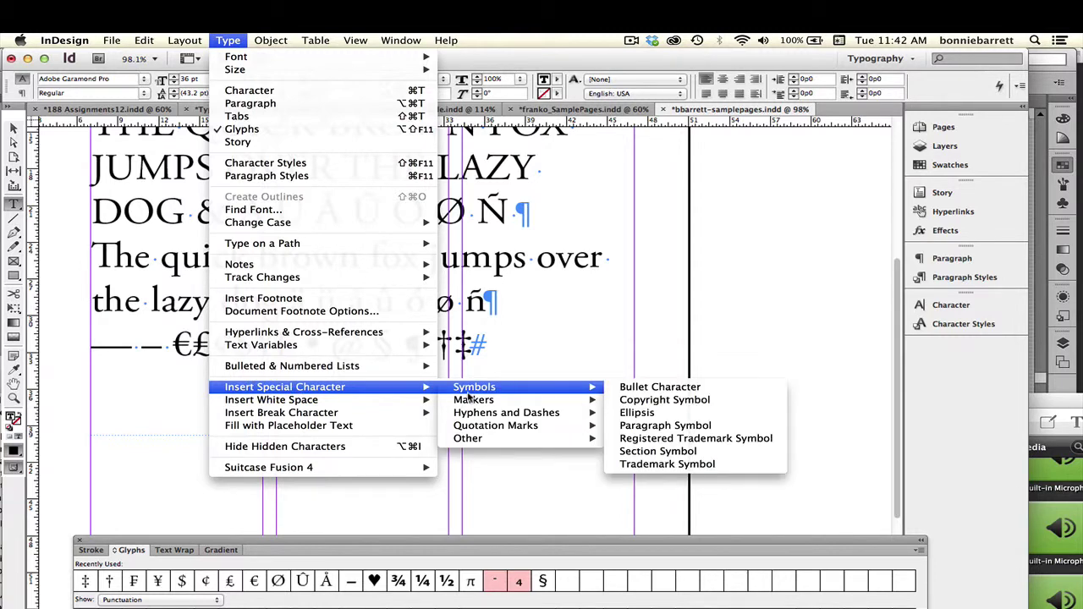
{"action": "mouse_move", "coordinate": [663, 400]}
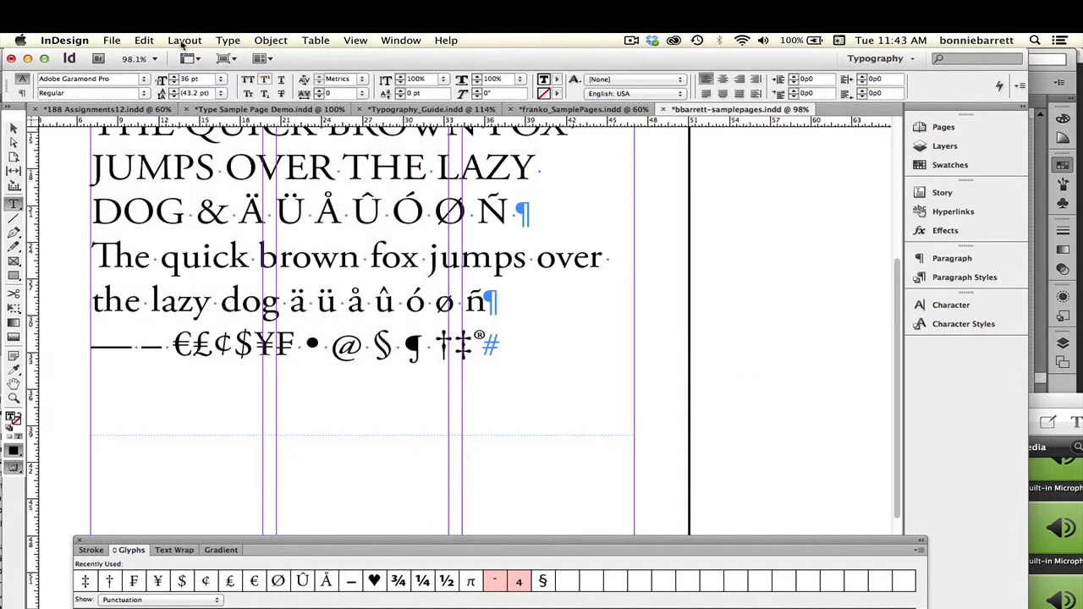
{"action": "left_click", "coordinate": [226, 41]}
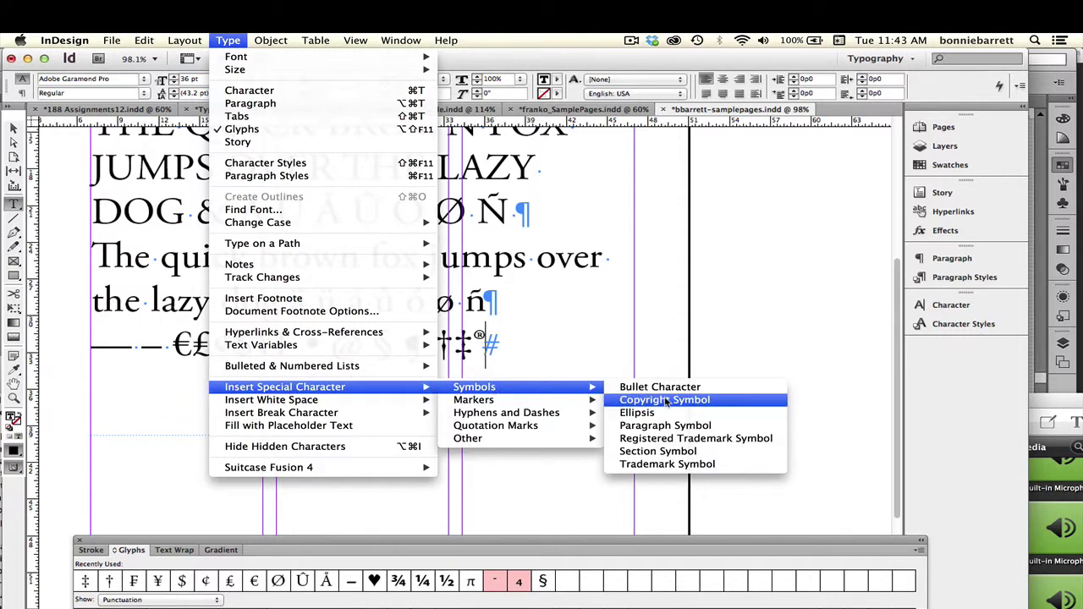
{"action": "mouse_move", "coordinate": [665, 427]}
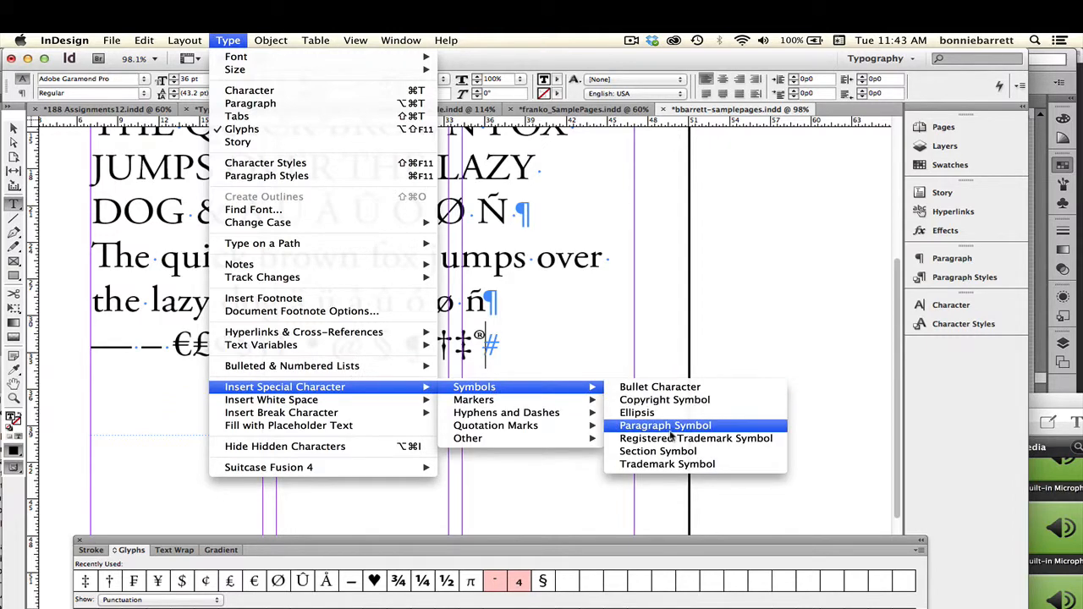
{"action": "mouse_move", "coordinate": [696, 438]}
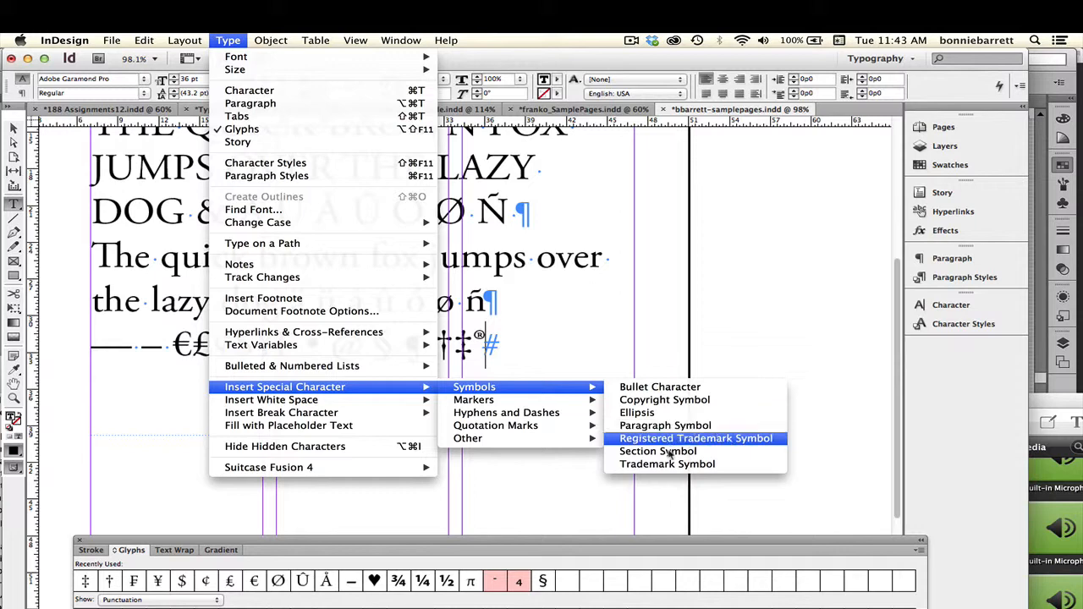
{"action": "left_click", "coordinate": [696, 438]}
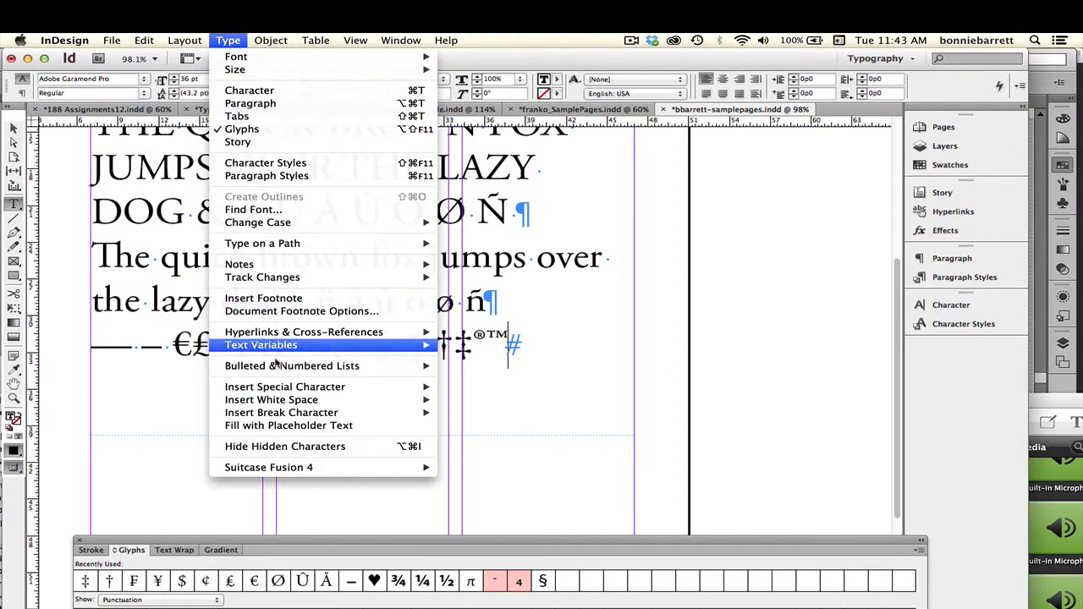
{"action": "mouse_move", "coordinate": [285, 386]}
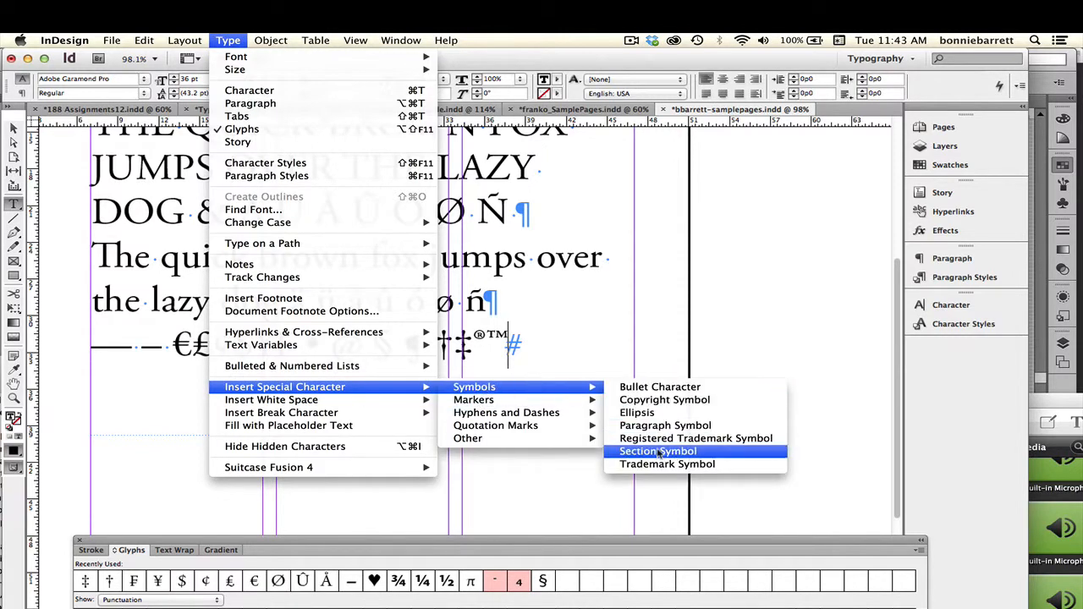
{"action": "mouse_move", "coordinate": [636, 413]}
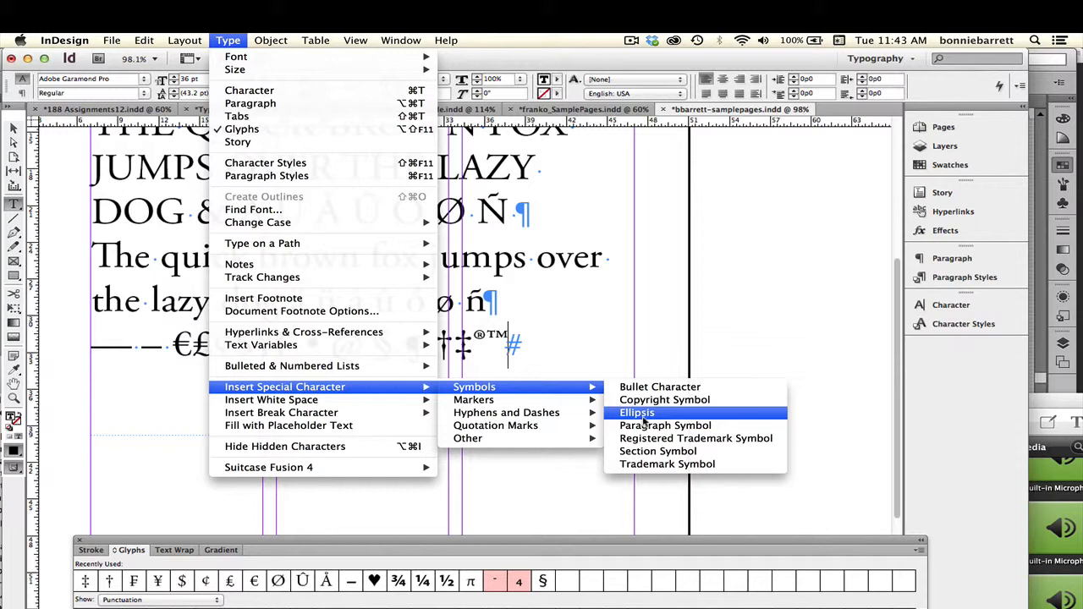
{"action": "left_click", "coordinate": [637, 413]}
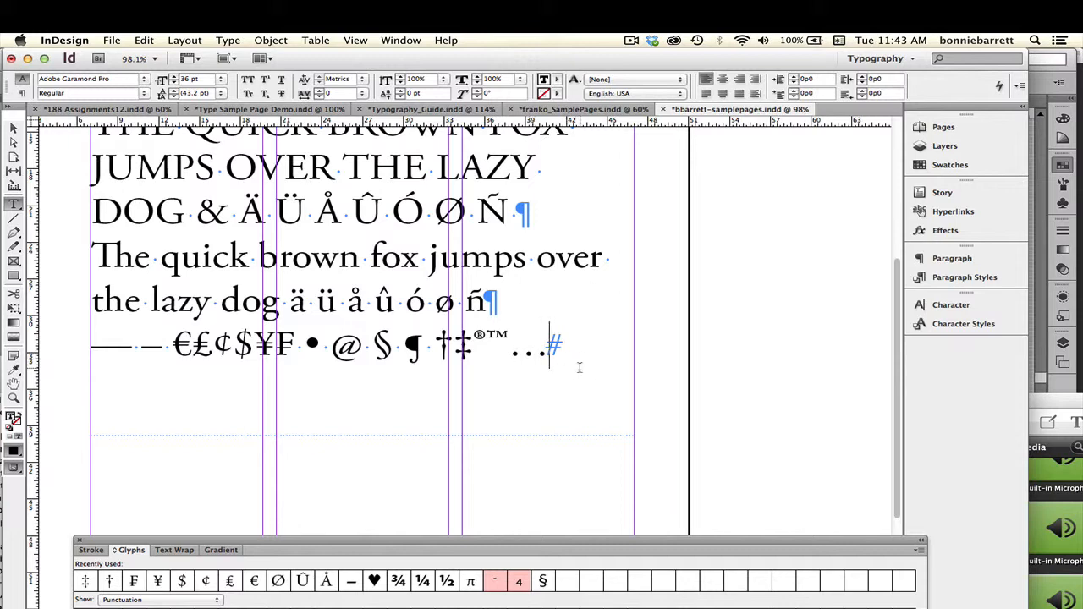
{"action": "key", "text": "return"}
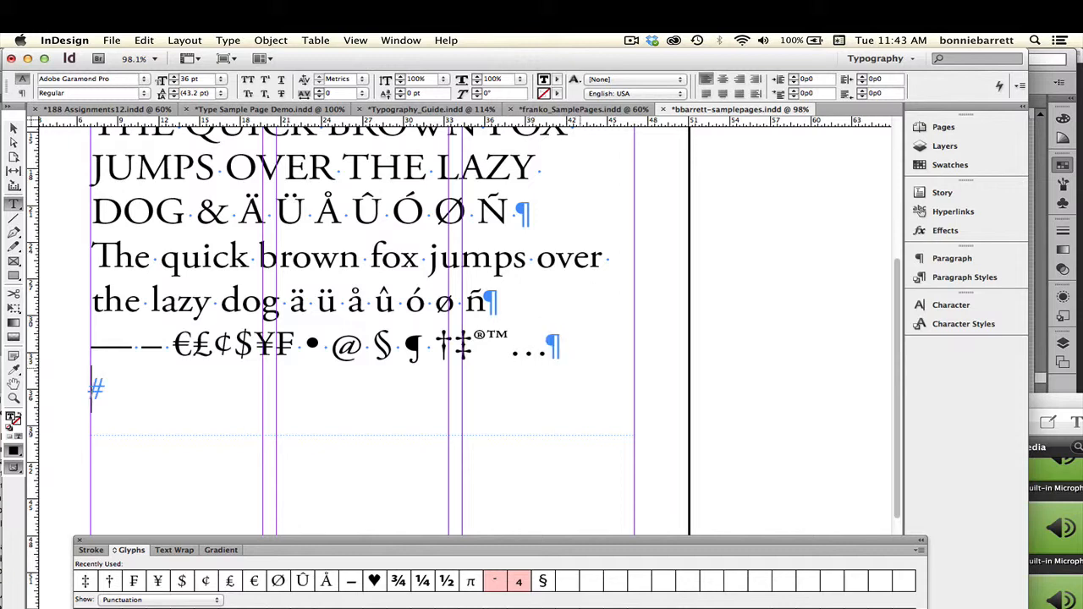
{"action": "type", "text": "12345"}
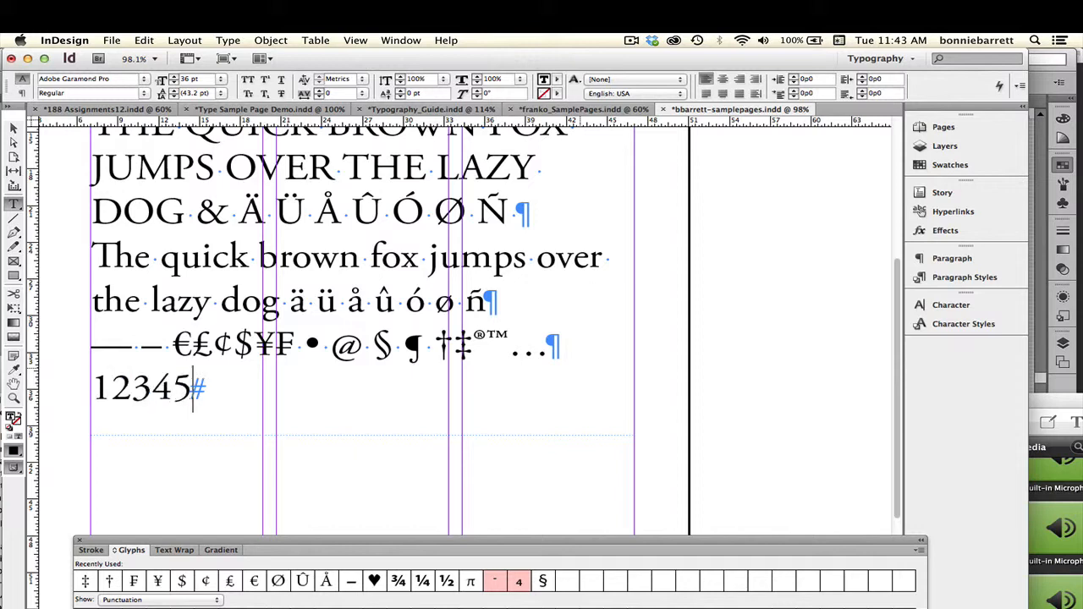
{"action": "type", "text": "67890"}
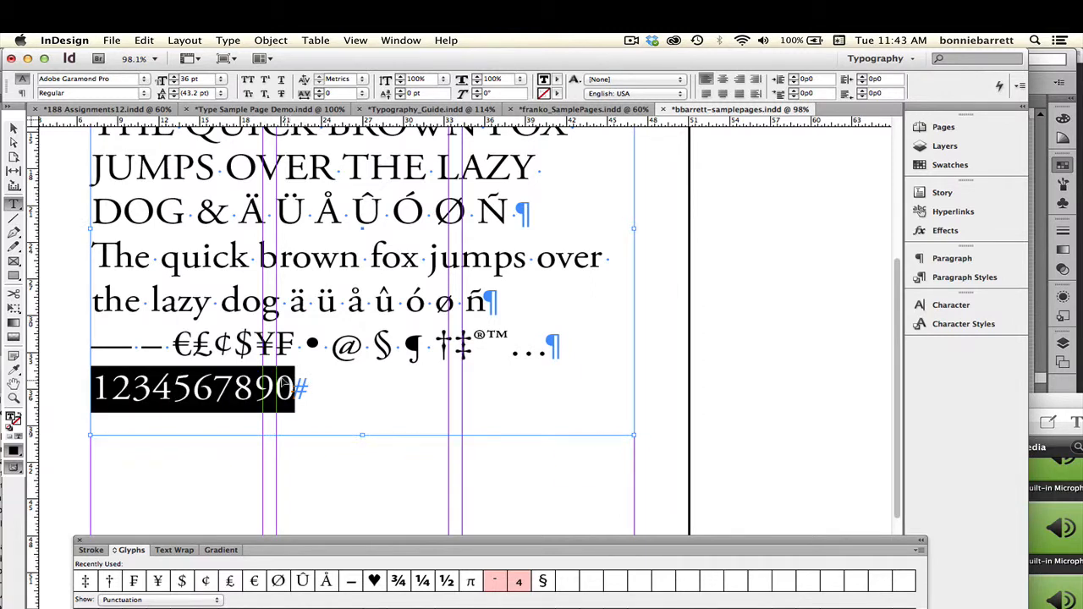
{"action": "left_click", "coordinate": [321, 387]}
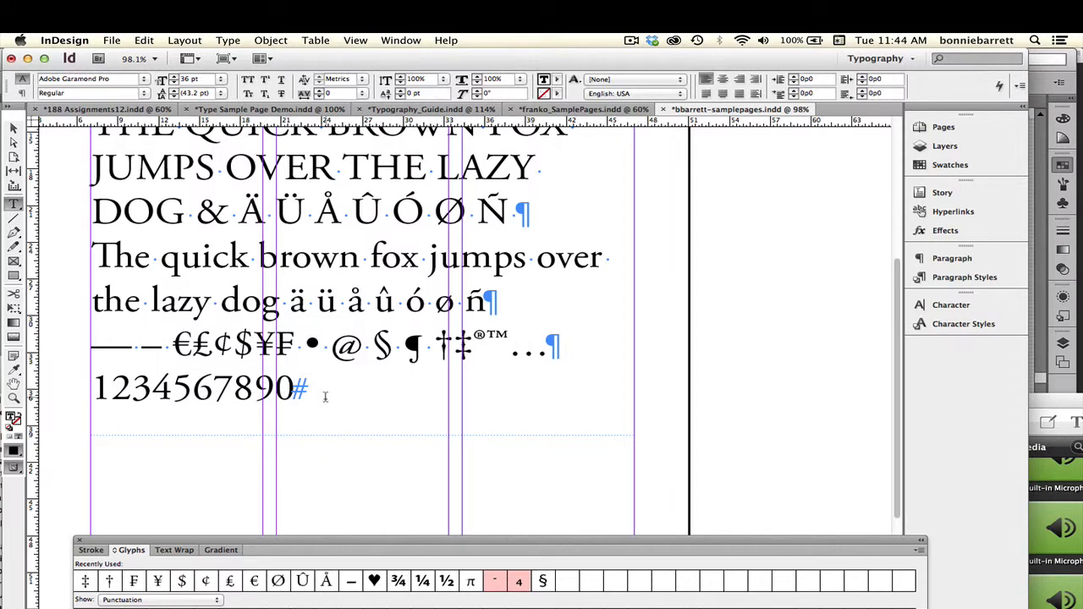
{"action": "type", "text": "1234567890"}
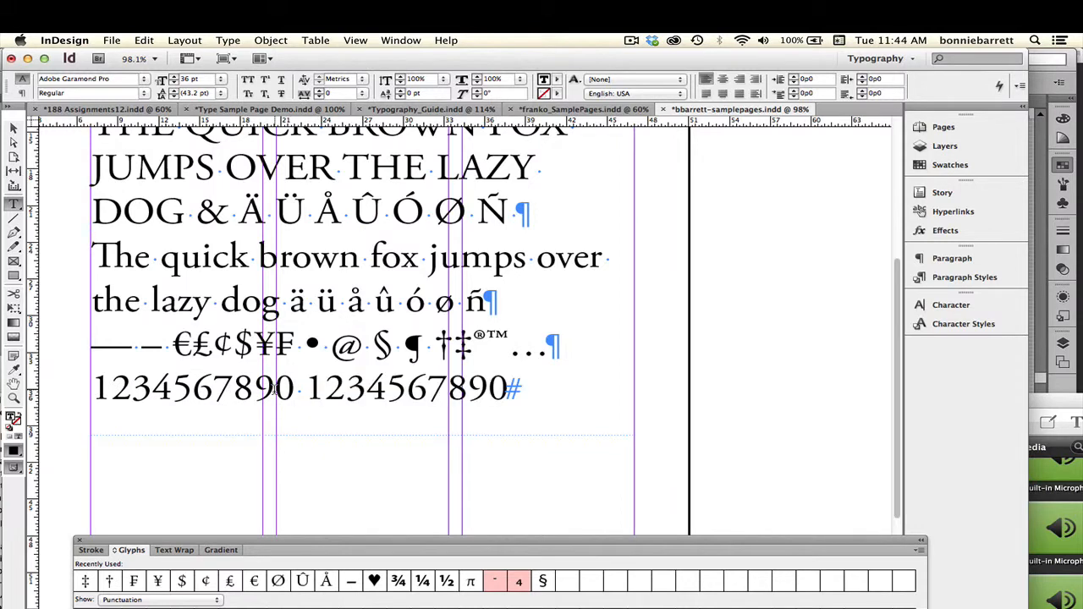
{"action": "left_click_drag", "start_coordinate": [307, 388], "coordinate": [405, 388]}
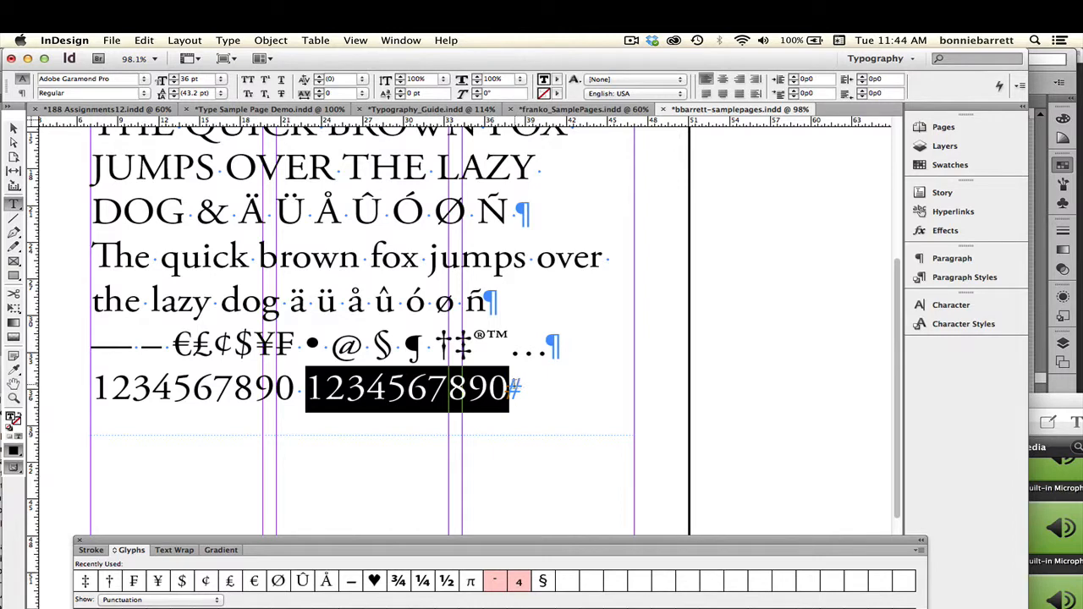
{"action": "left_click", "coordinate": [328, 80]}
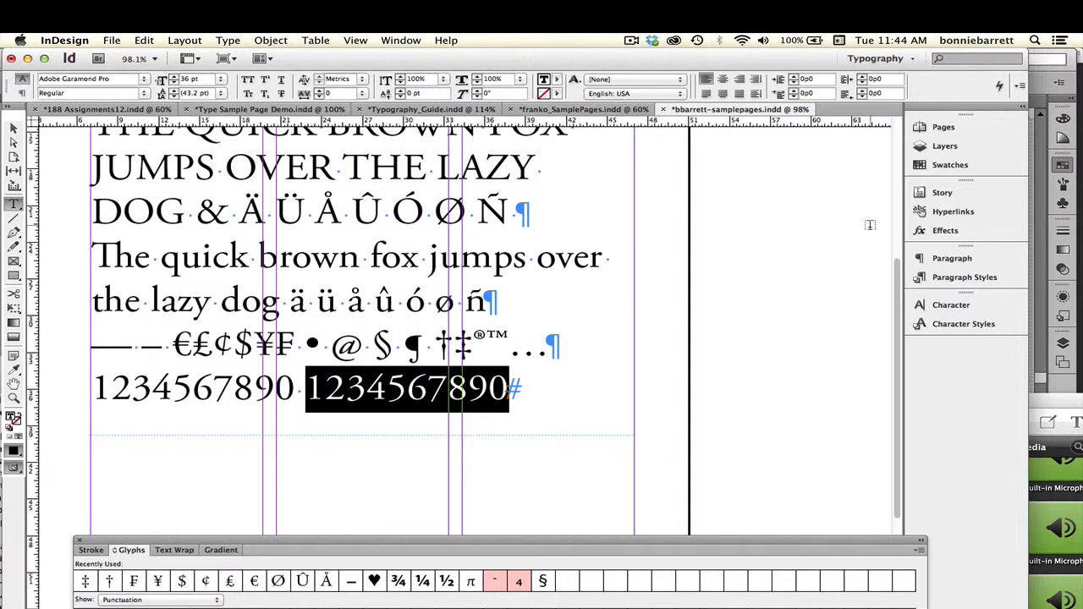
Set the selected second numeral row to OpenType Proportional Oldstyle figures and deselect to compare.
{"action": "left_click", "coordinate": [1019, 84]}
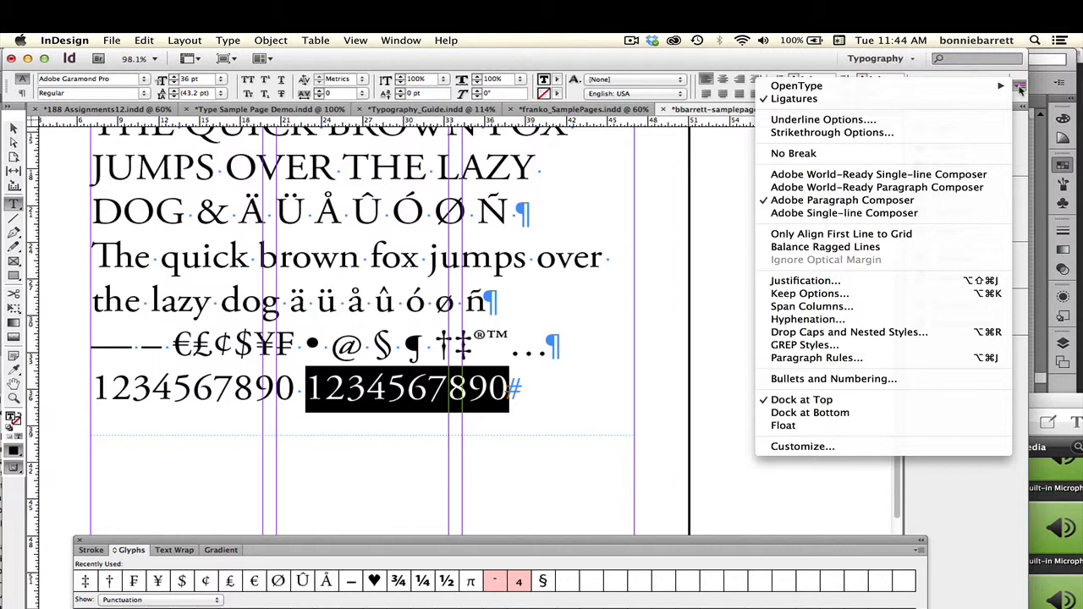
{"action": "mouse_move", "coordinate": [796, 84]}
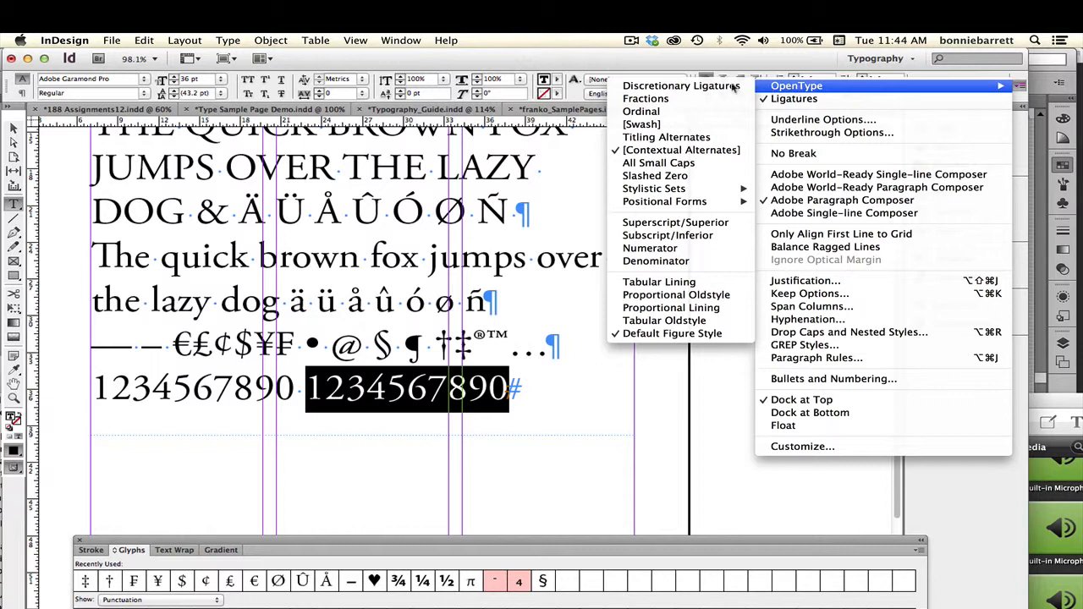
{"action": "mouse_move", "coordinate": [680, 84]}
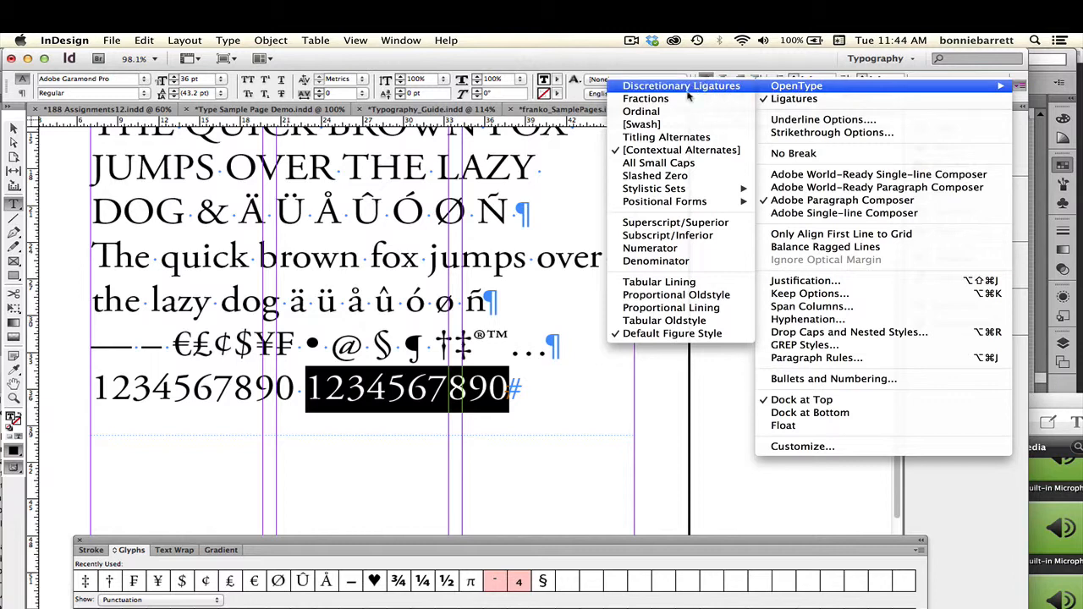
{"action": "mouse_move", "coordinate": [677, 294]}
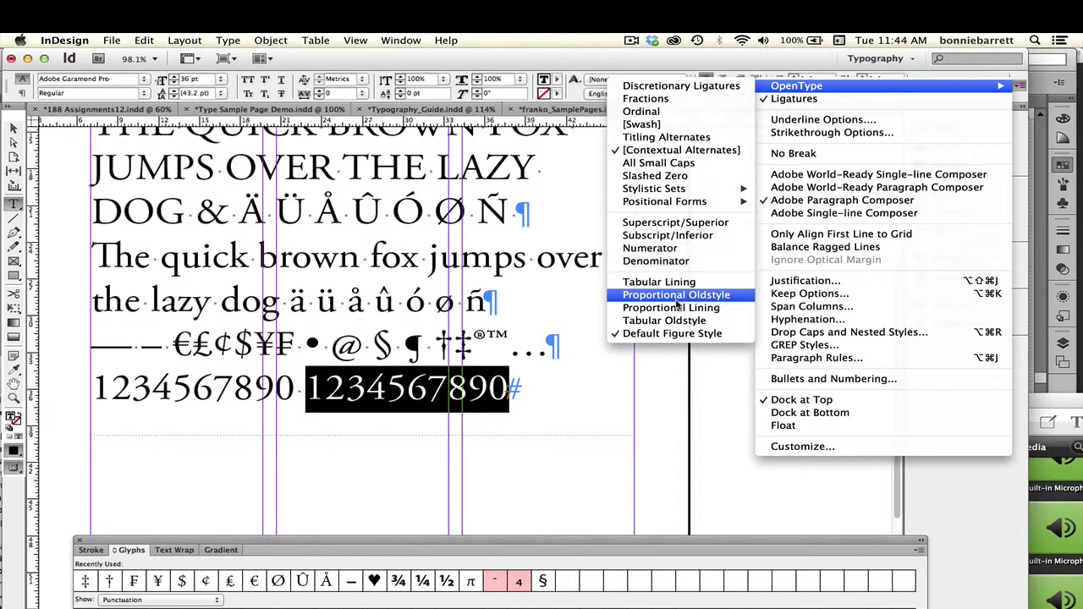
{"action": "mouse_move", "coordinate": [674, 334]}
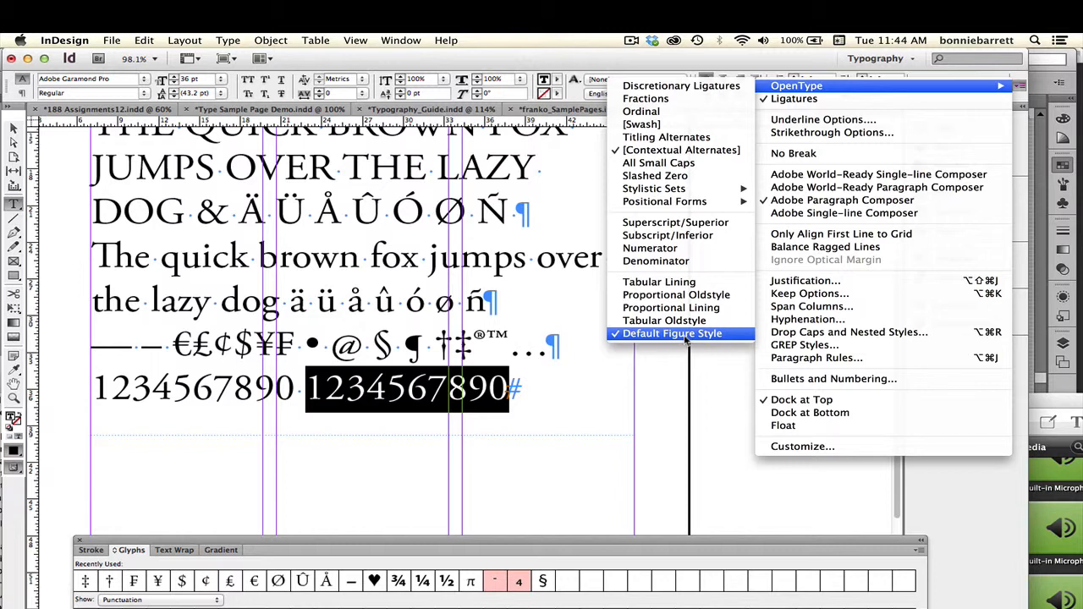
{"action": "mouse_move", "coordinate": [676, 294]}
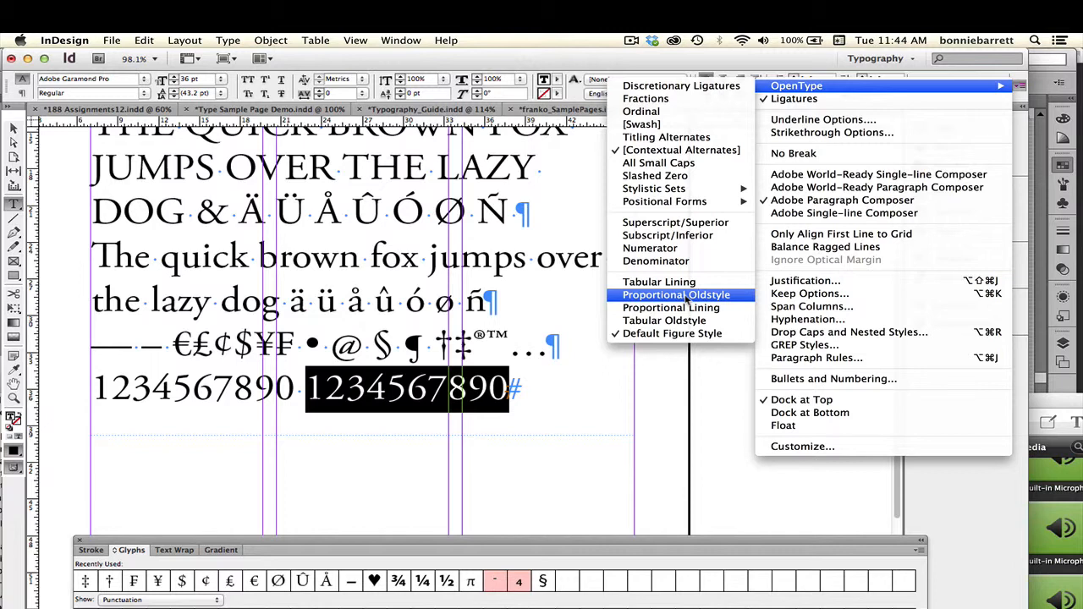
{"action": "left_click", "coordinate": [677, 294]}
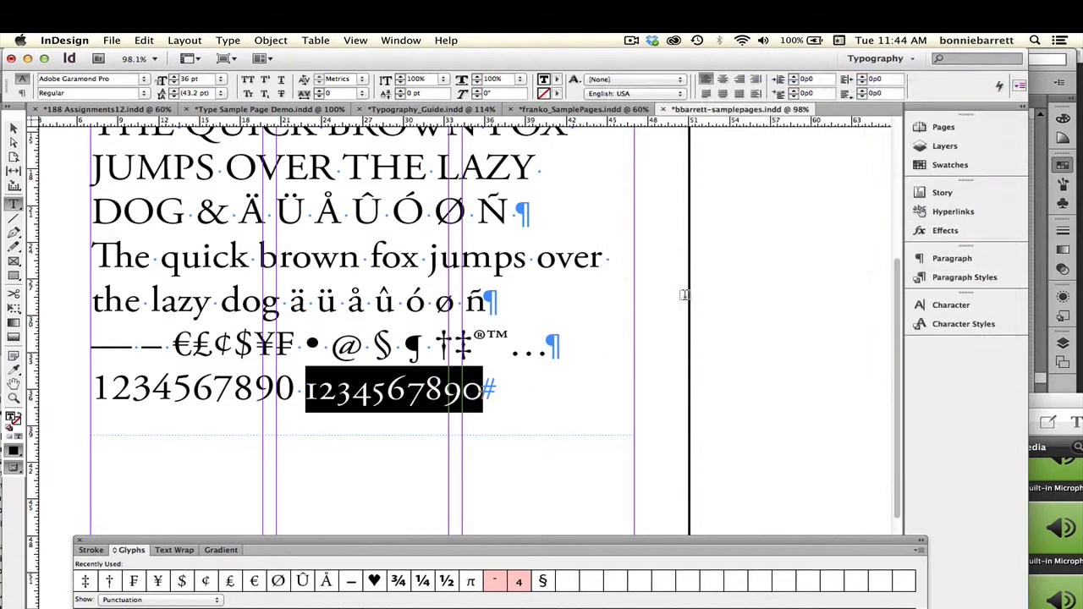
{"action": "left_click", "coordinate": [533, 396]}
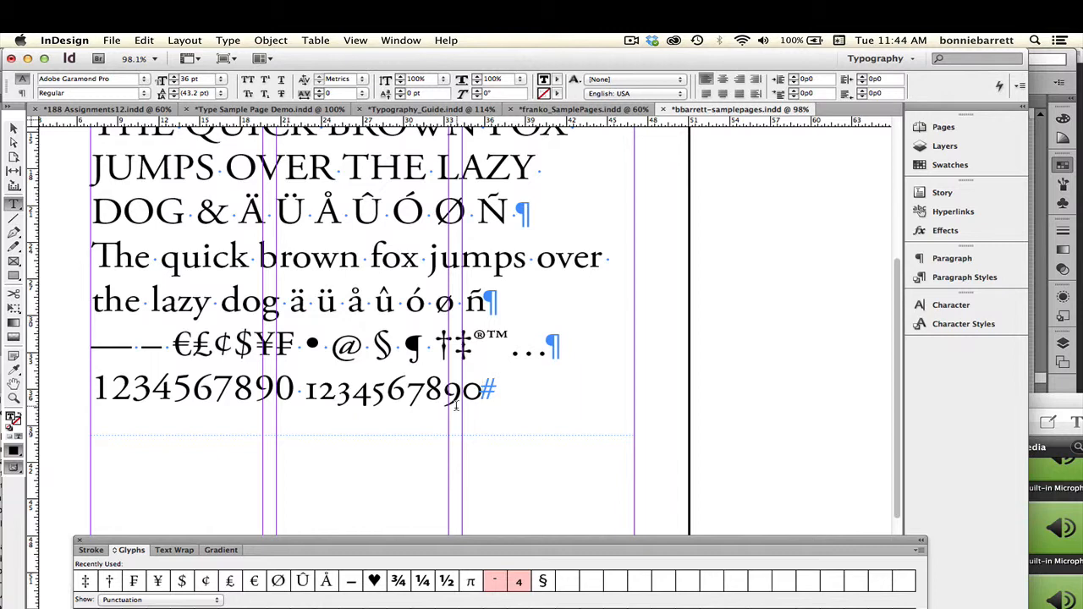
{"action": "scroll", "scroll_direction": "up", "scroll_amount": 3}
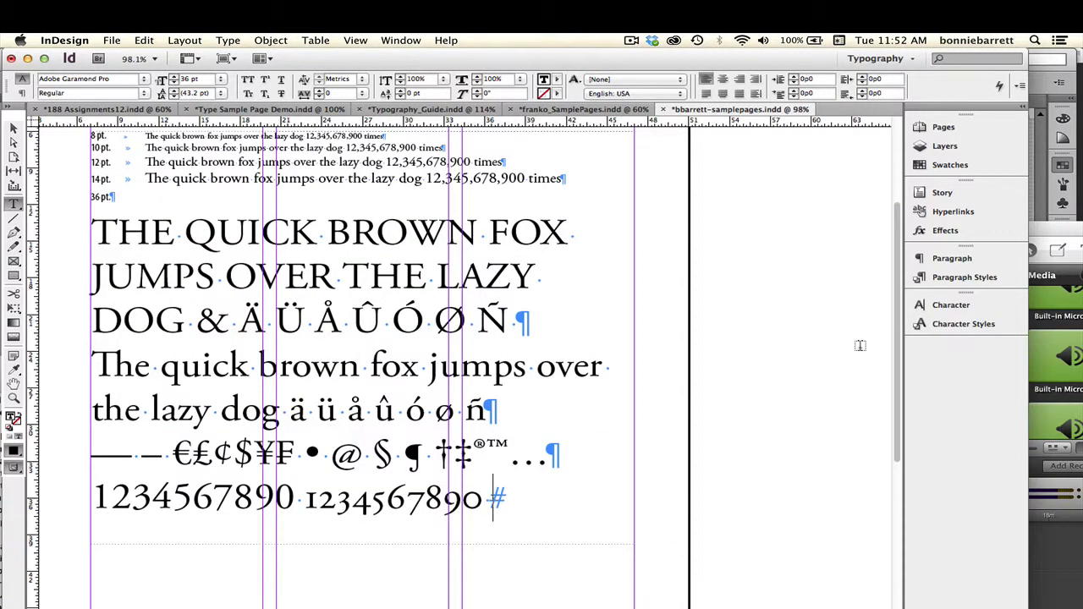
{"action": "mouse_move", "coordinate": [806, 298]}
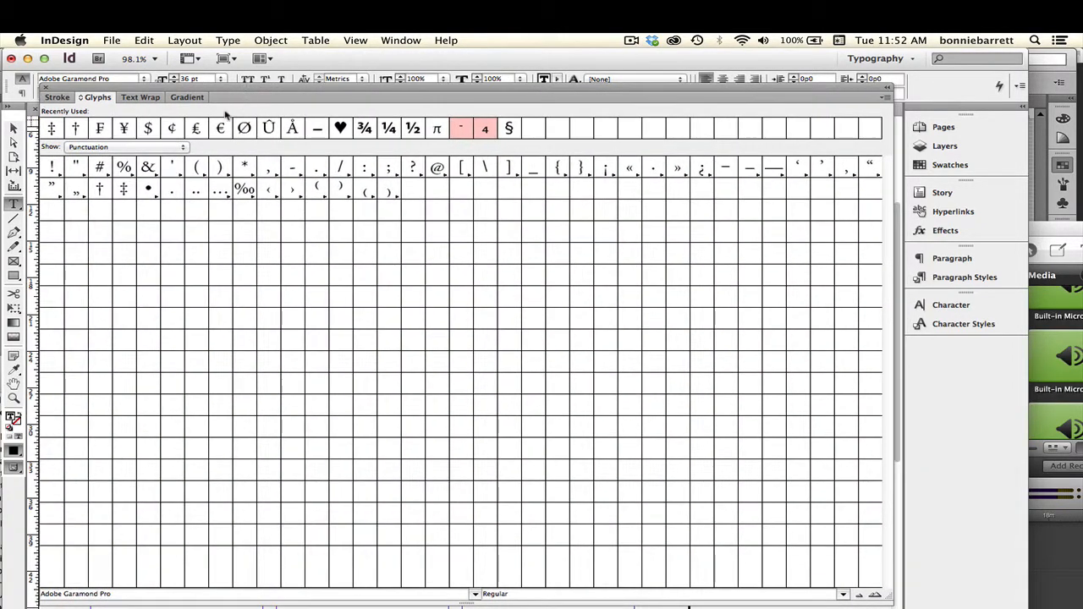
Switch the Glyphs panel Show category to Ornaments, listing the font's three ornament glyphs.
{"action": "left_click", "coordinate": [127, 145]}
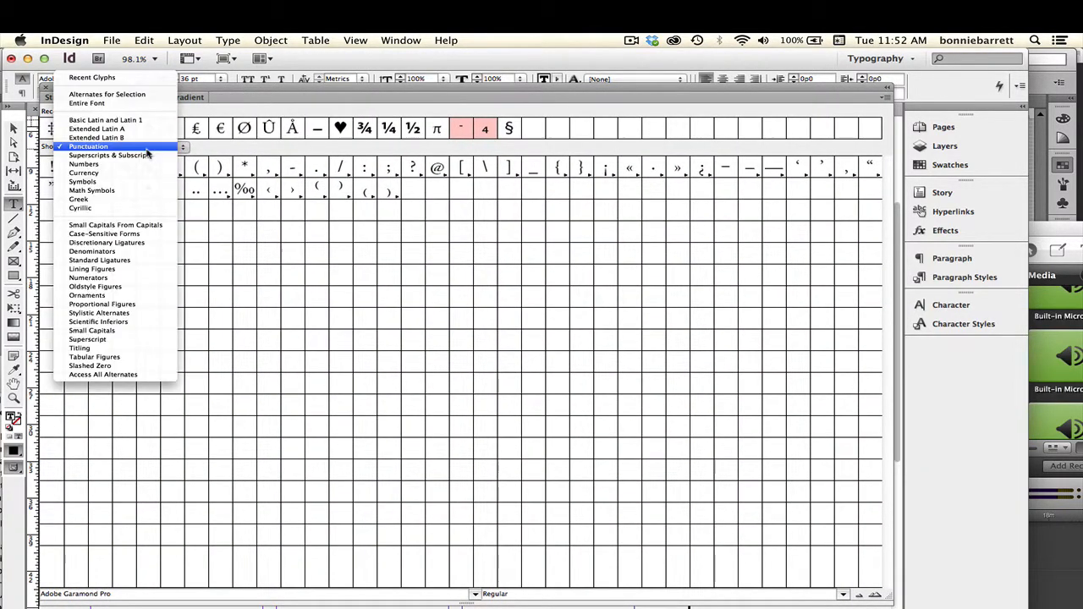
{"action": "mouse_move", "coordinate": [137, 376]}
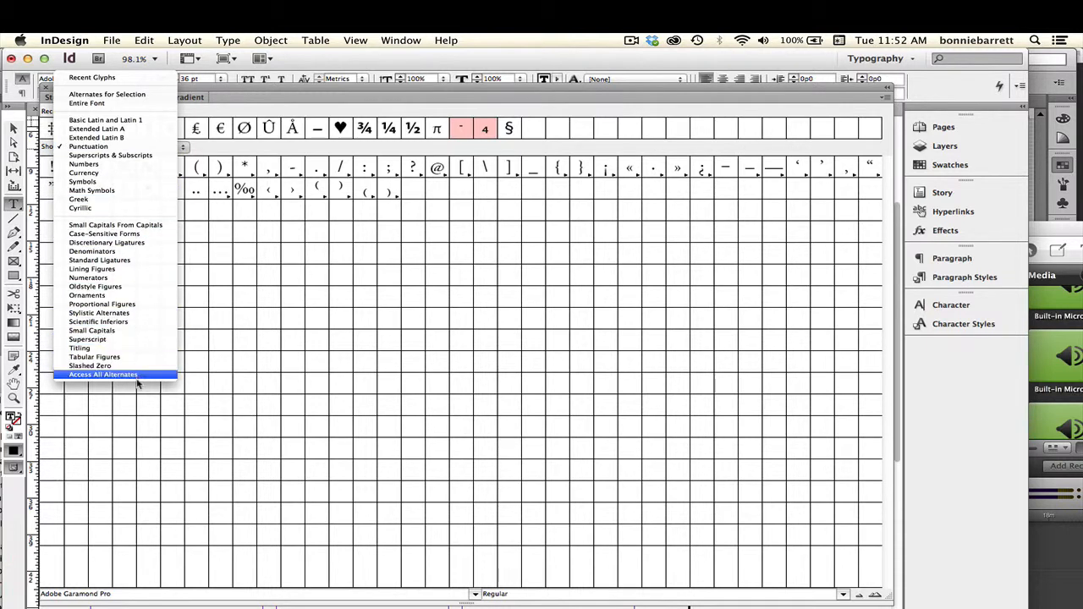
{"action": "mouse_move", "coordinate": [102, 305]}
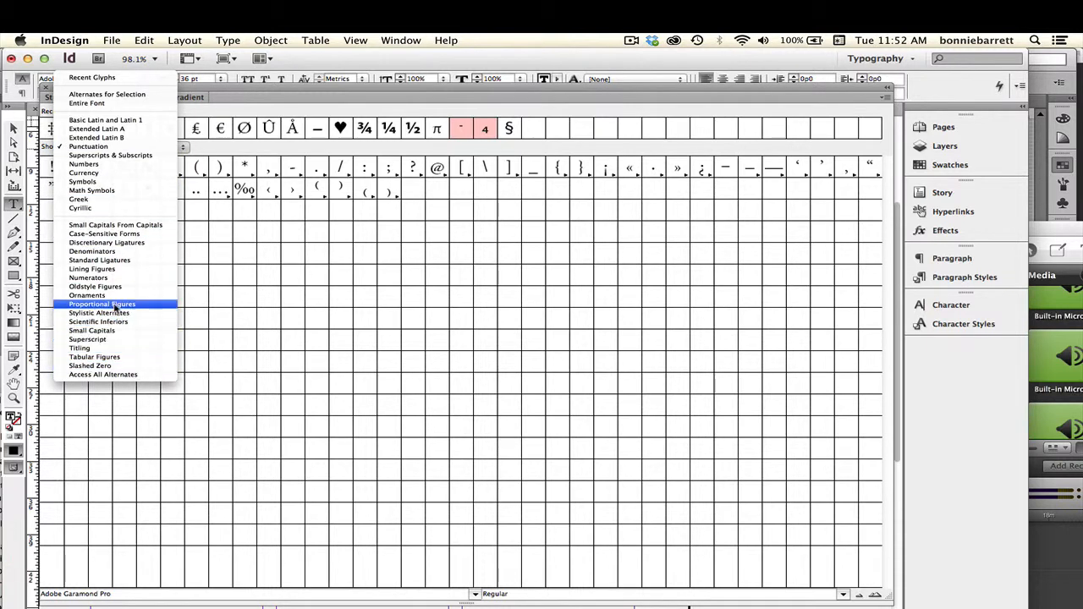
{"action": "mouse_move", "coordinate": [88, 295]}
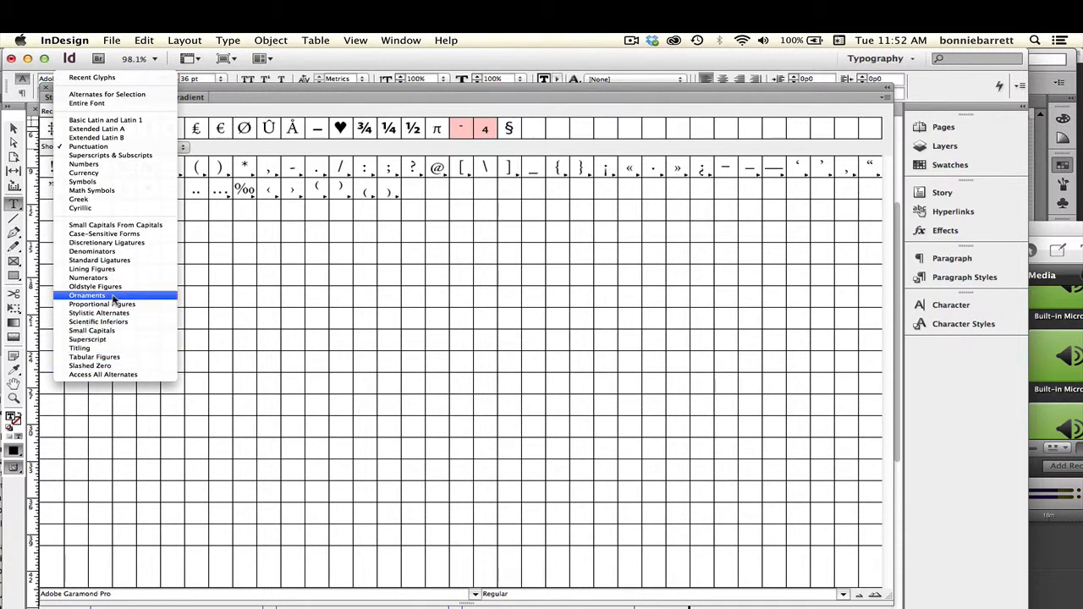
{"action": "left_click", "coordinate": [88, 295]}
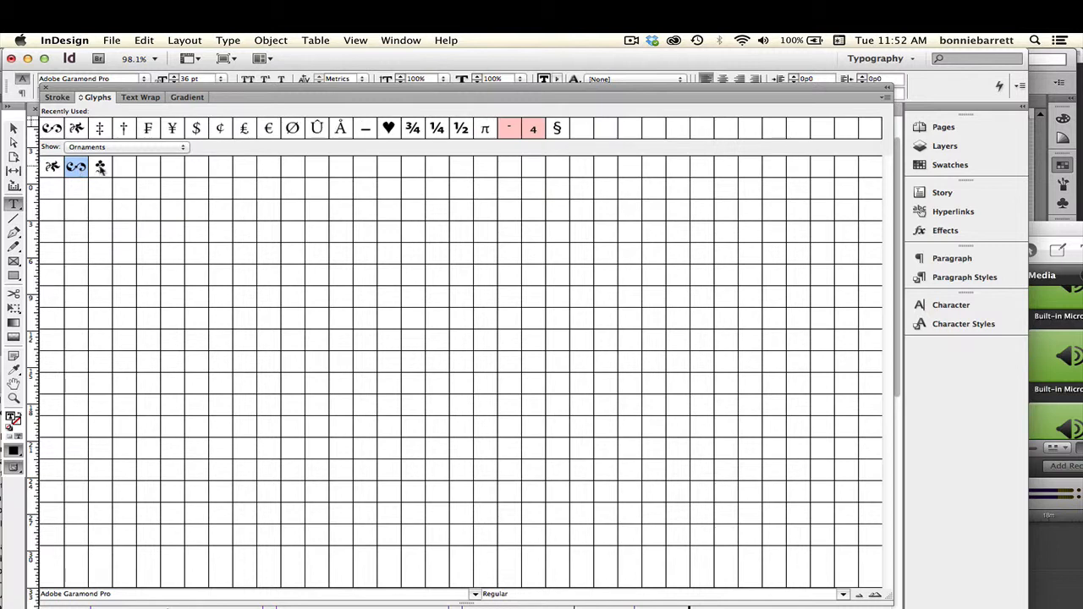
{"action": "left_click", "coordinate": [100, 167]}
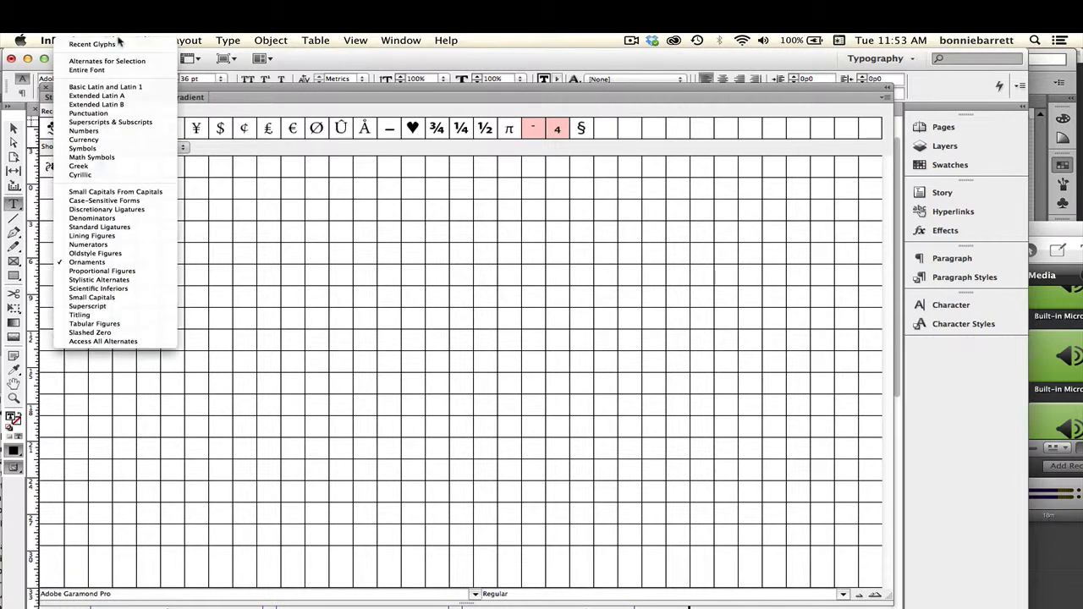
{"action": "mouse_move", "coordinate": [110, 122]}
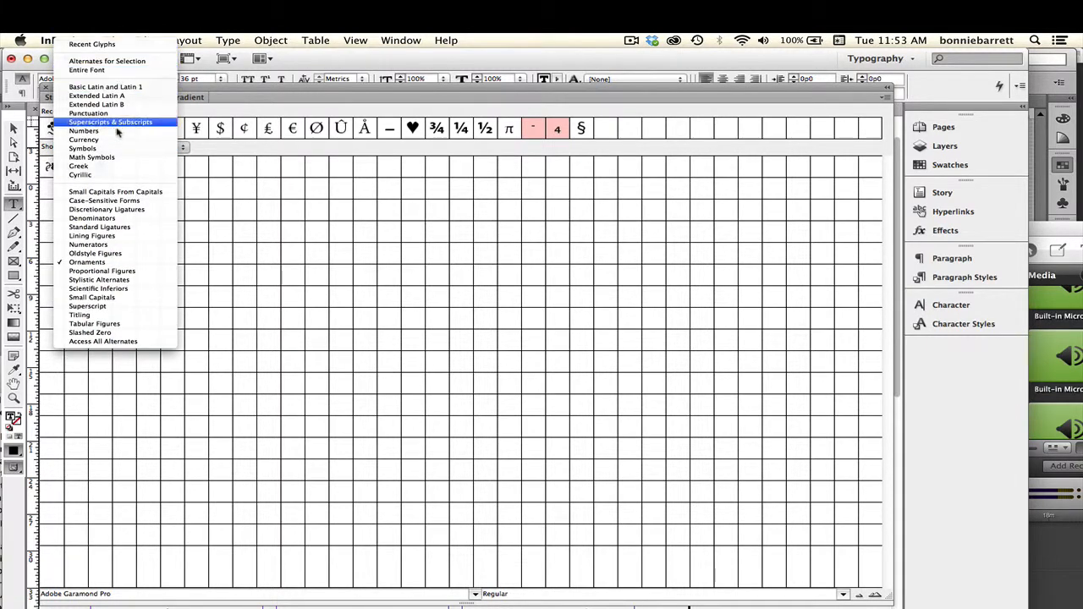
{"action": "mouse_move", "coordinate": [102, 271]}
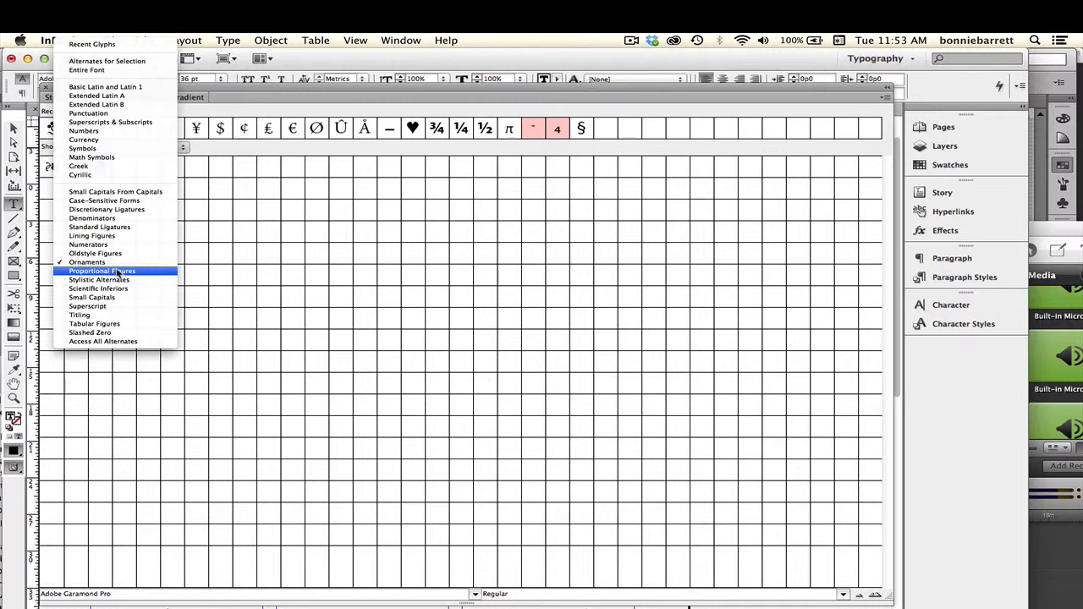
{"action": "mouse_move", "coordinate": [105, 210]}
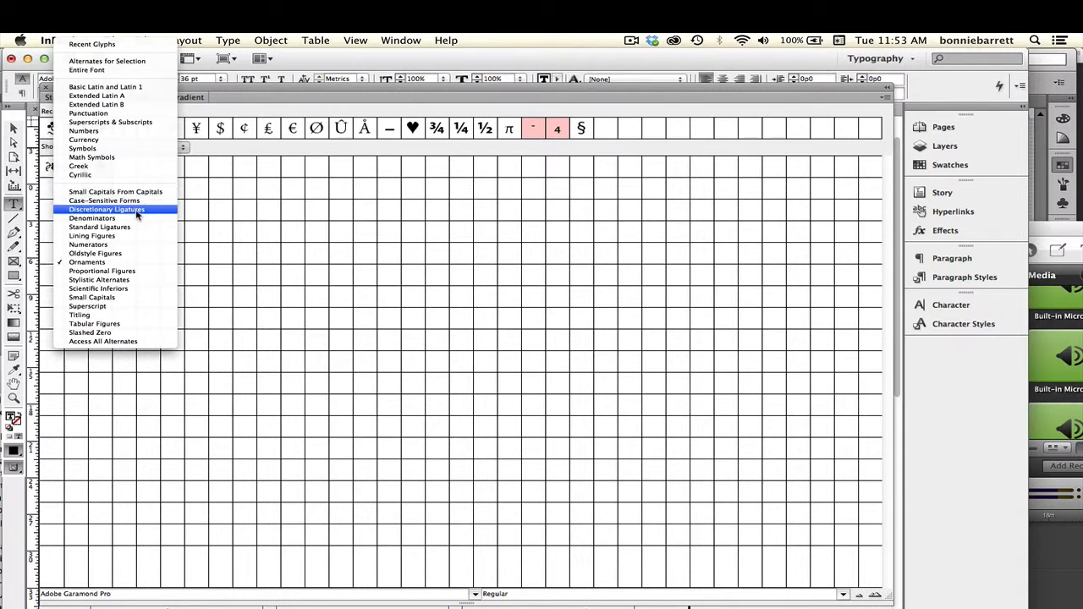
Browse Standard then Discretionary Ligatures, collapse the Glyphs panel and scroll back to the specimen page.
{"action": "left_click", "coordinate": [100, 227]}
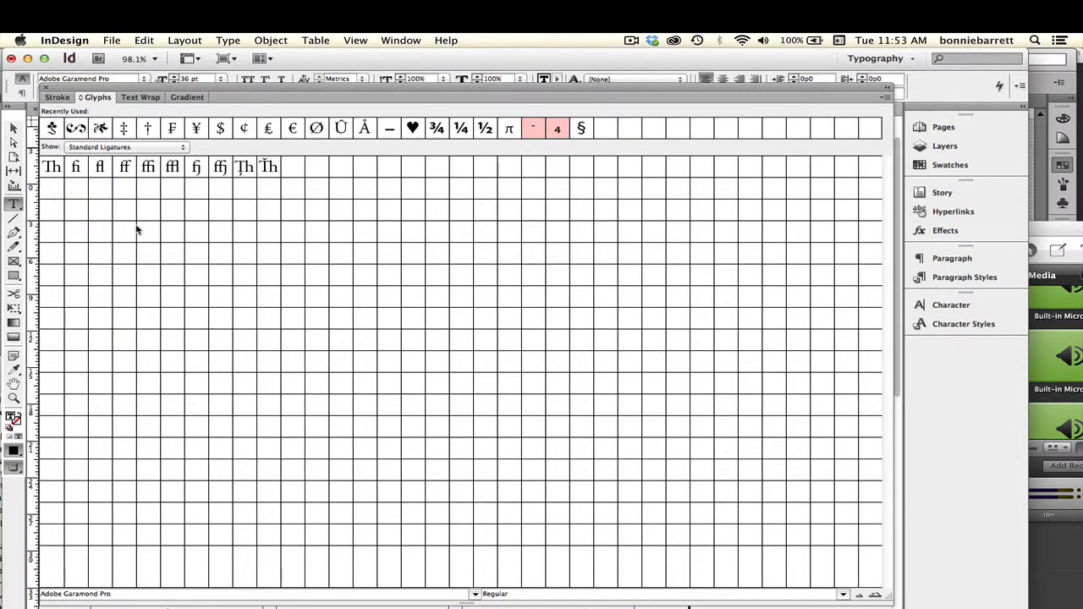
{"action": "mouse_move", "coordinate": [243, 166]}
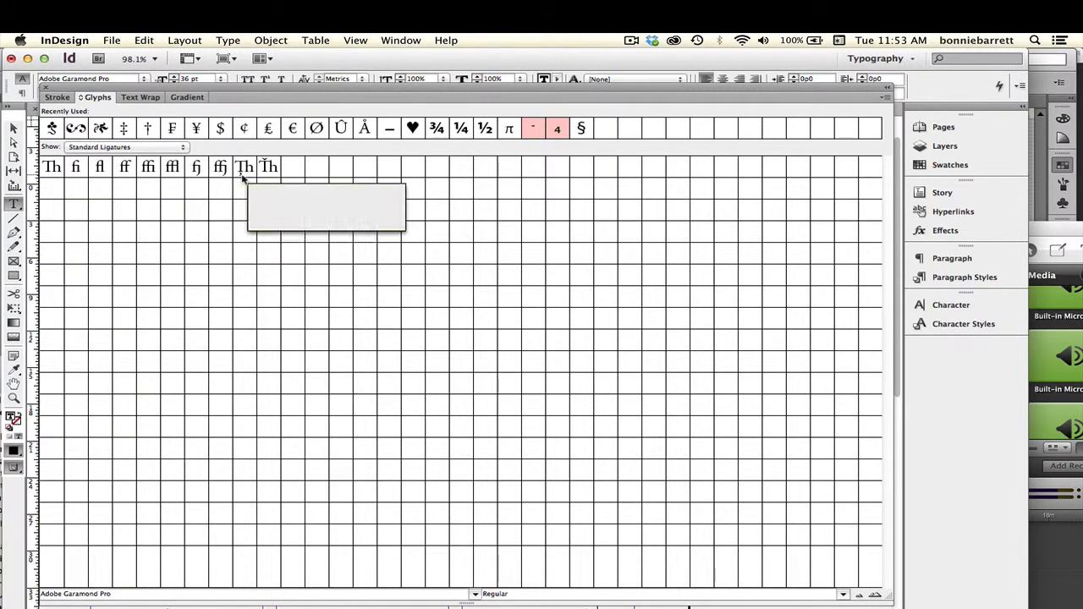
{"action": "mouse_move", "coordinate": [220, 167]}
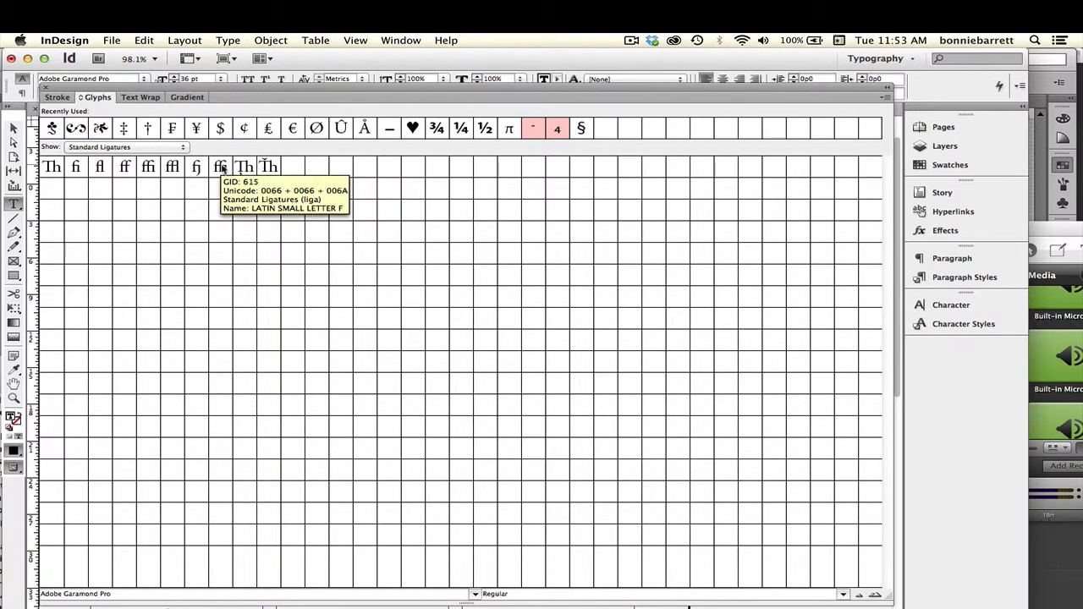
{"action": "left_click", "coordinate": [182, 145]}
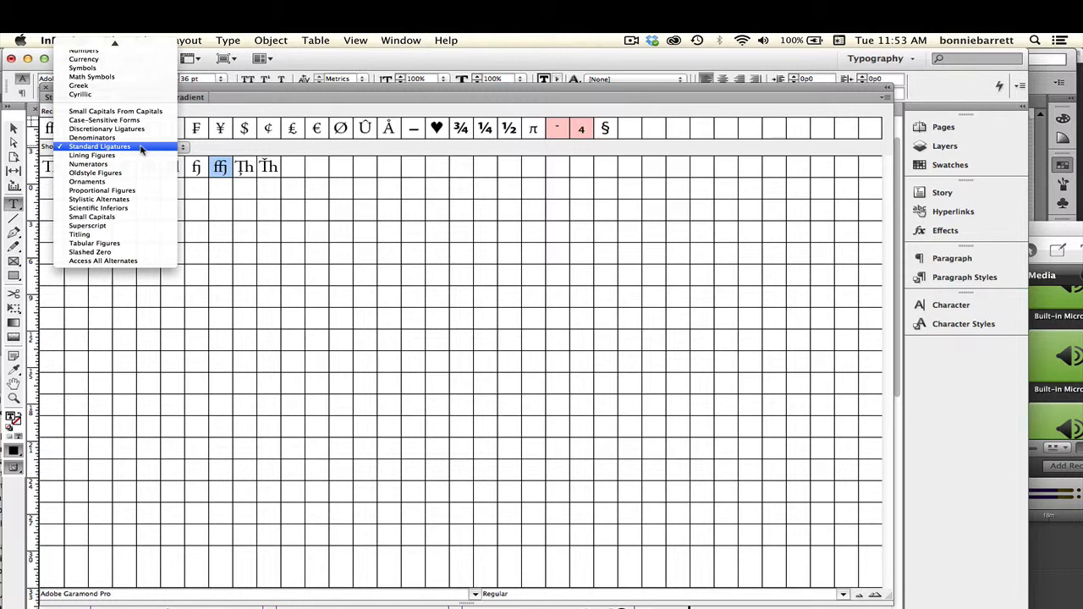
{"action": "left_click", "coordinate": [107, 129]}
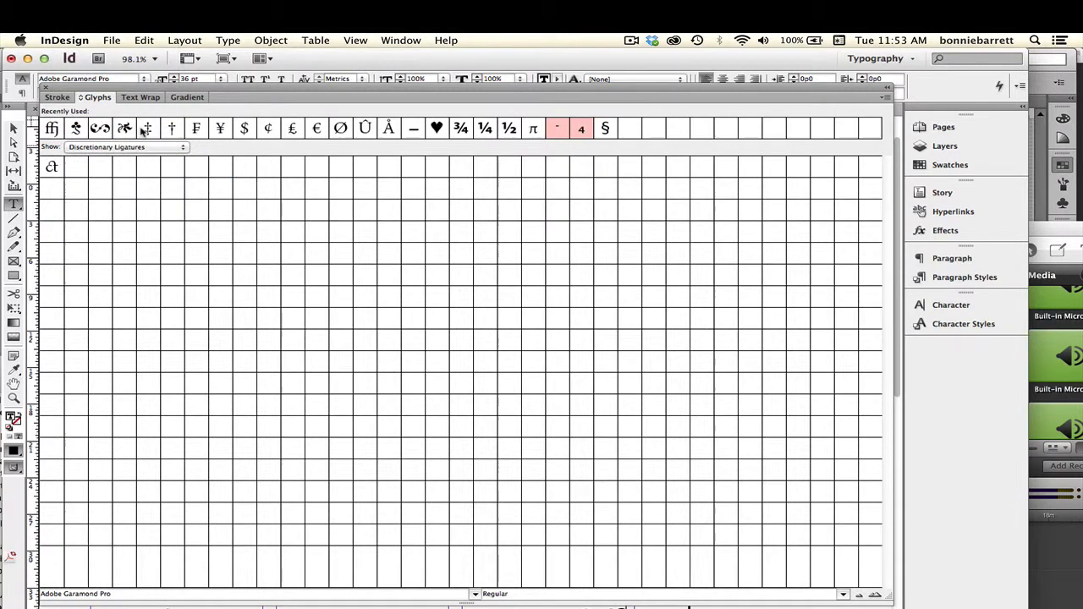
{"action": "mouse_move", "coordinate": [51, 166]}
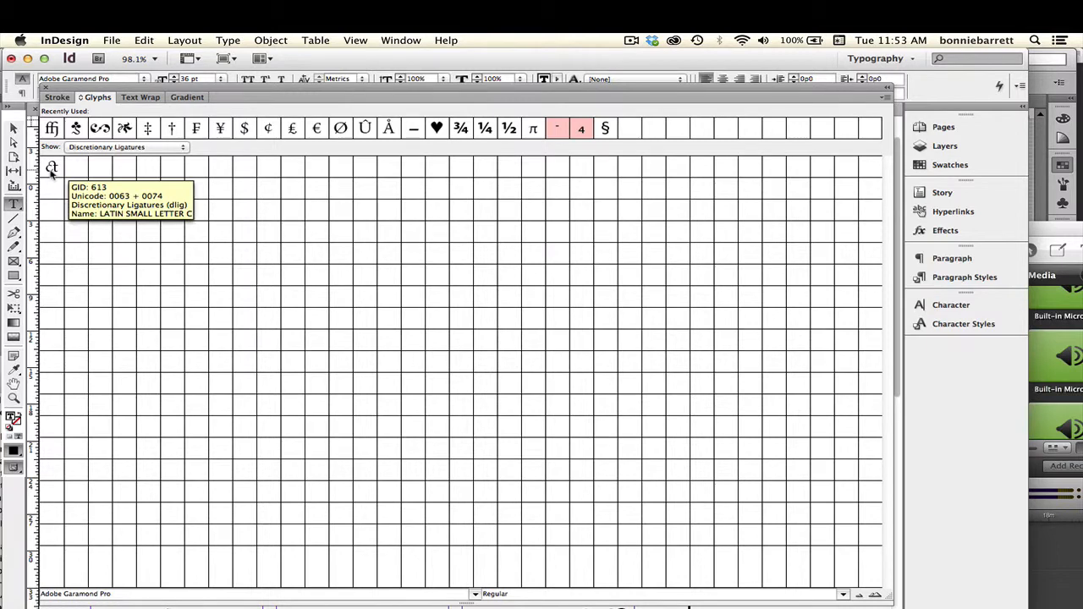
{"action": "left_click", "coordinate": [51, 165]}
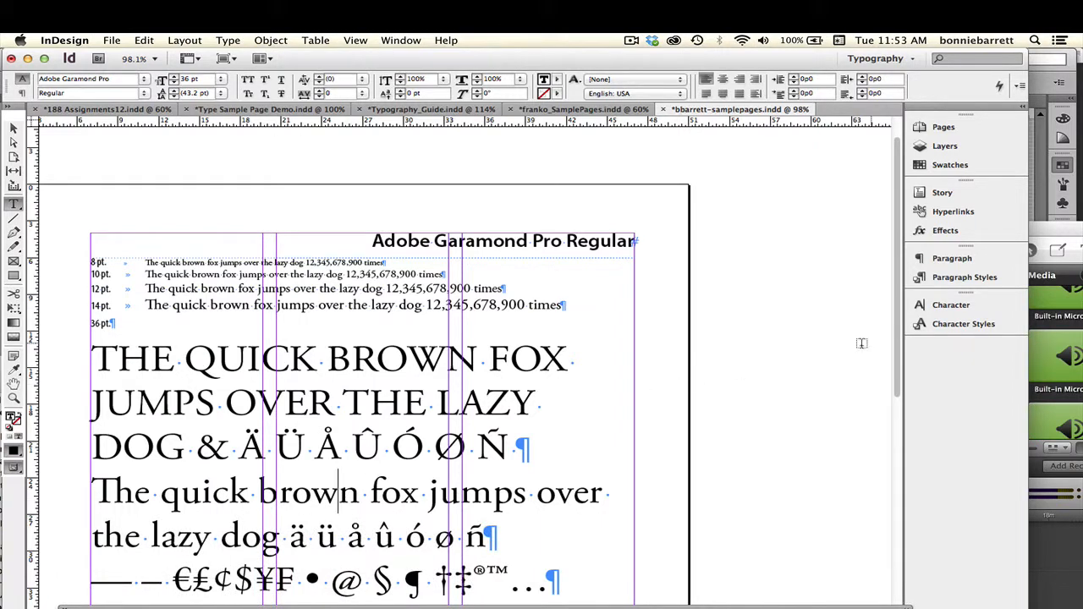
{"action": "scroll", "scroll_direction": "down", "scroll_amount": 3}
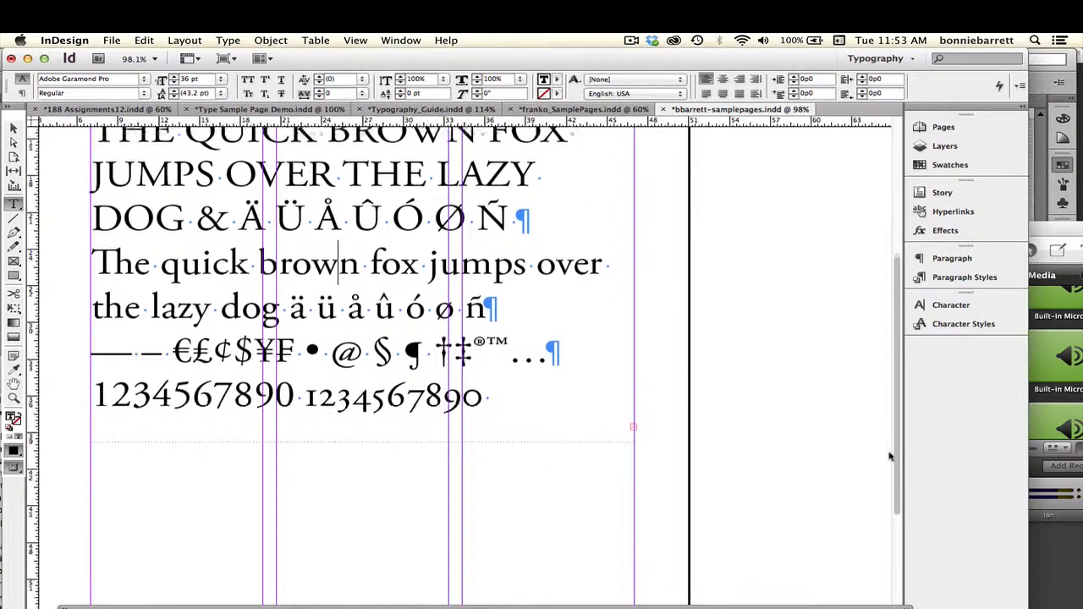